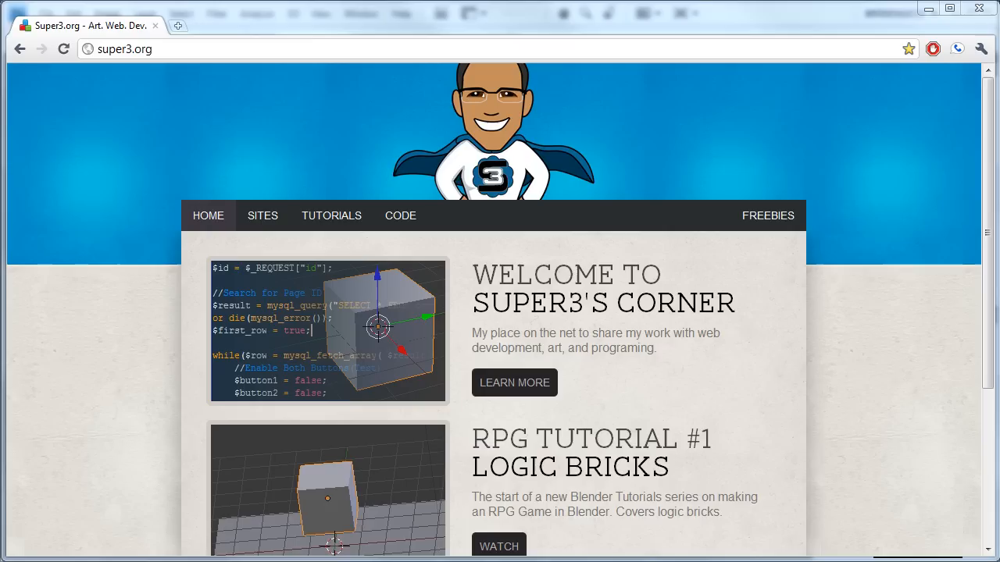
mouse_move(29, 86)
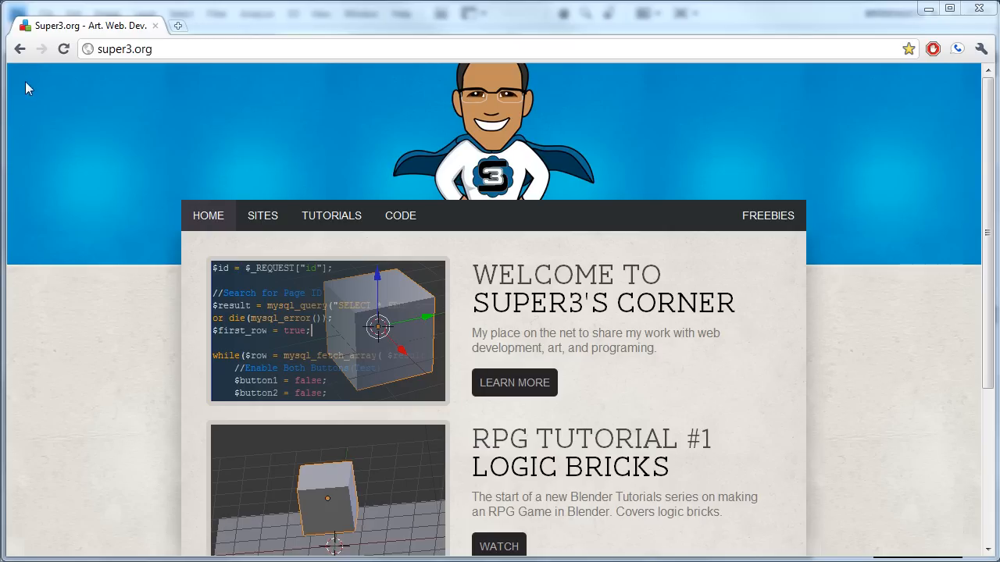
mouse_move(61, 211)
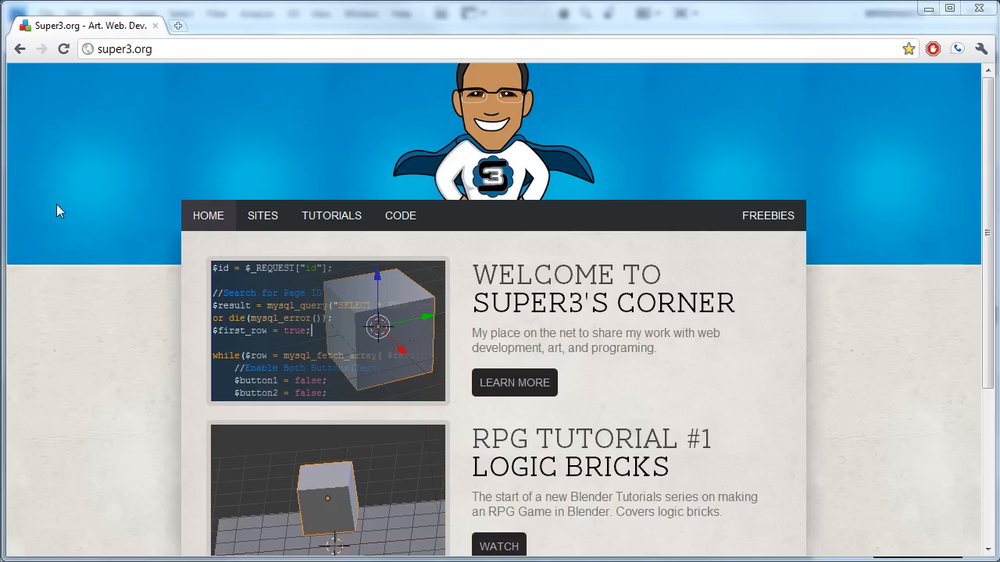
mouse_move(179, 205)
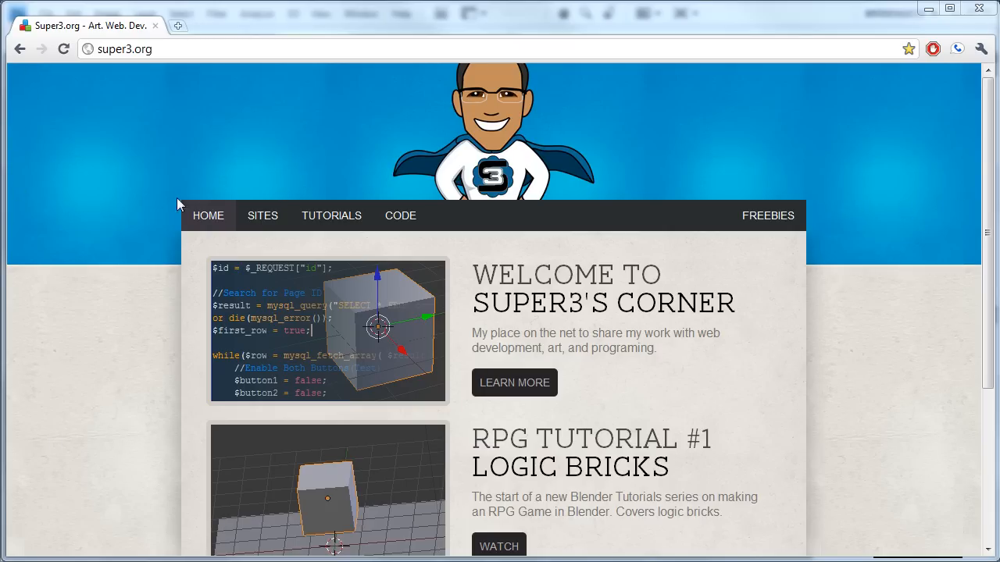
mouse_move(68, 196)
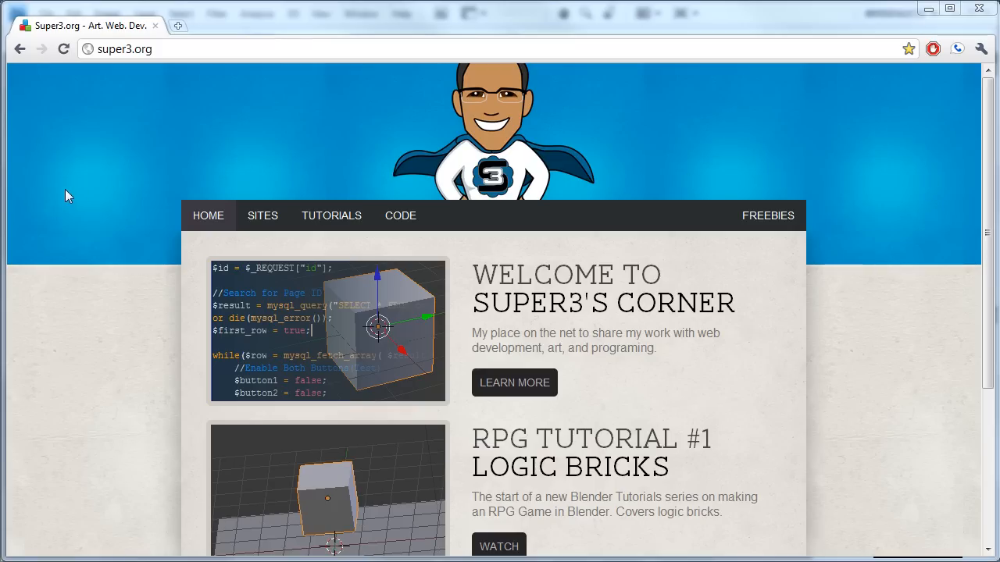
mouse_move(24, 96)
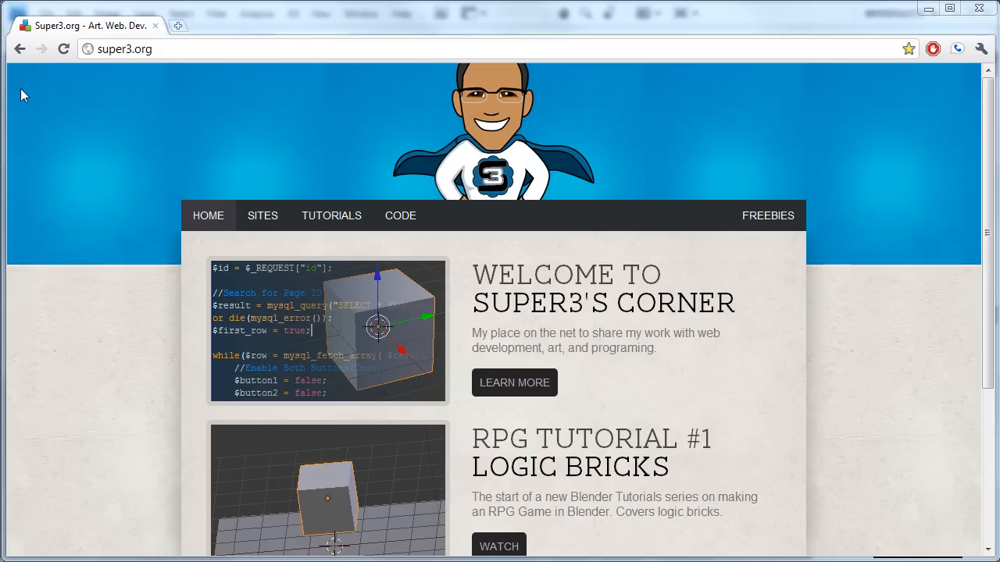
mouse_move(165, 331)
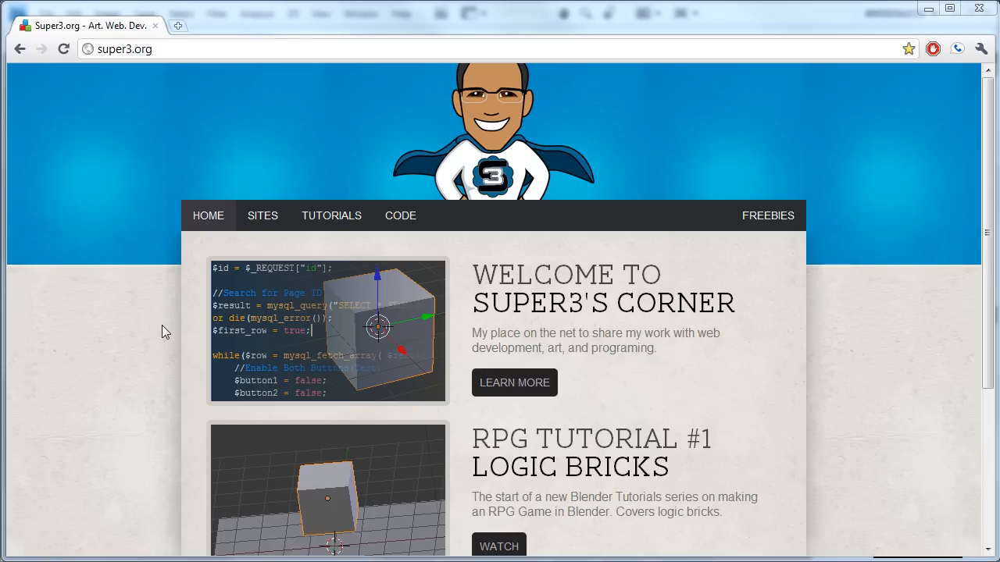
mouse_move(16, 556)
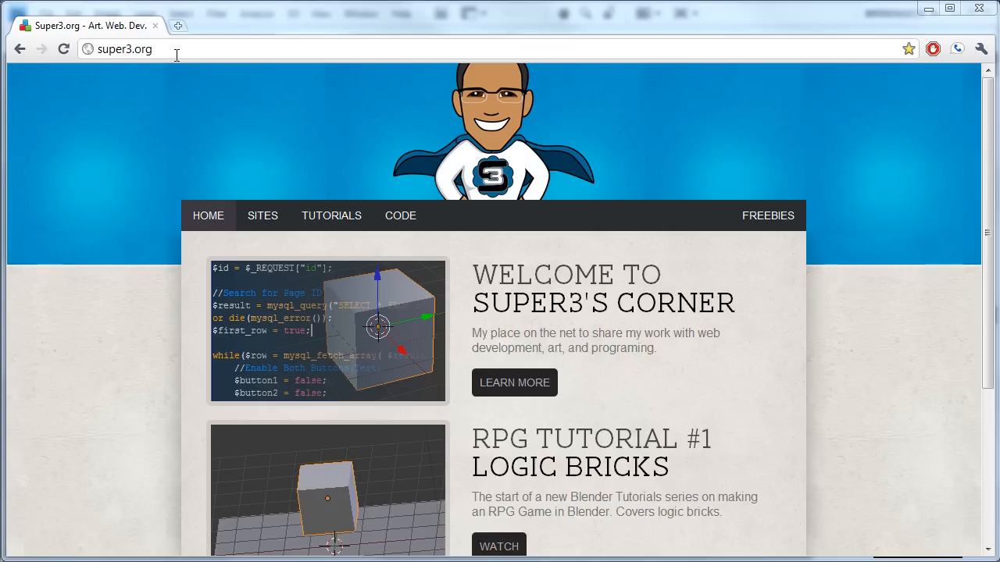
mouse_move(165, 85)
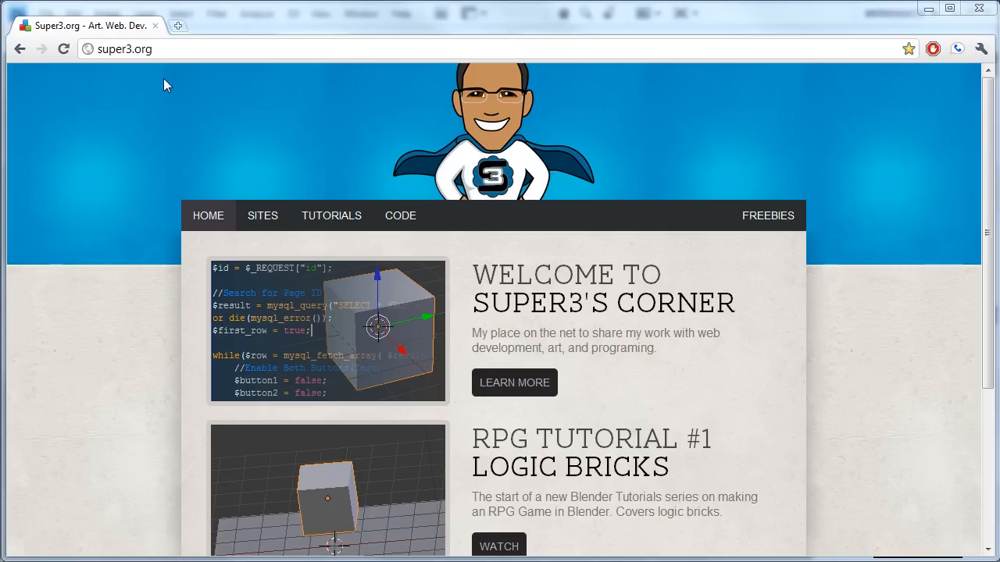
mouse_move(171, 114)
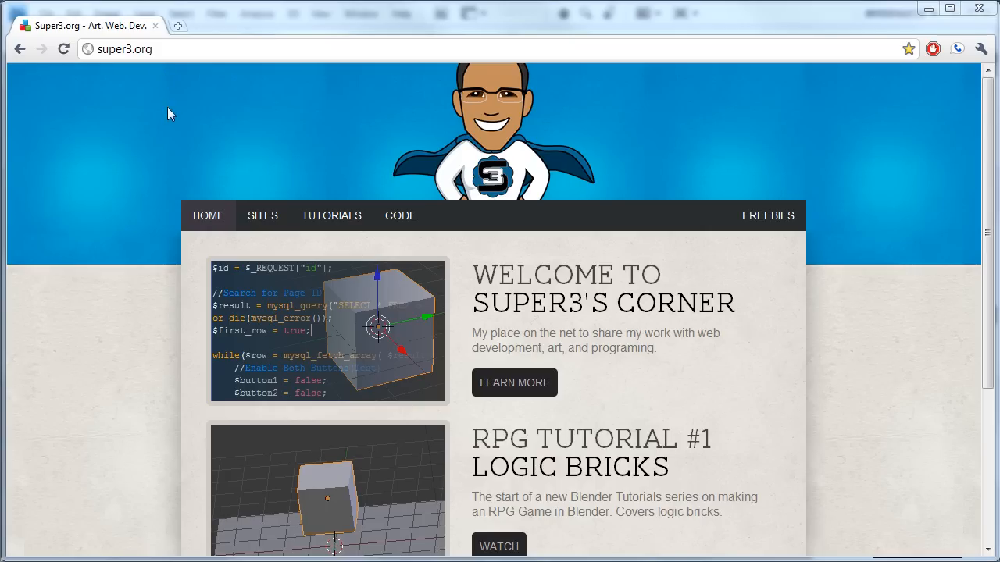
mouse_move(14, 104)
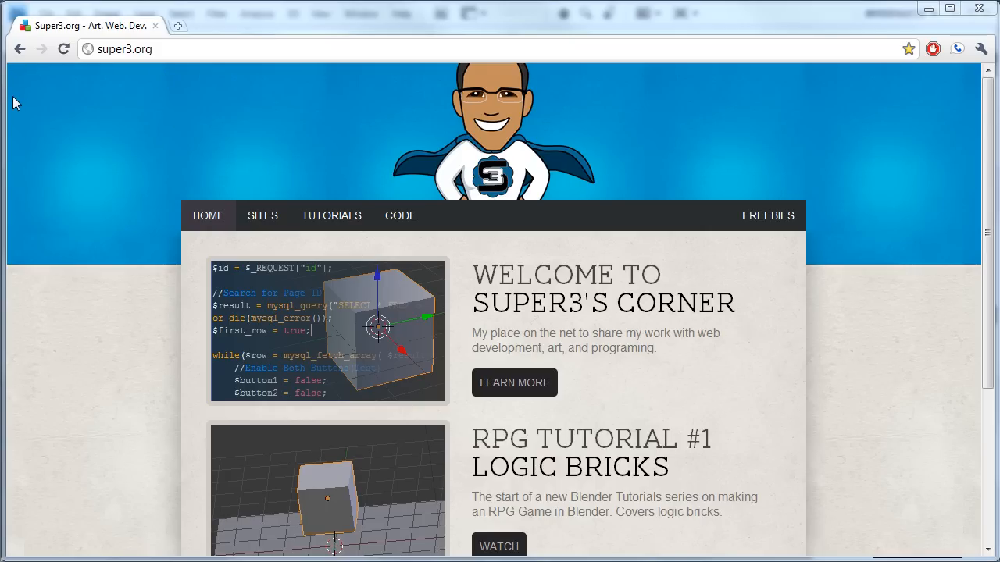
mouse_move(742, 152)
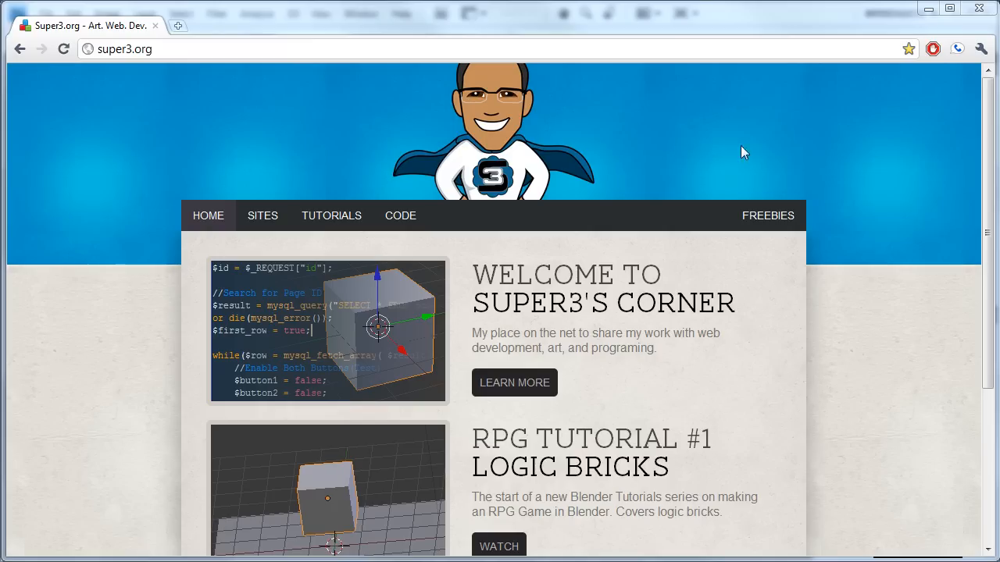
mouse_move(833, 147)
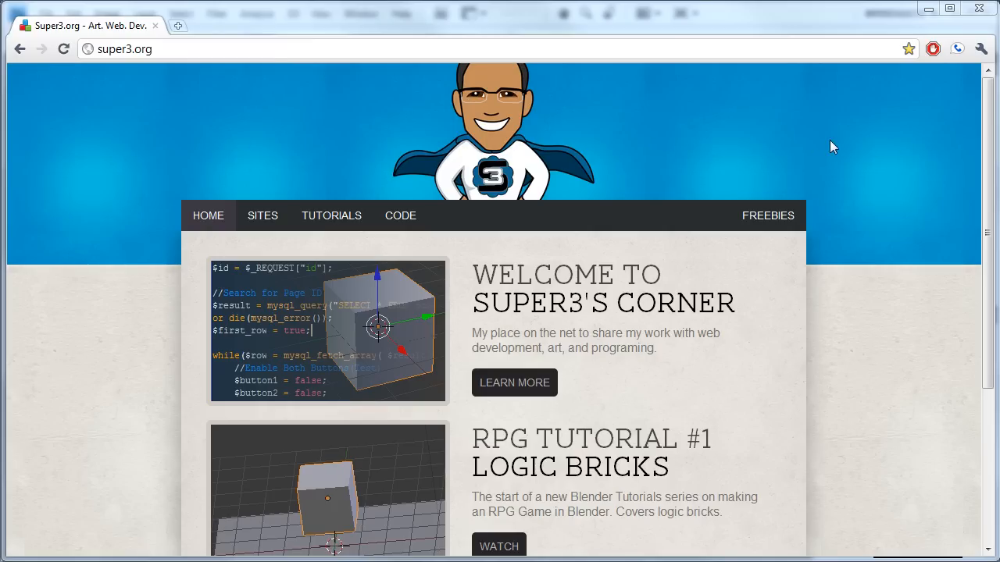
mouse_move(166, 187)
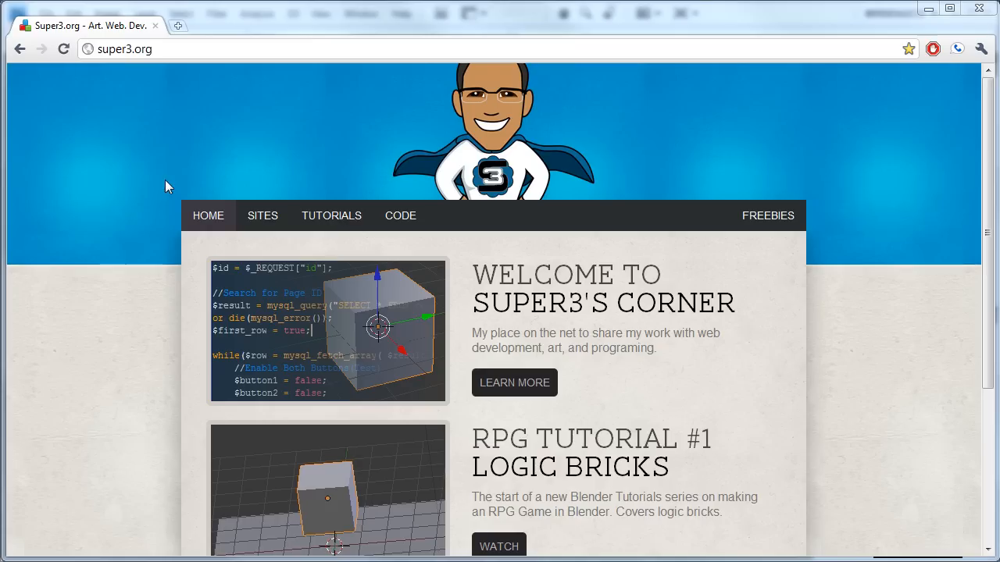
mouse_move(165, 108)
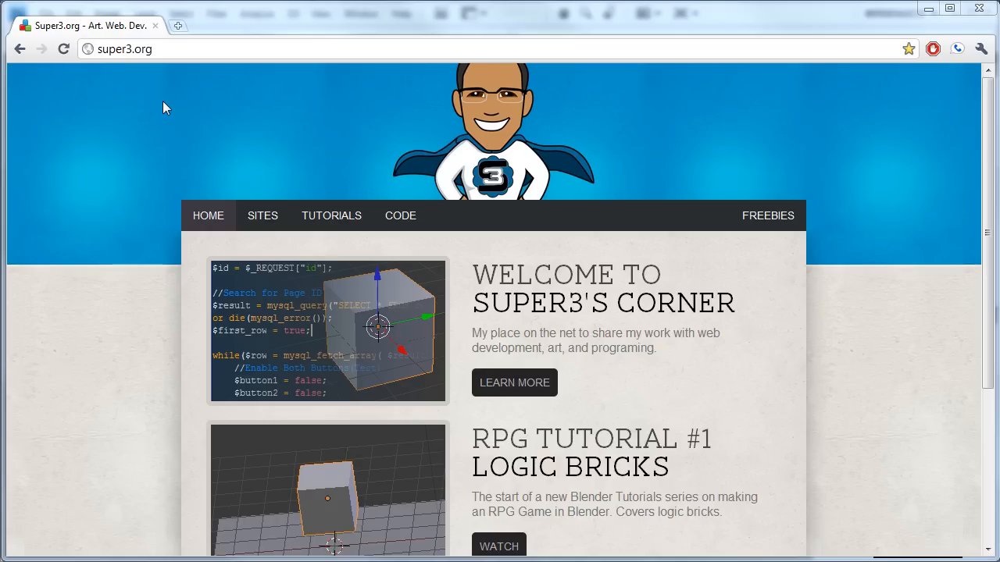
mouse_move(768, 215)
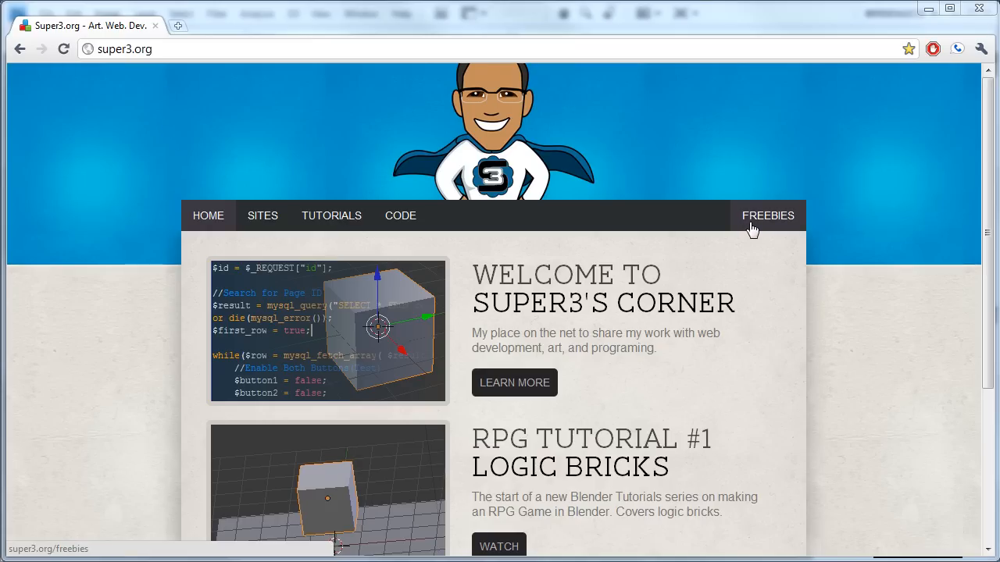
- Download the Ground Textures .zip from super3.org's Freebies texture sets page
left_click(767, 216)
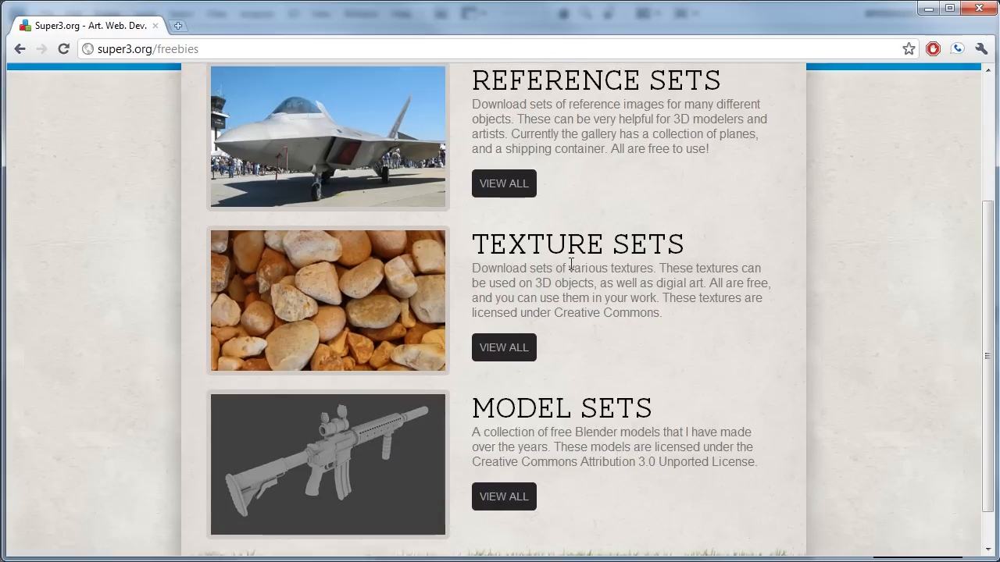
scroll("down", 3)
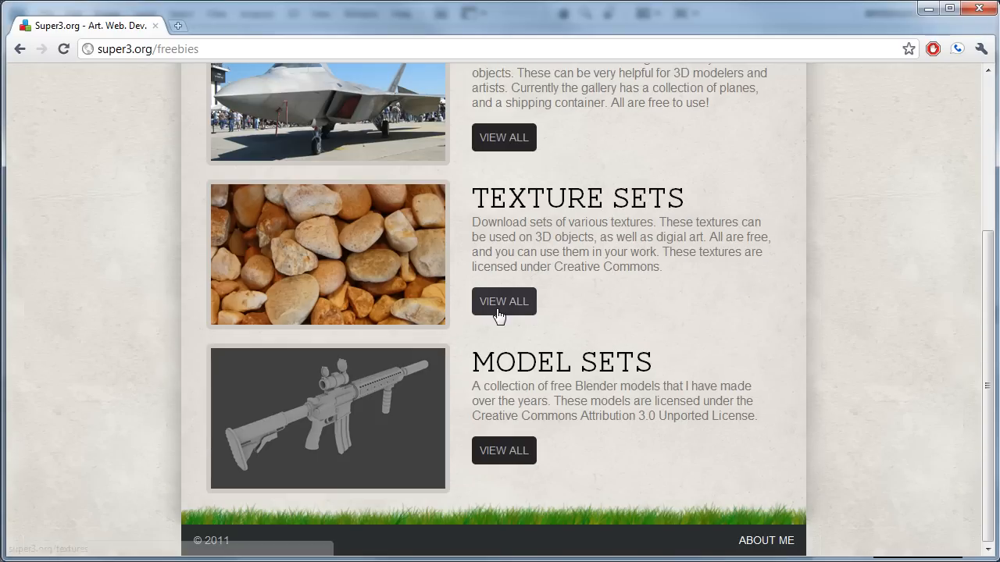
mouse_move(597, 328)
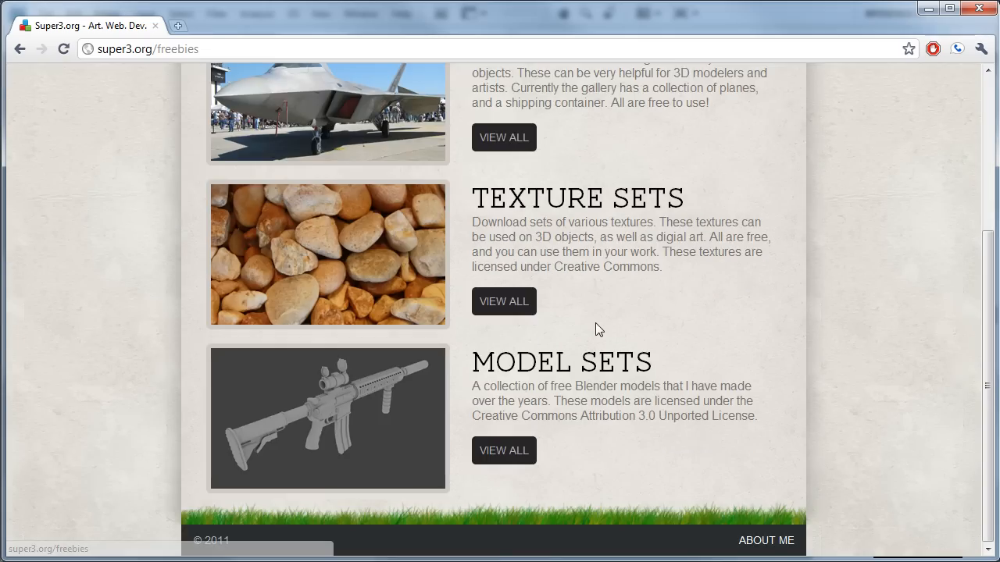
left_click(504, 302)
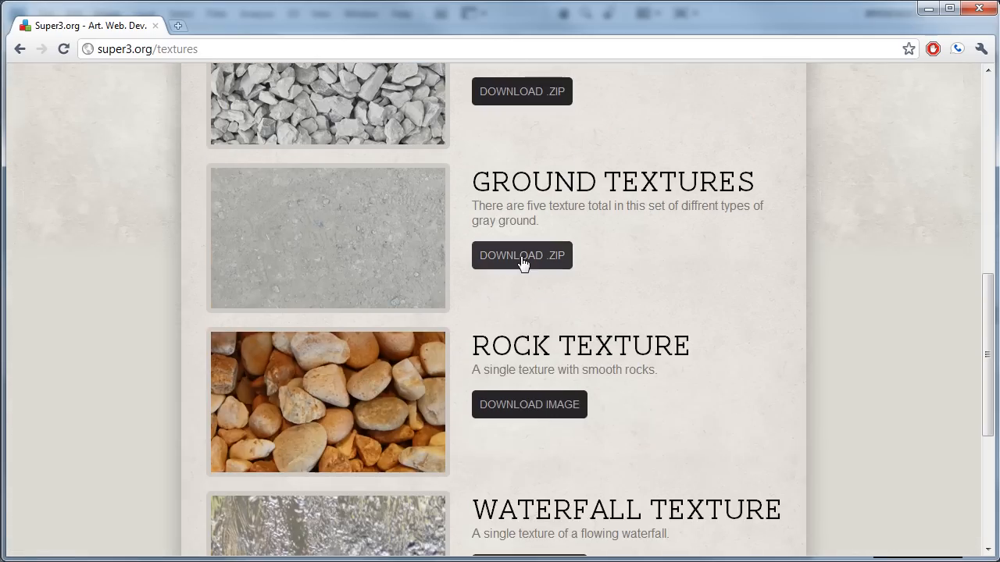
scroll("up", 3)
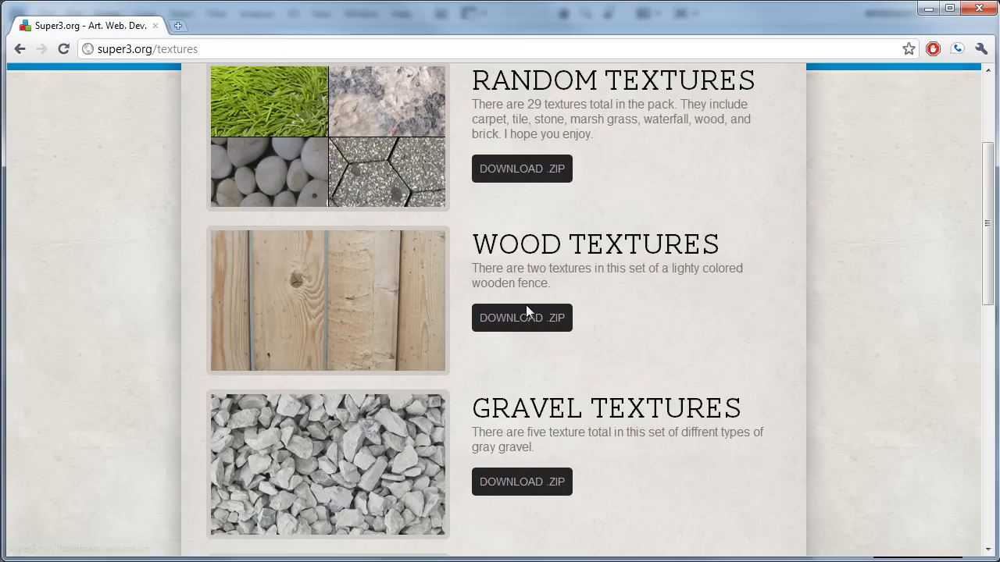
scroll("down", 3)
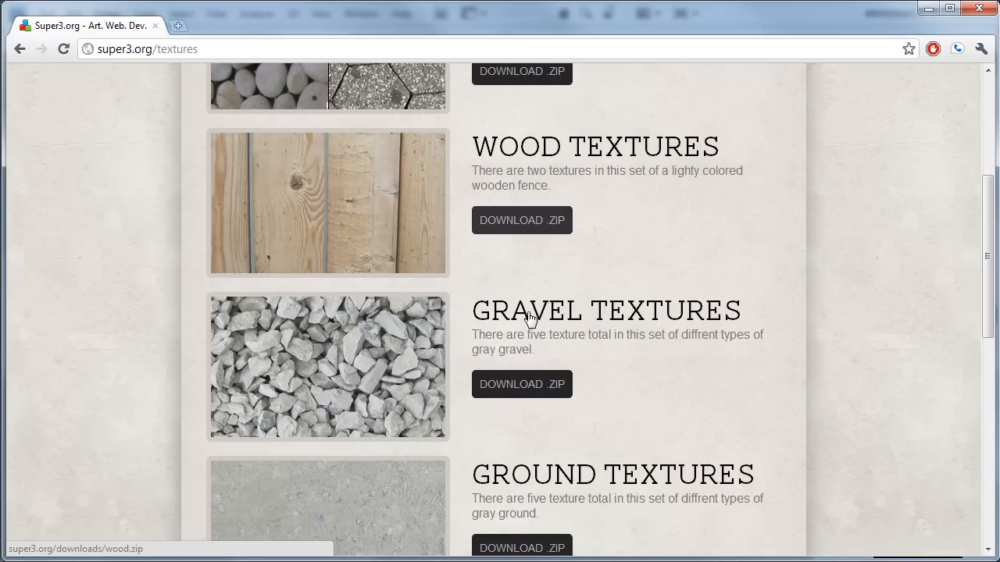
scroll("down", 3)
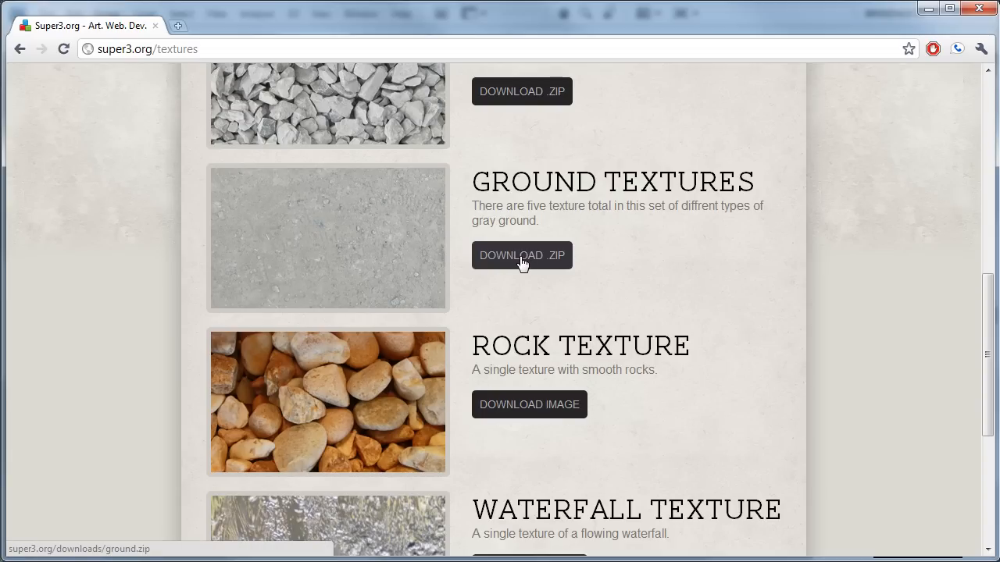
left_click(522, 255)
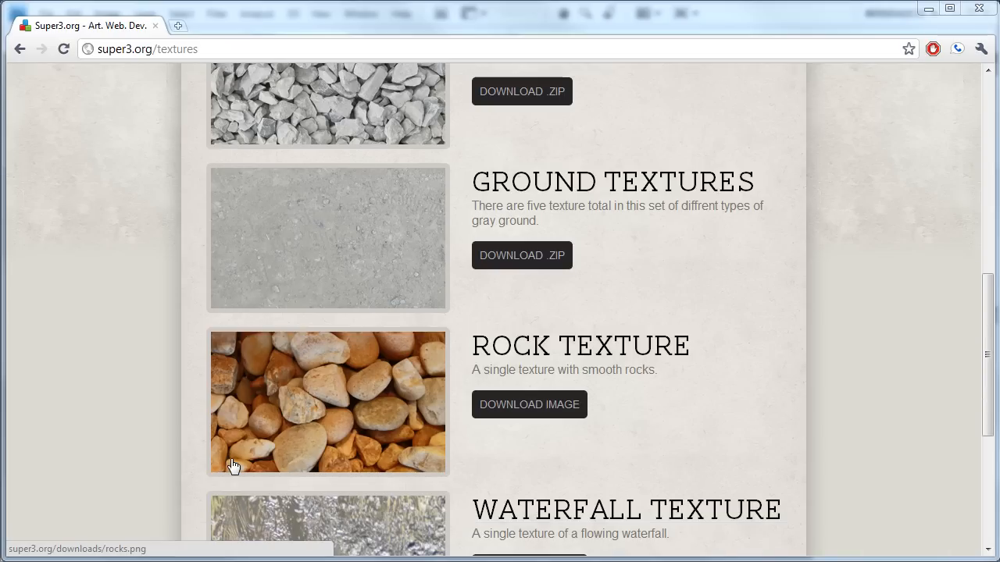
mouse_move(260, 421)
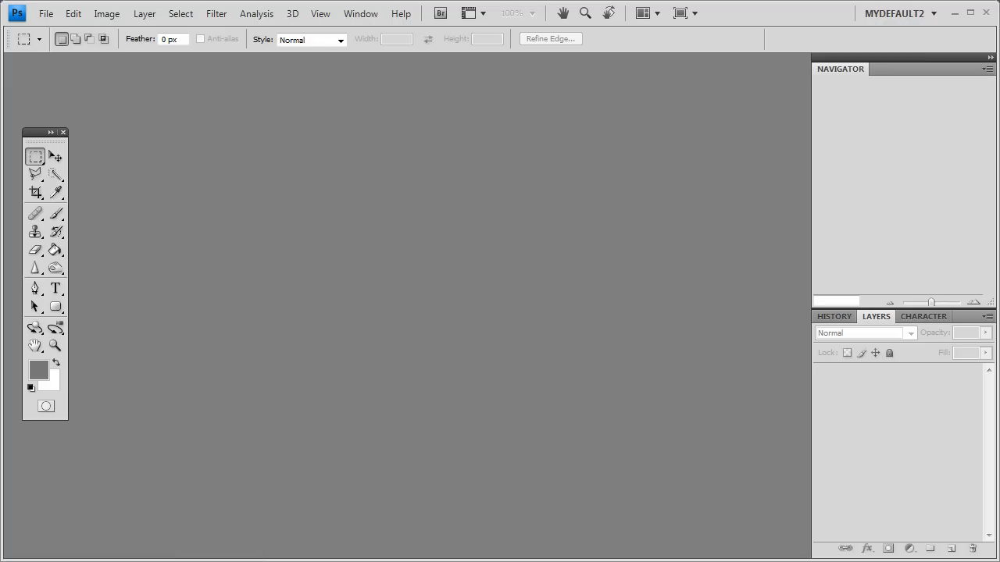
mouse_move(384, 288)
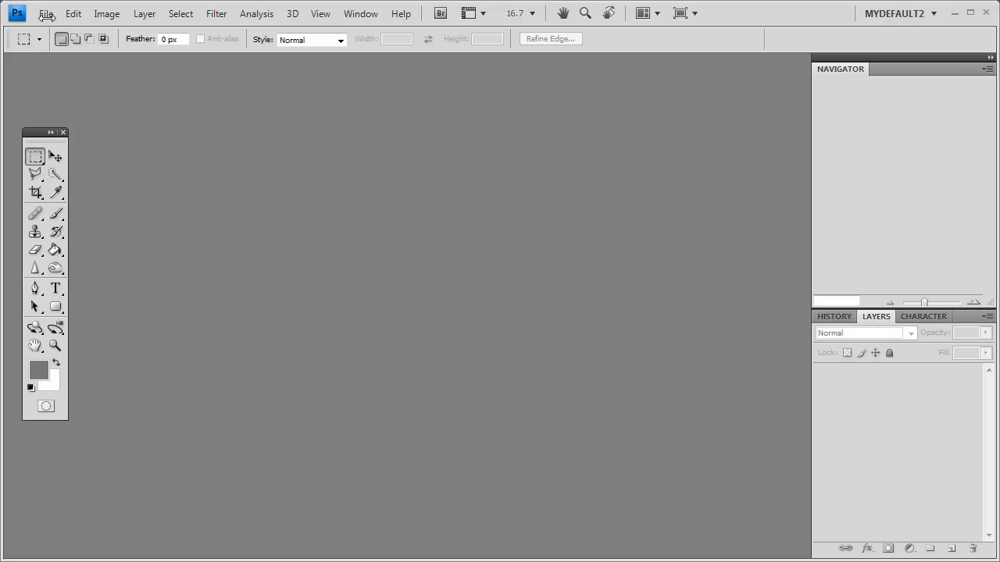
left_click(45, 13)
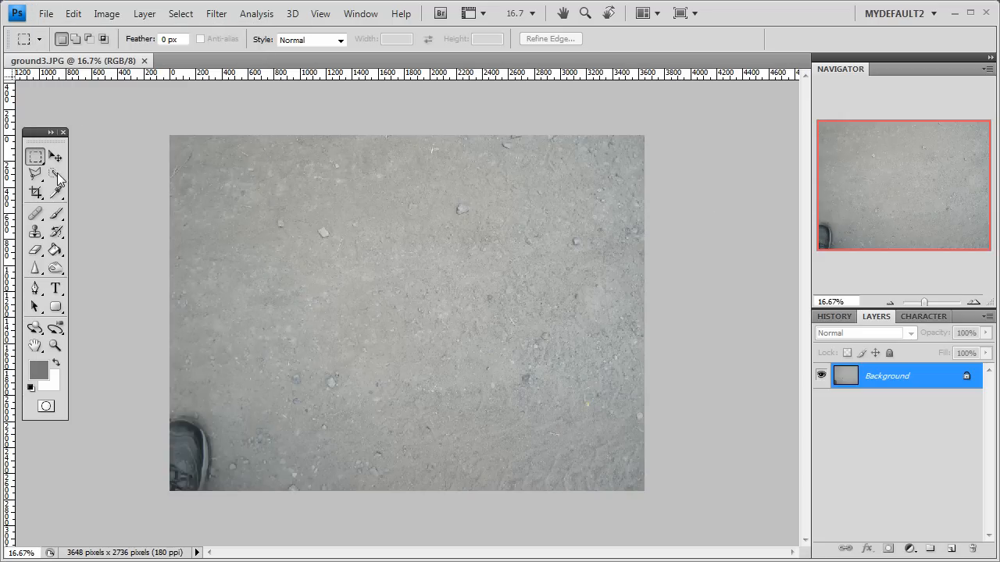
left_click(35, 193)
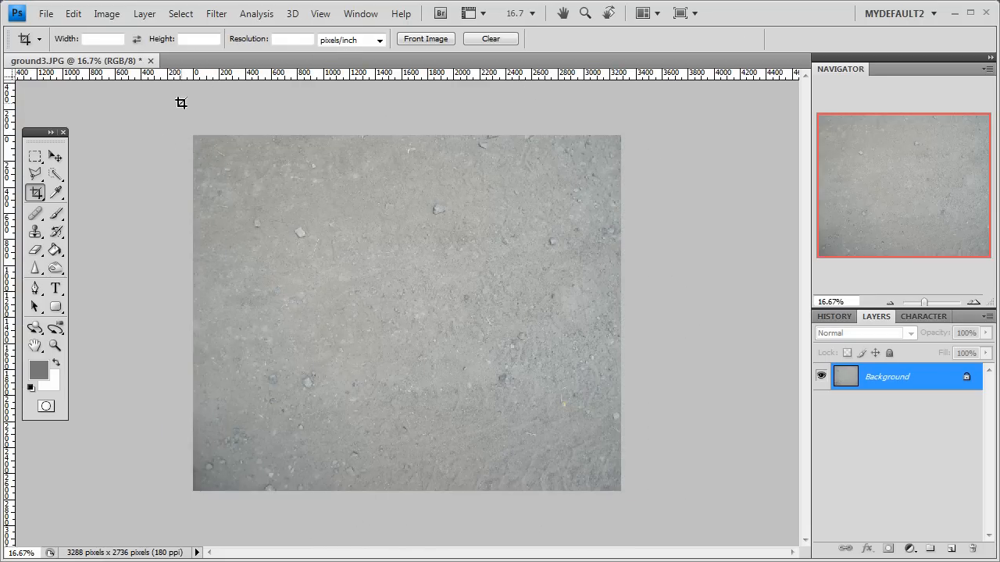
mouse_move(247, 250)
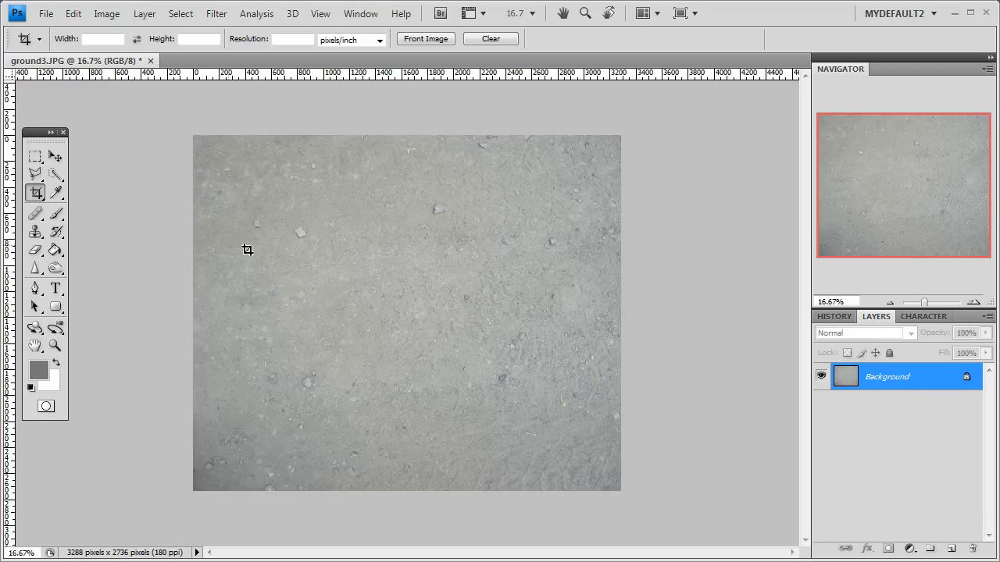
mouse_move(107, 13)
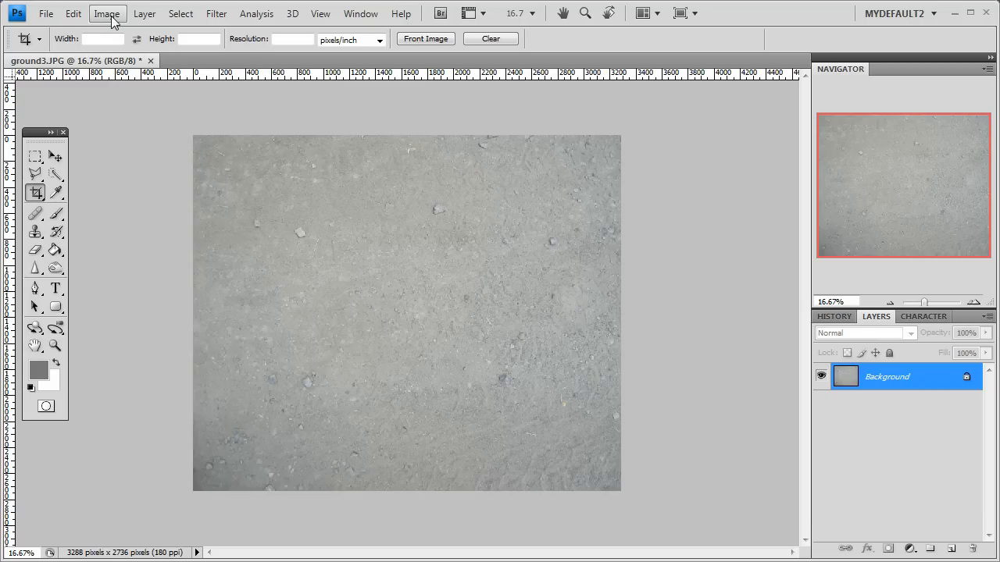
mouse_move(153, 292)
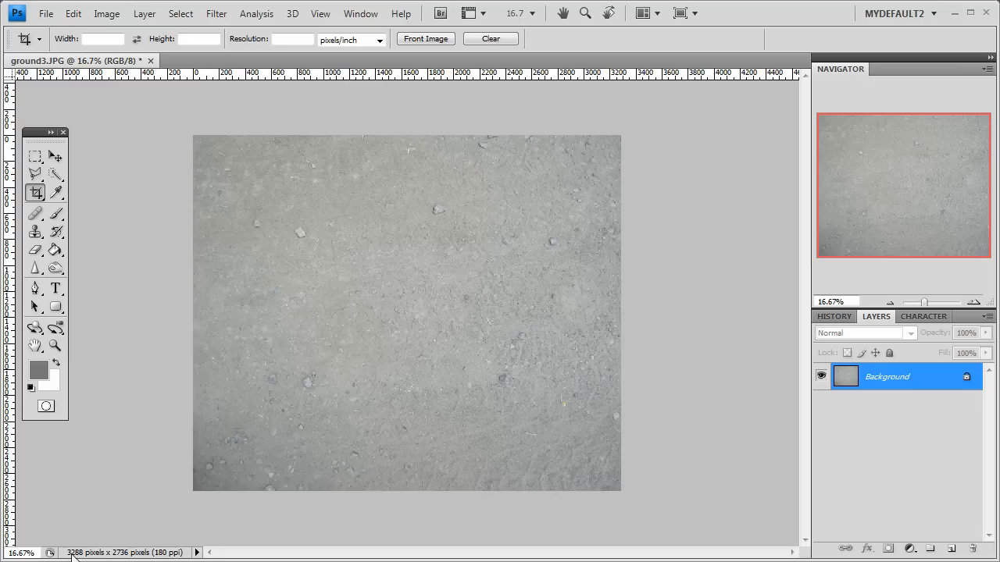
left_click(106, 13)
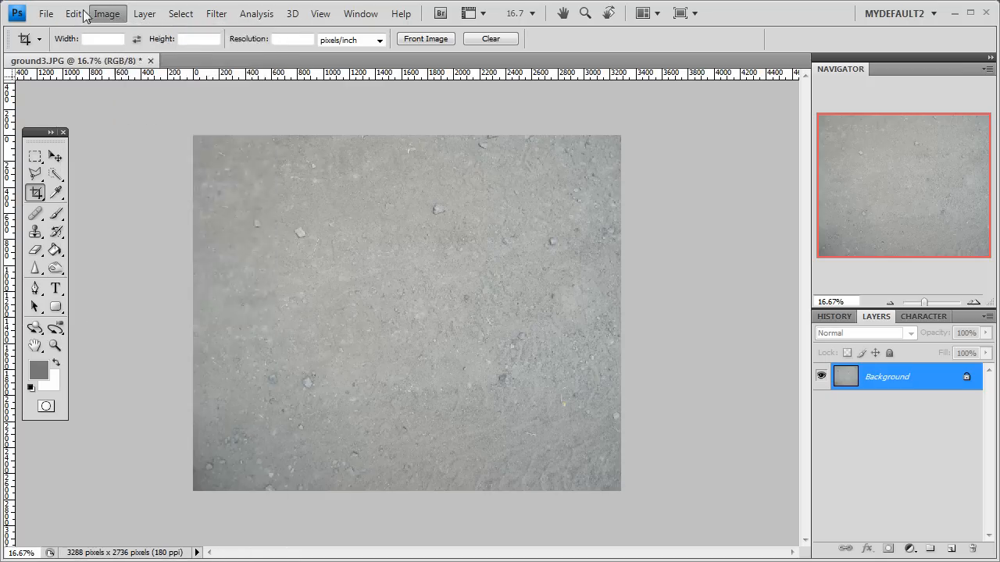
- Resize the photo to 25% (822 × 684 px) and view it at 50% zoom
left_click(106, 13)
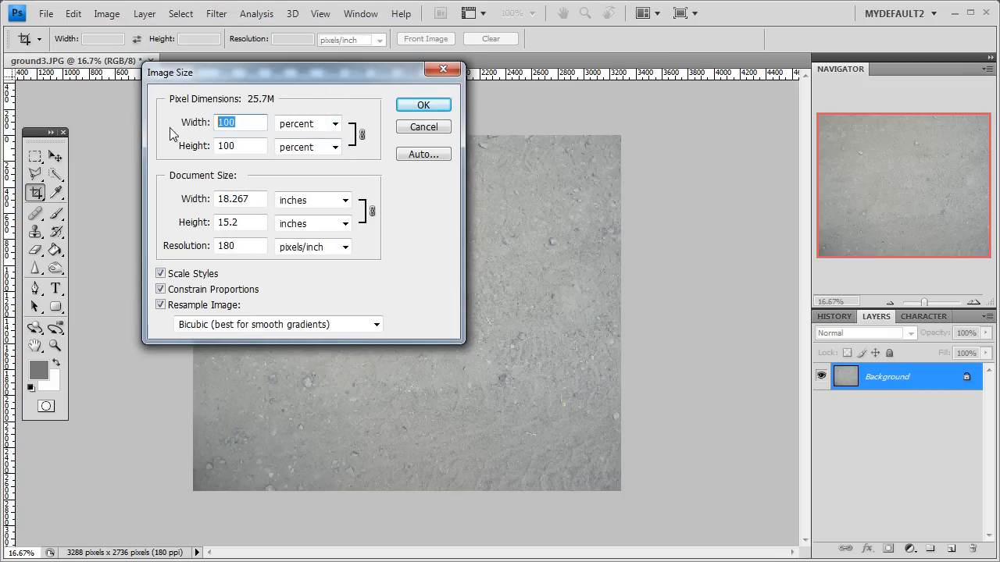
left_click(423, 104)
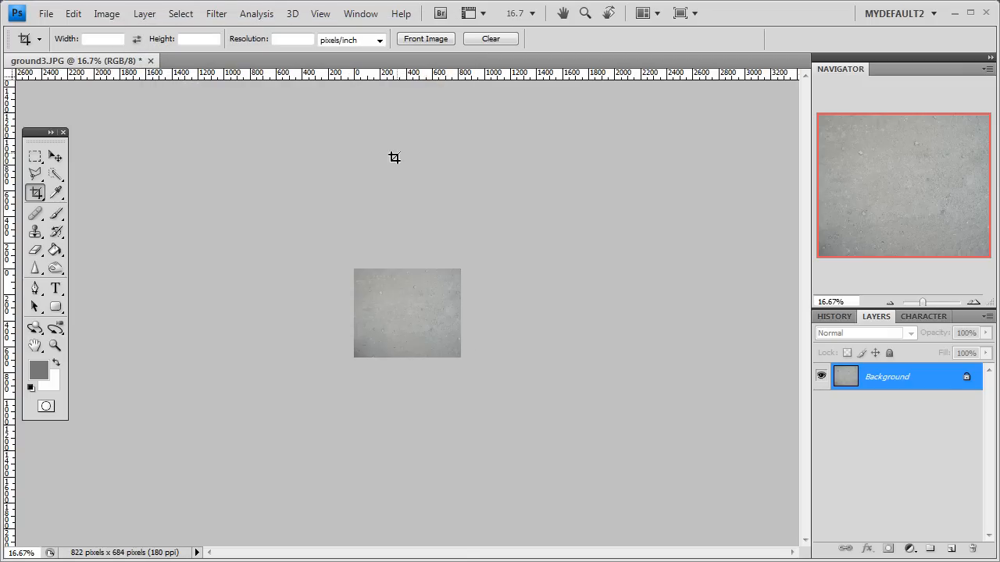
triple_click(836, 302)
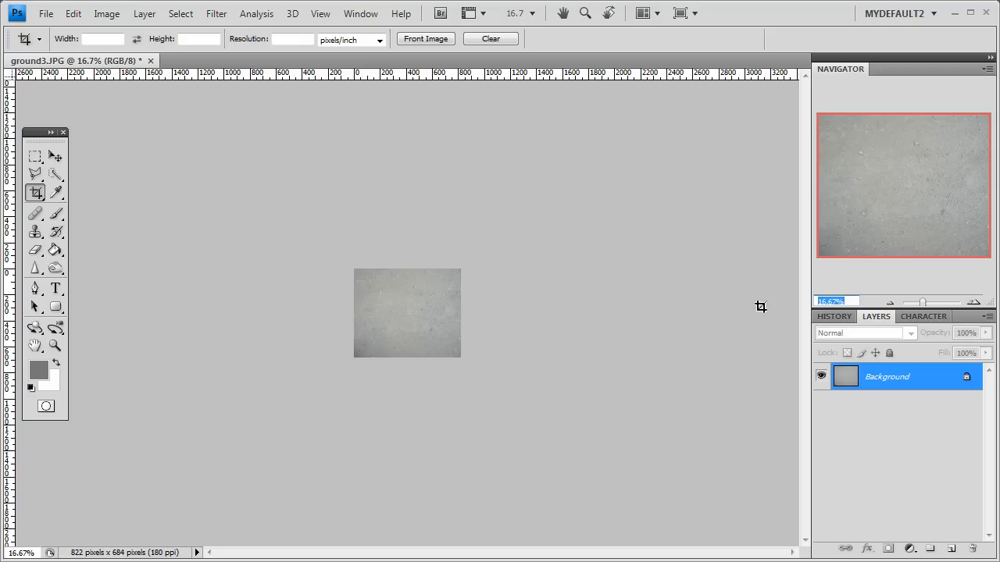
type("50%")
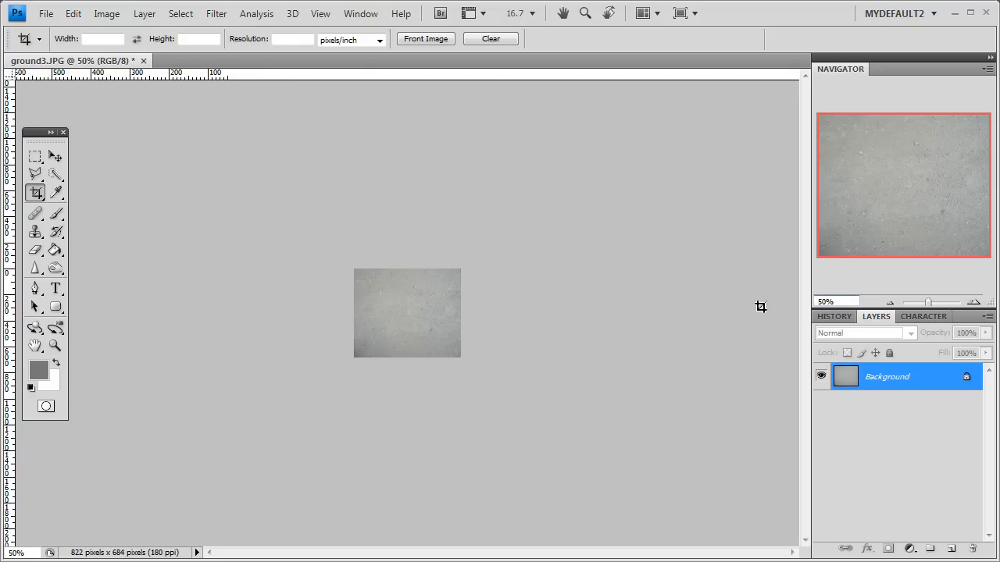
left_click(836, 301)
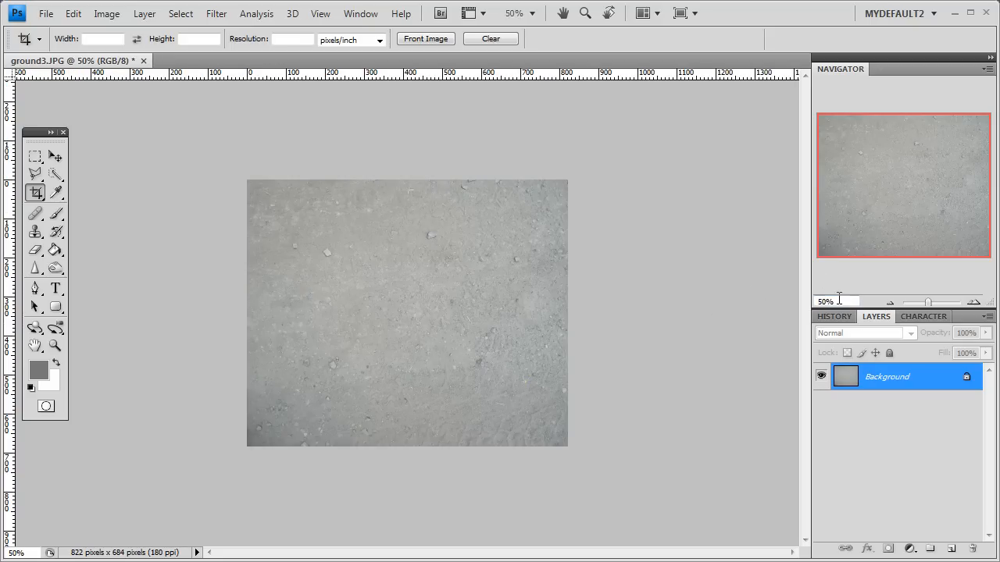
mouse_move(541, 368)
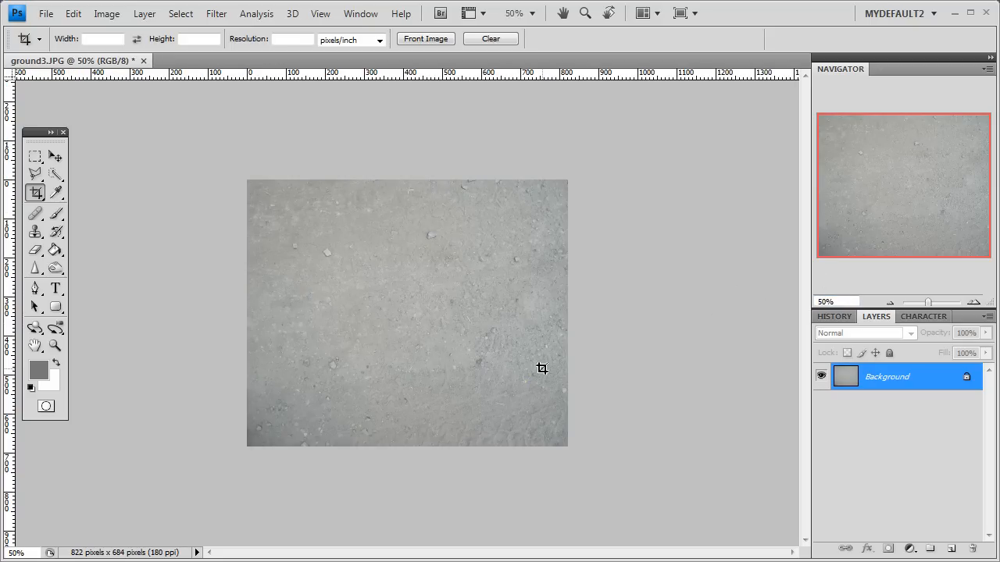
mouse_move(684, 394)
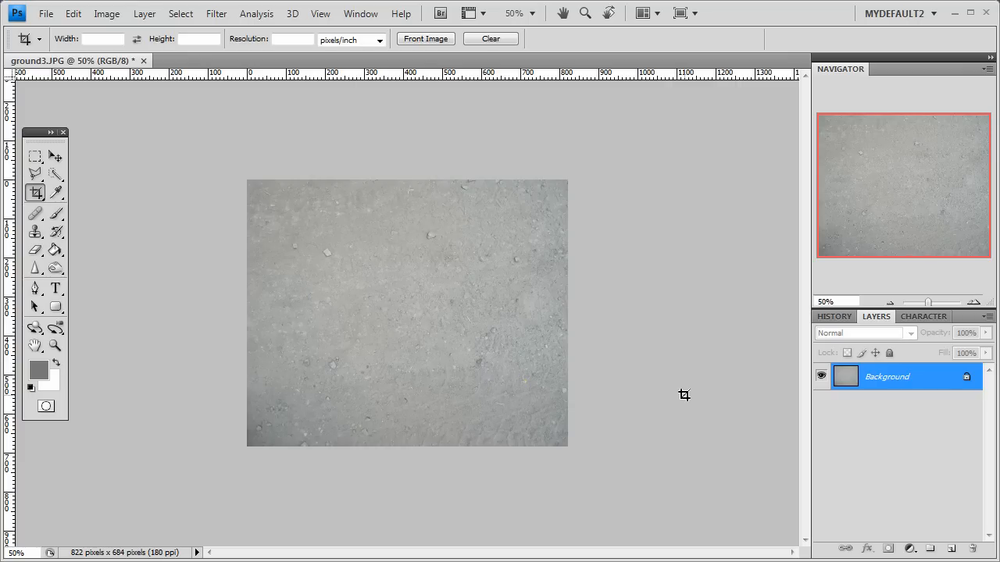
mouse_move(523, 300)
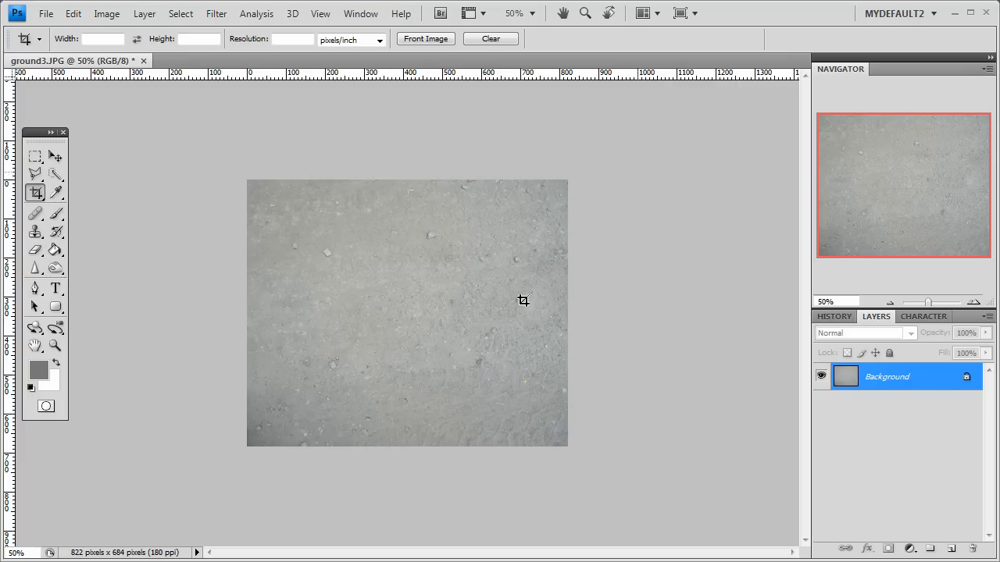
- Crop away the photo's left strip, leaving a 710 × 684 px image
left_click_drag(291, 180, 569, 446)
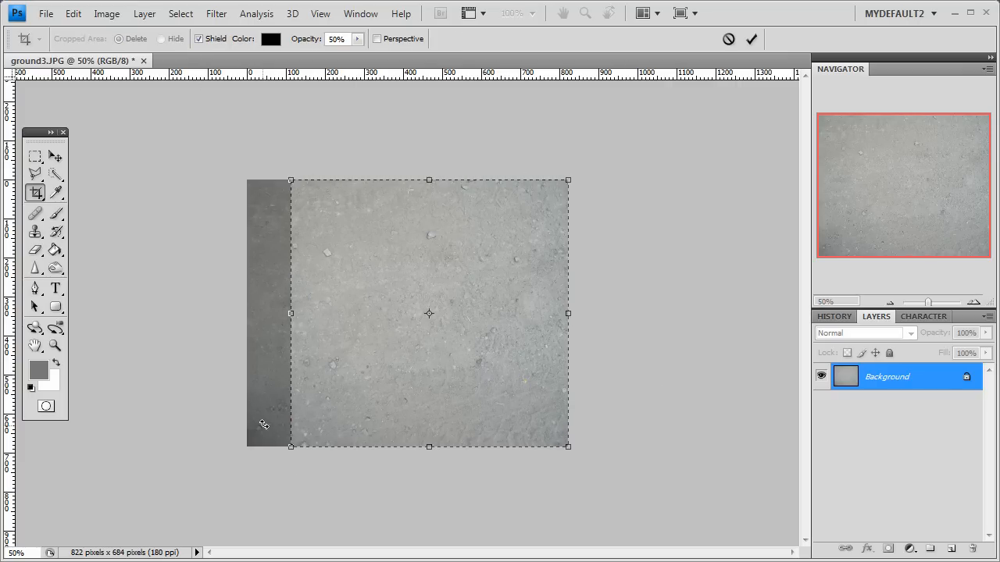
left_click(750, 39)
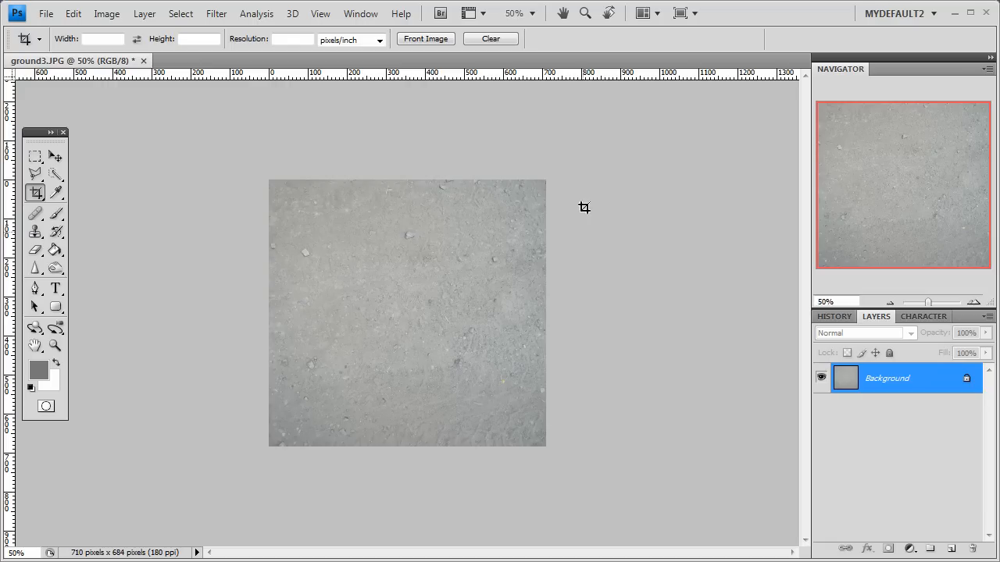
mouse_move(549, 193)
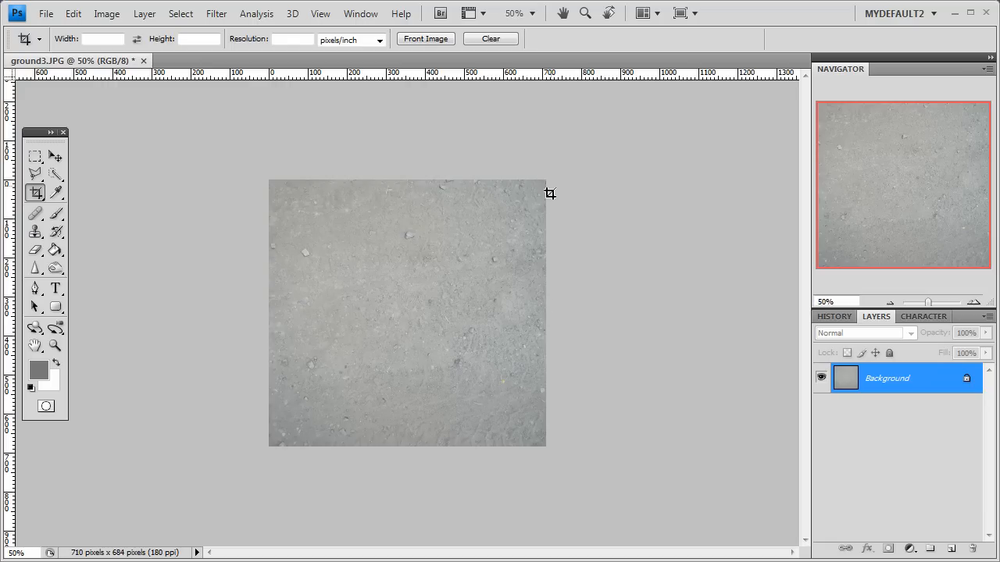
mouse_move(276, 232)
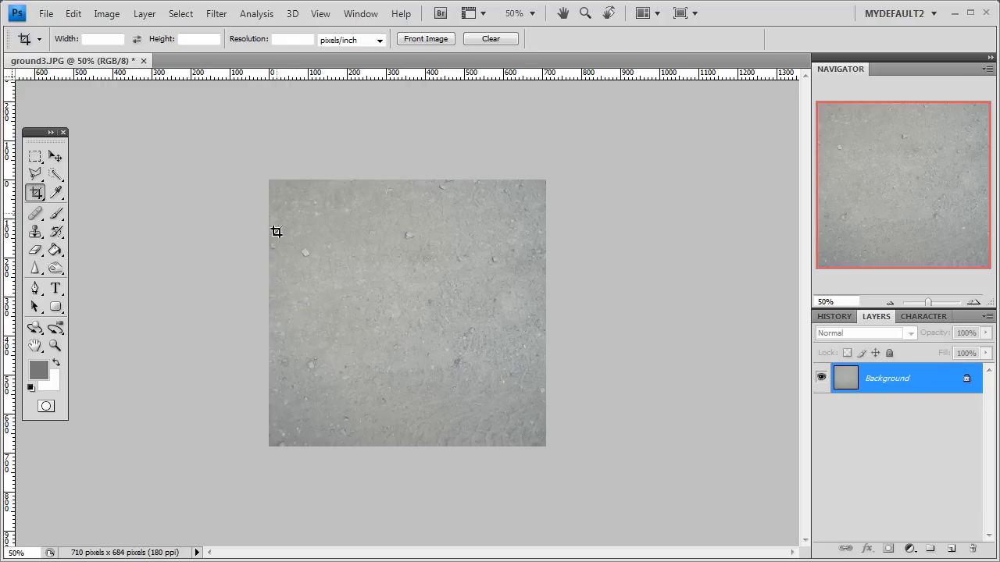
mouse_move(233, 176)
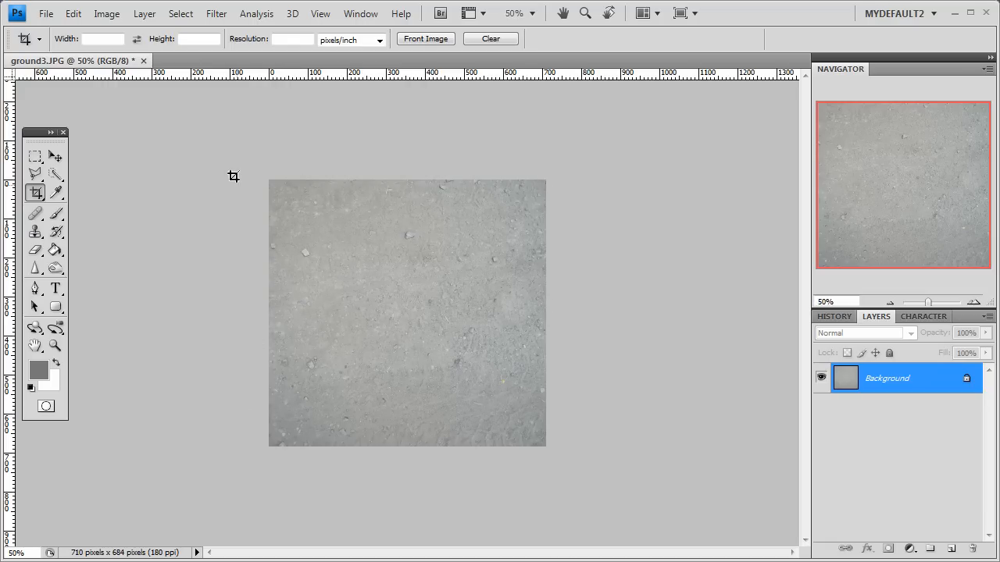
left_click(107, 14)
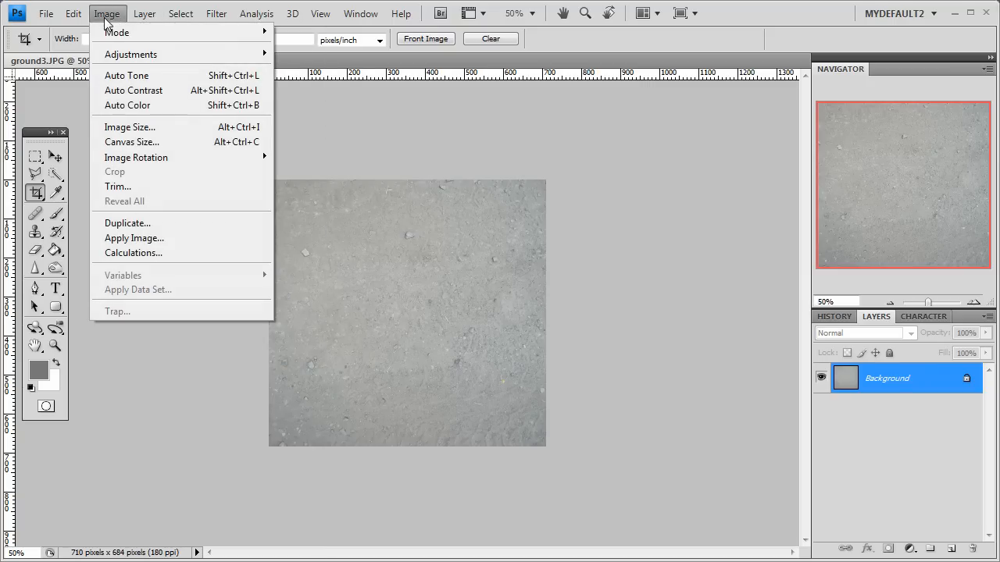
- Set canvas width to 150 percent (1065 px), centred, adding grey side bands
left_click(132, 141)
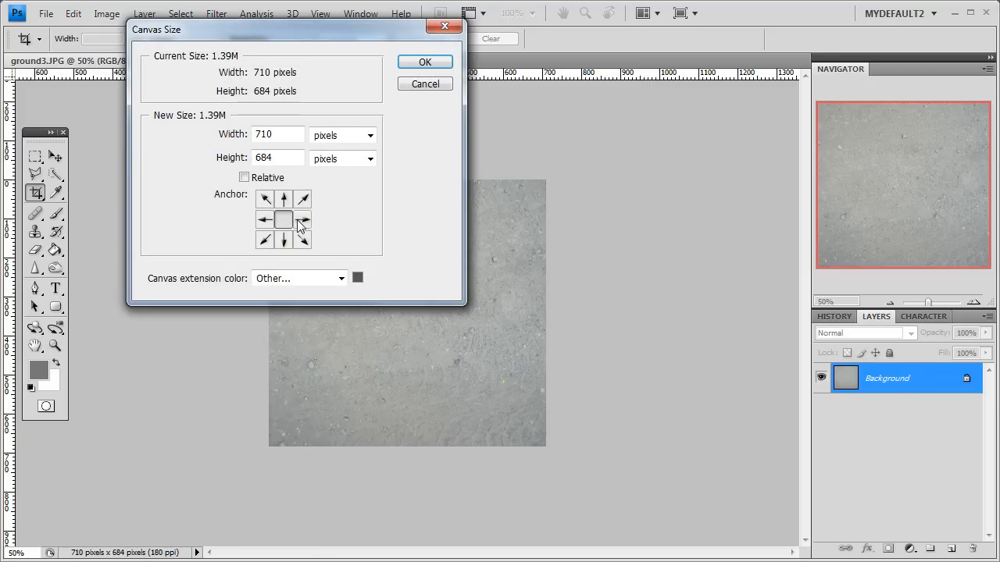
mouse_move(285, 221)
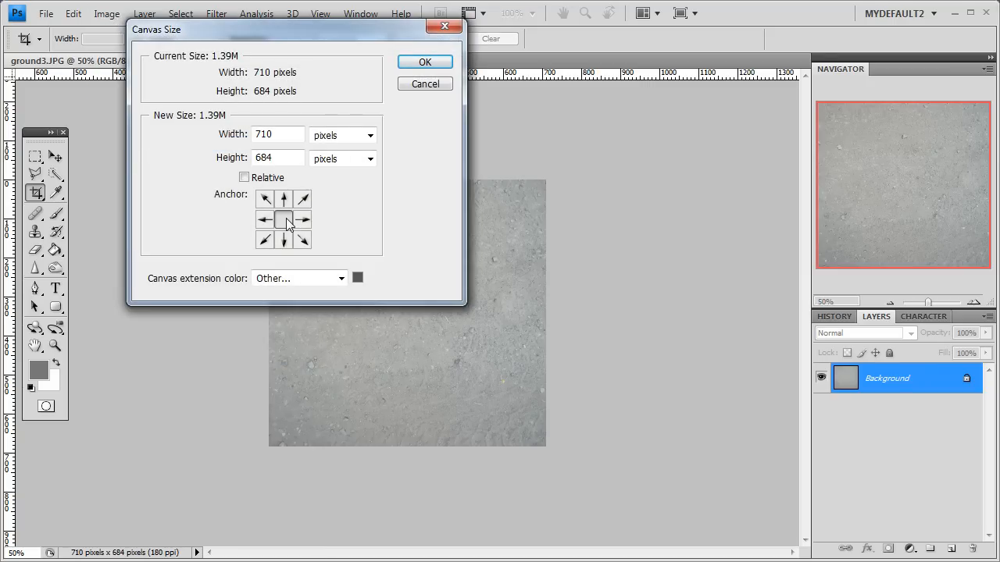
left_click(368, 135)
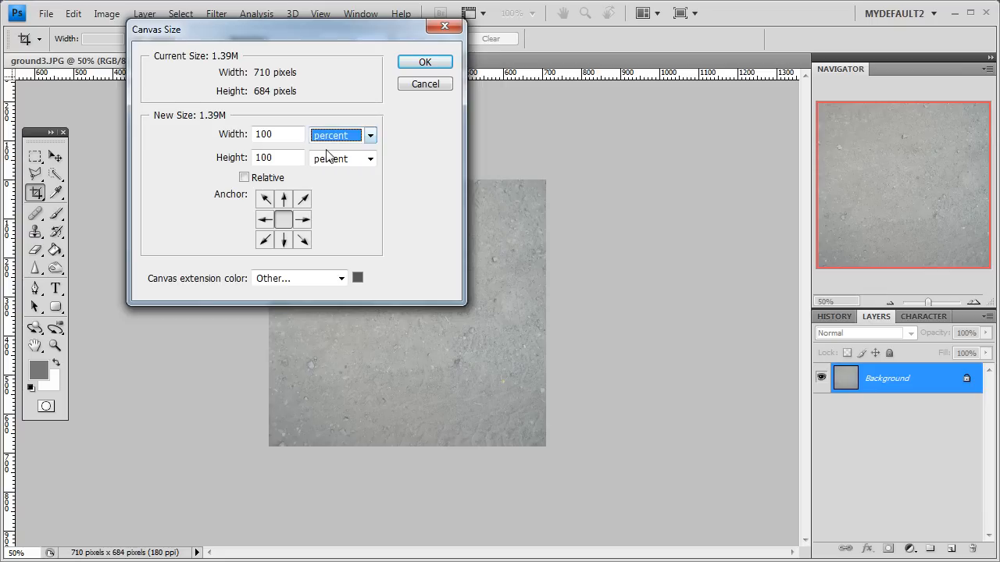
left_click(277, 135)
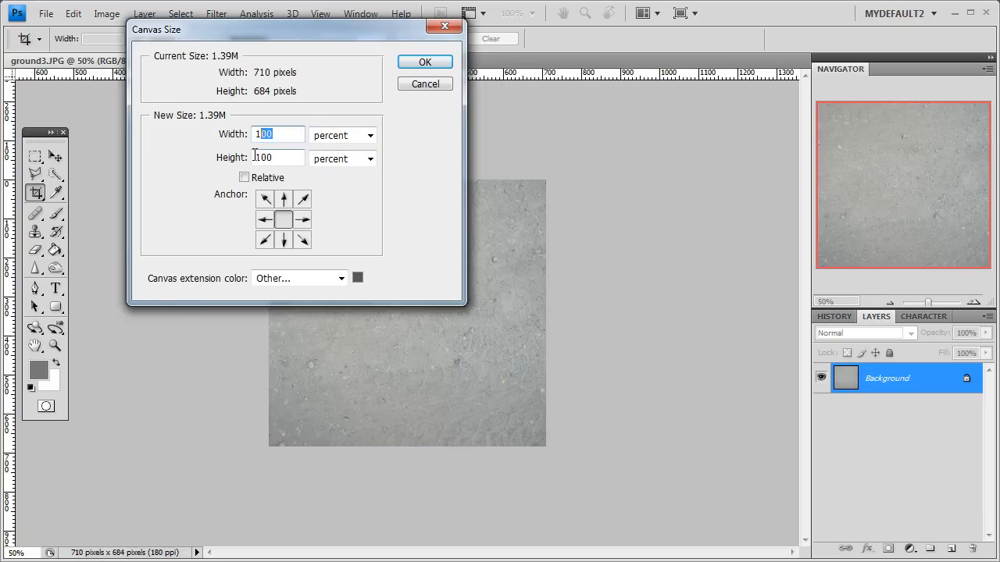
type("15")
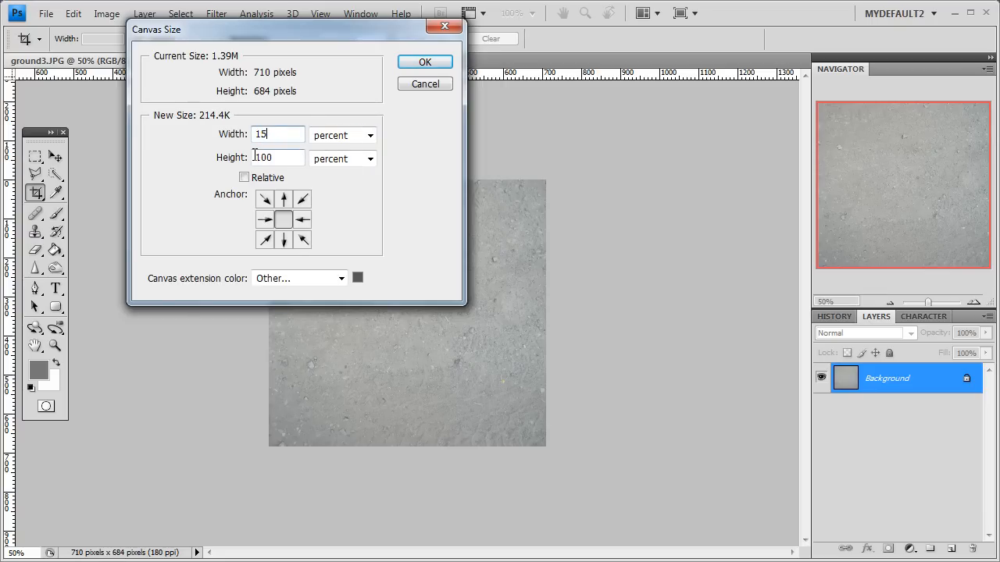
left_click(425, 62)
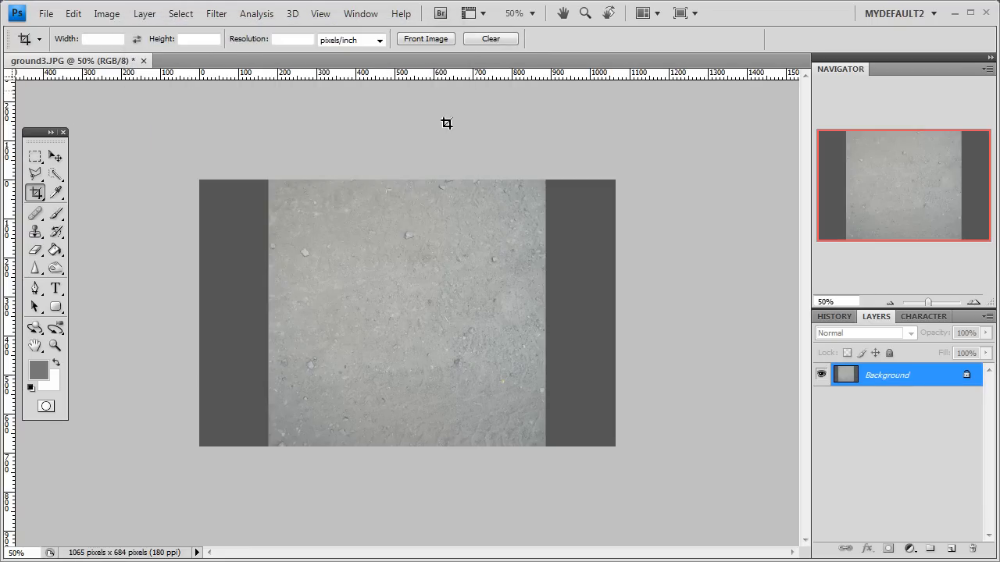
mouse_move(308, 283)
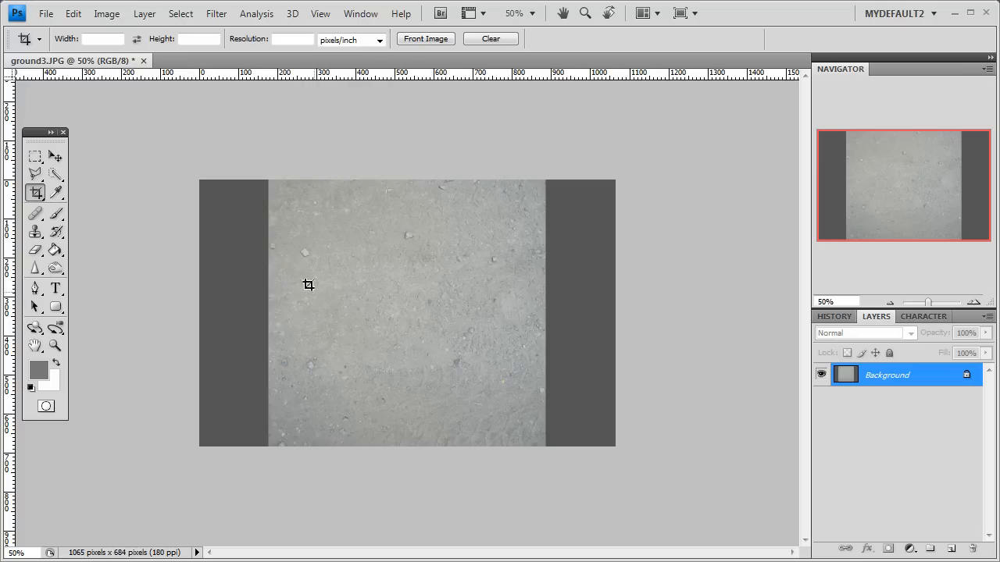
mouse_move(283, 342)
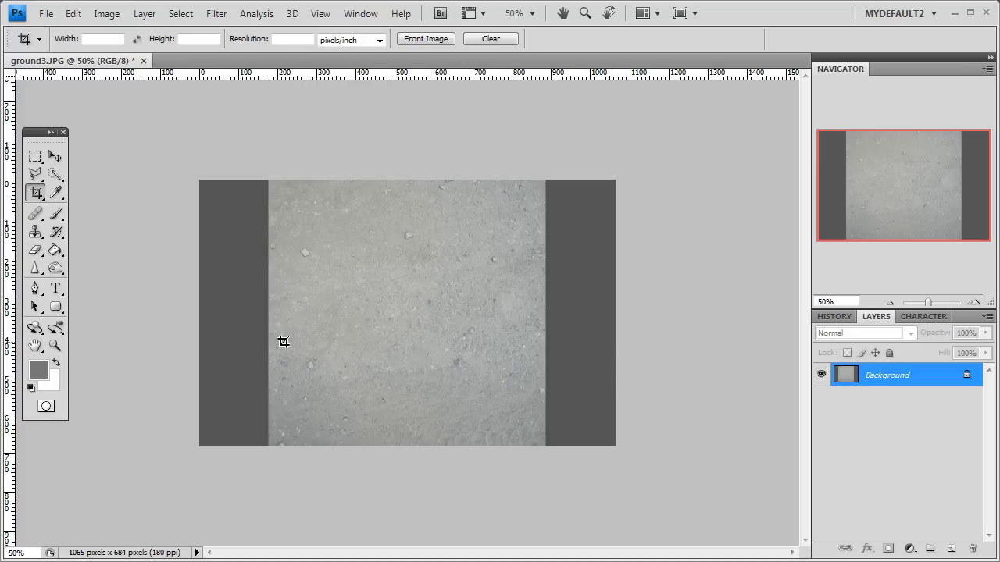
- Zoom in and marquee a tall strip from the texture's top-left corner to its bottom
left_click(35, 157)
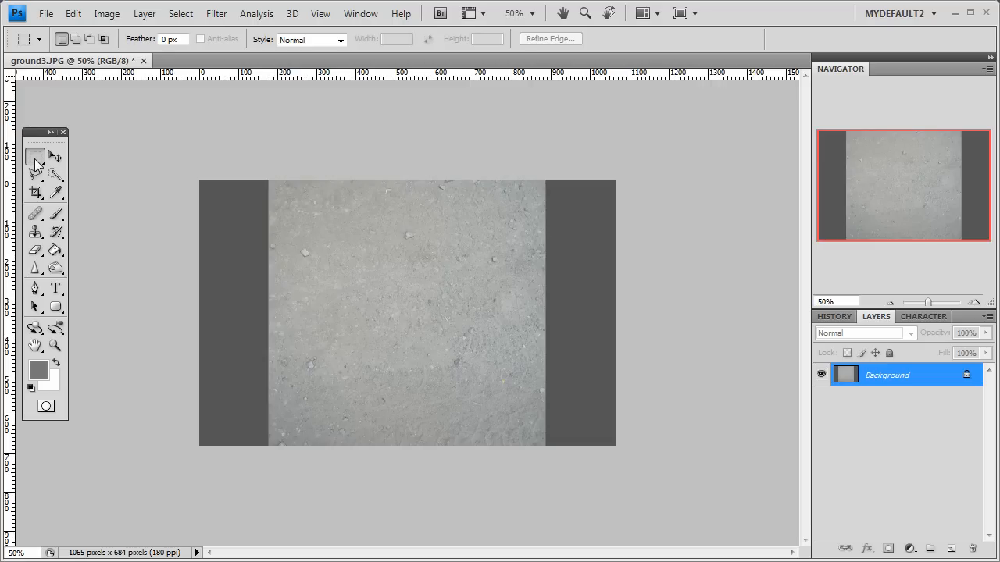
left_click(35, 156)
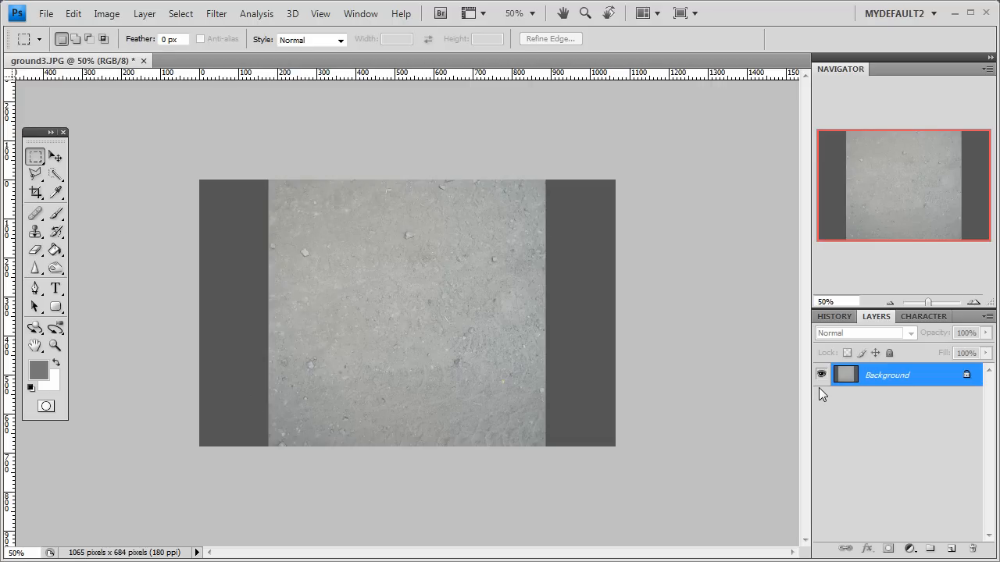
mouse_move(355, 271)
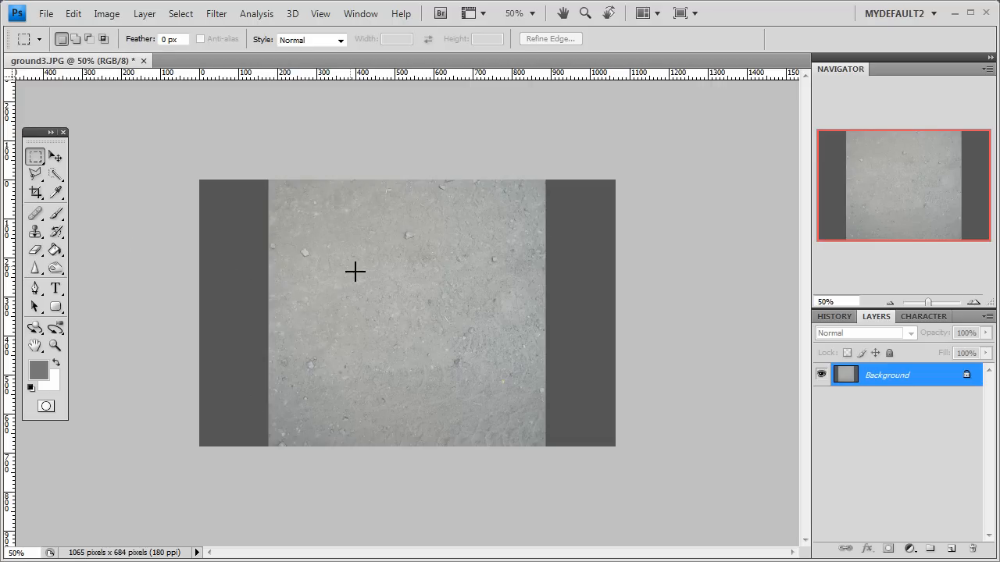
mouse_move(274, 186)
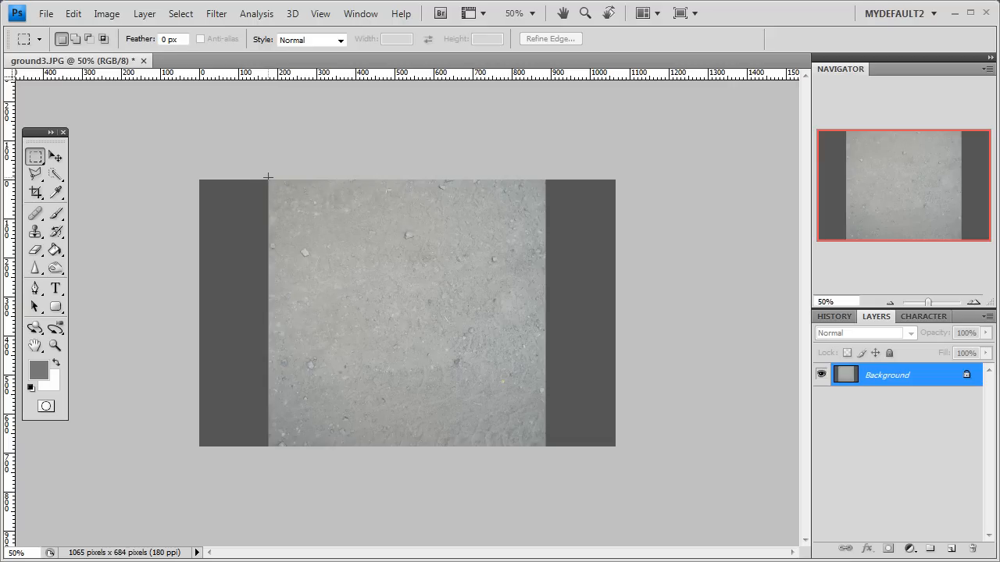
left_click_drag(268, 177, 283, 249)
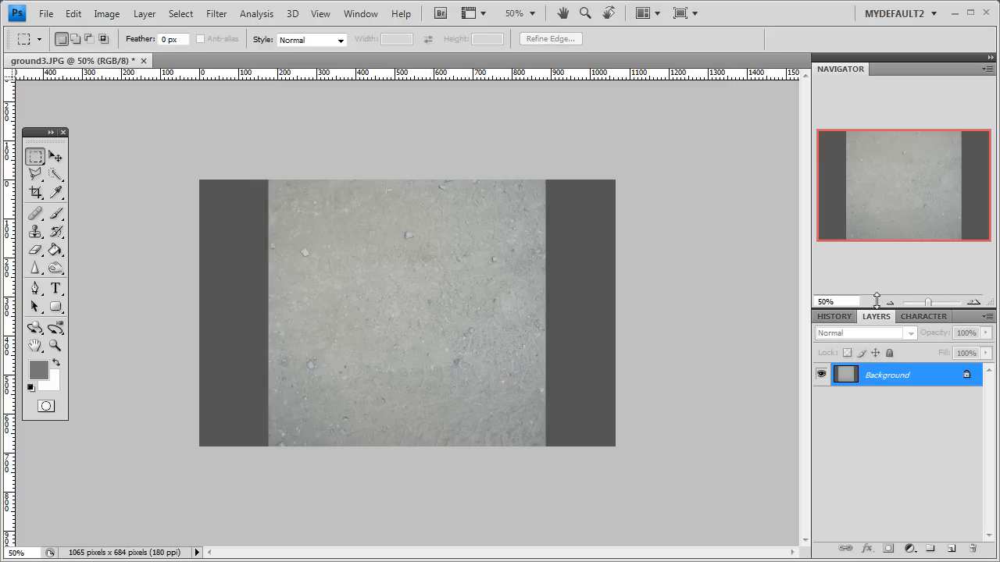
left_click_drag(886, 301, 933, 303)
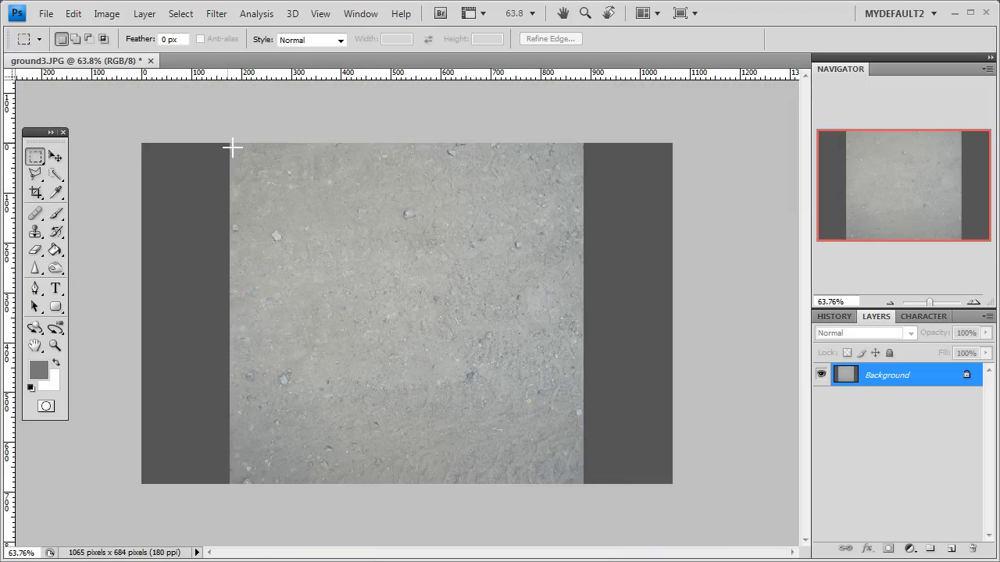
left_click_drag(233, 147, 256, 165)
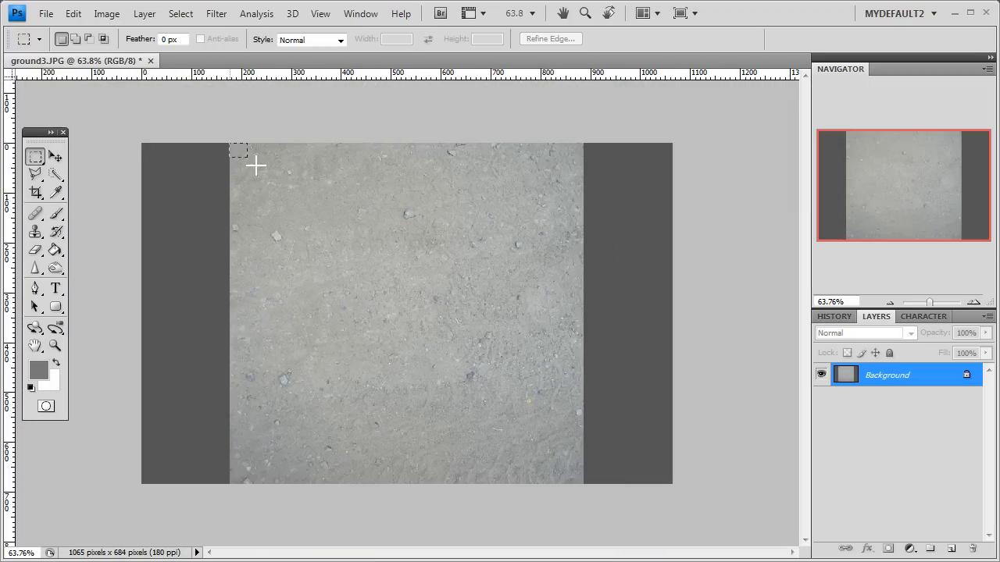
left_click_drag(241, 150, 316, 406)
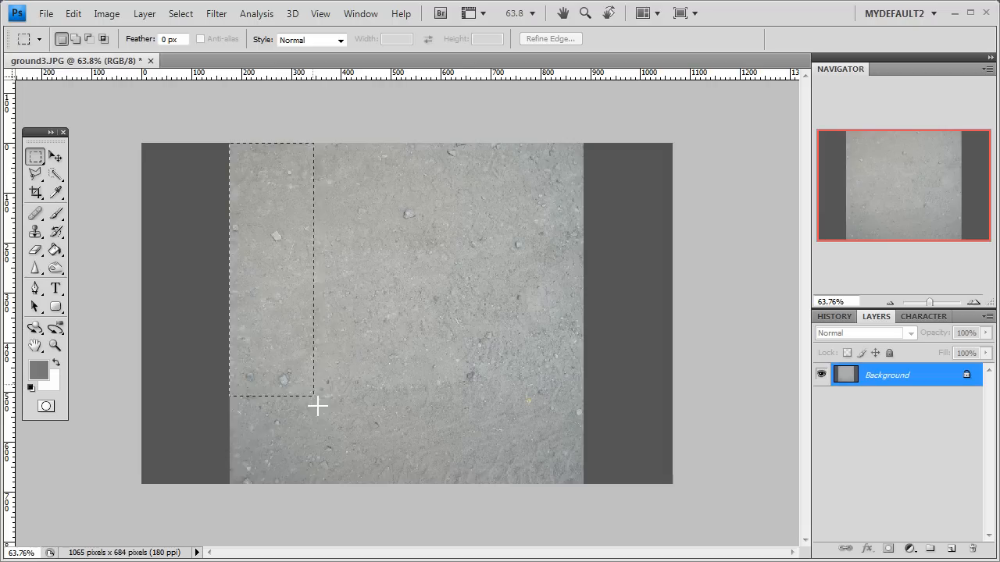
left_click_drag(316, 405, 325, 497)
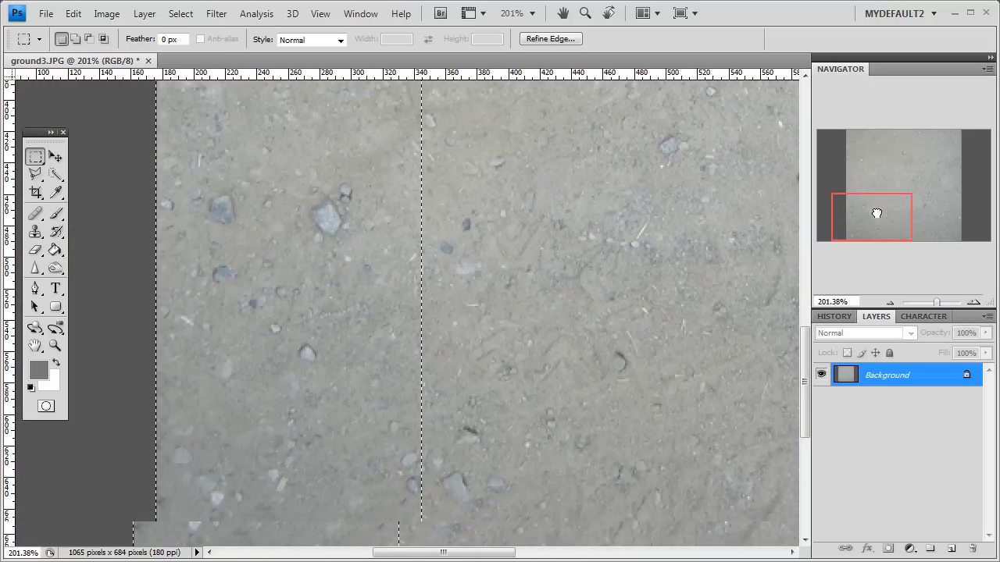
- Pan the view left to check the selection against the texture's left border
scroll("left", 3)
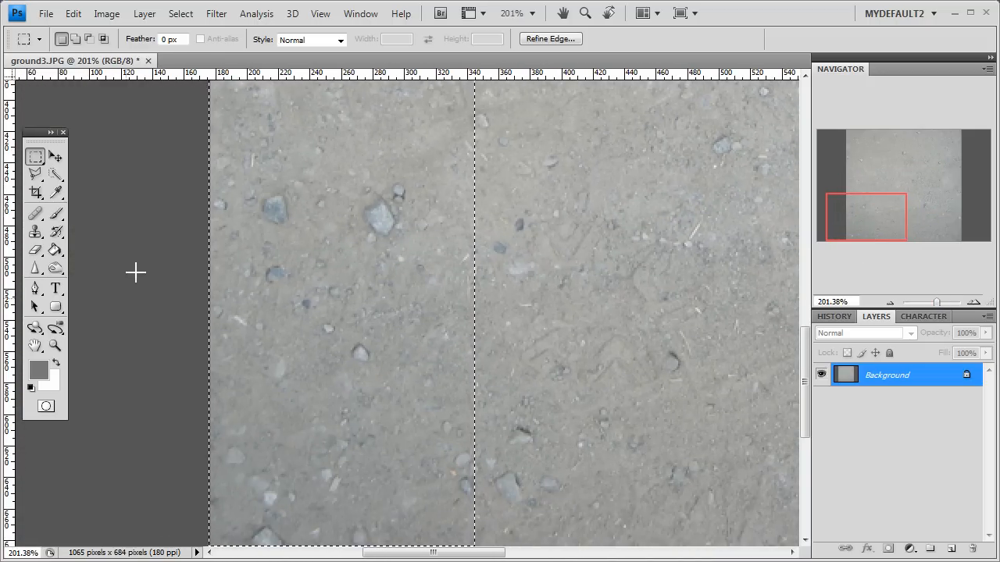
mouse_move(413, 467)
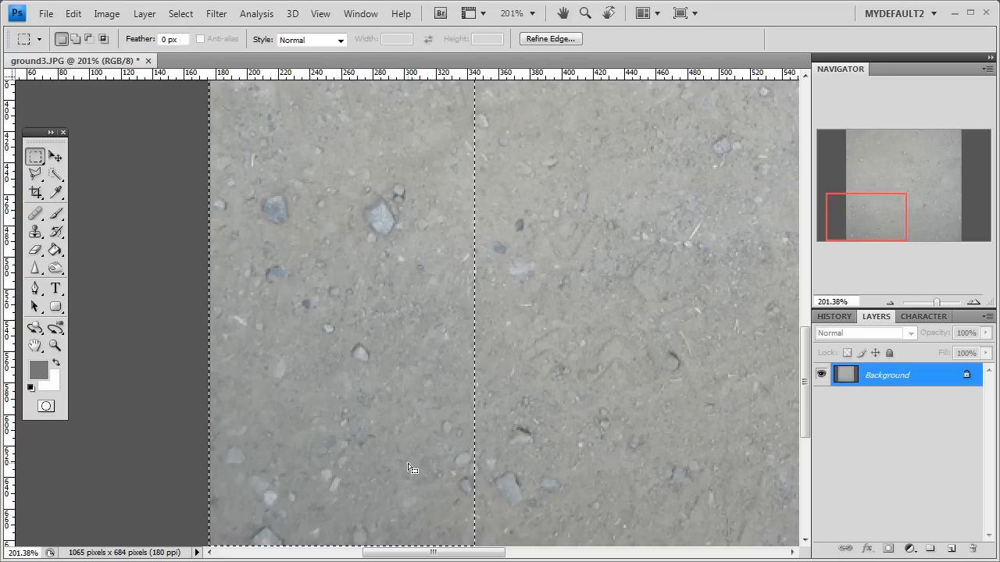
mouse_move(310, 446)
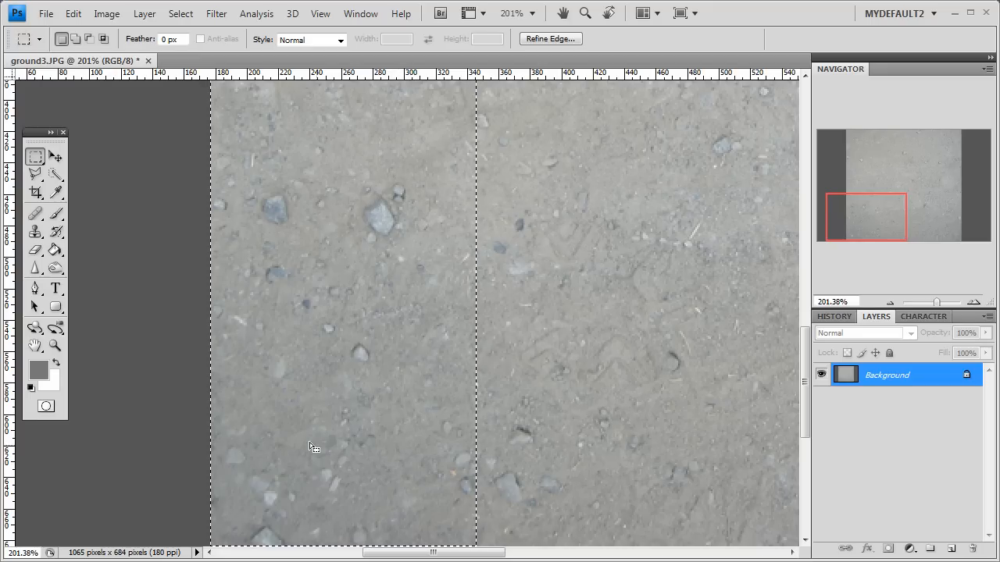
mouse_move(210, 140)
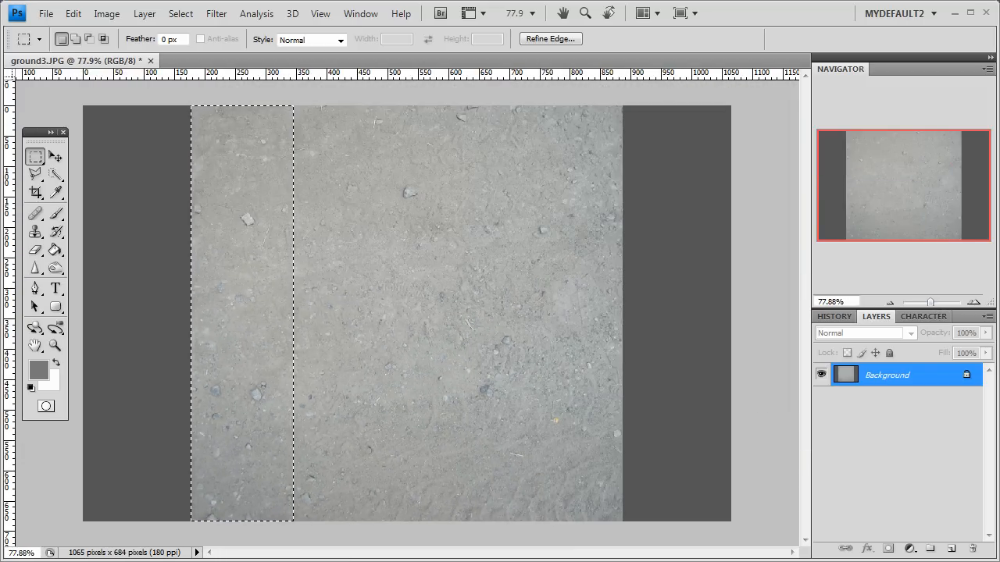
- Copy the left strip to Layer 1 and duplicate it as Layer 2
left_click(952, 548)
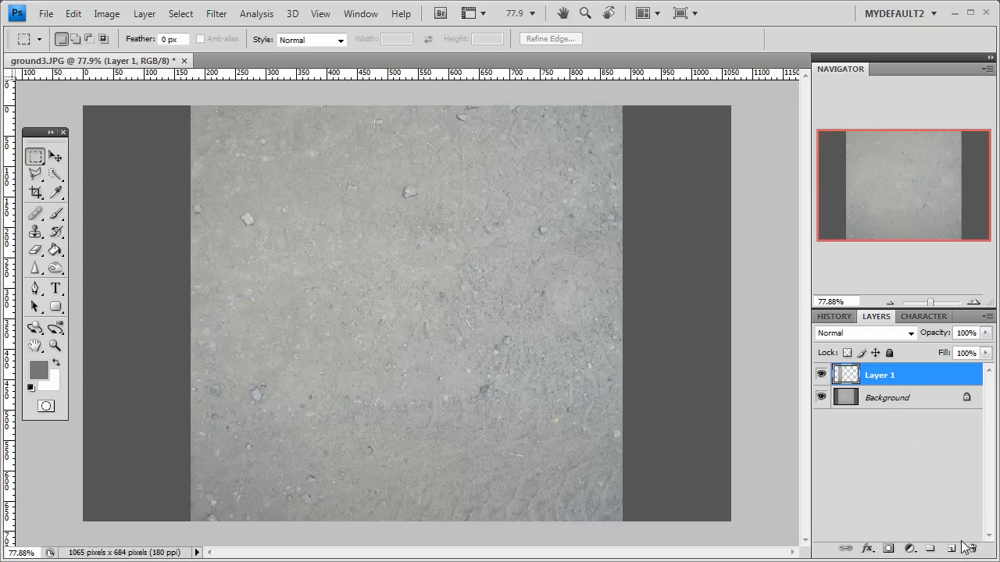
left_click(951, 548)
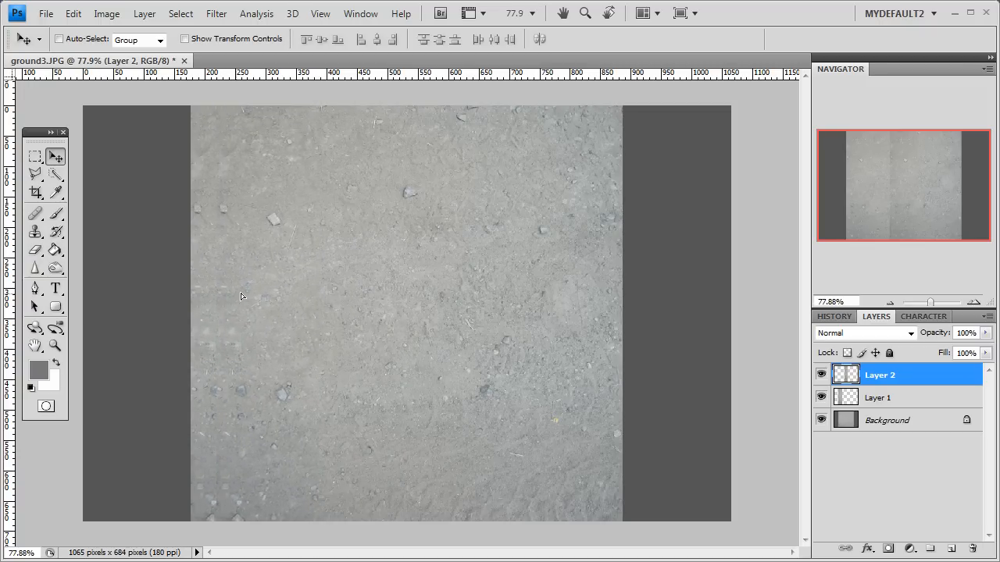
- Drag the Layer 2 strip rightward against the texture's right edge
left_click_drag(240, 295, 506, 305)
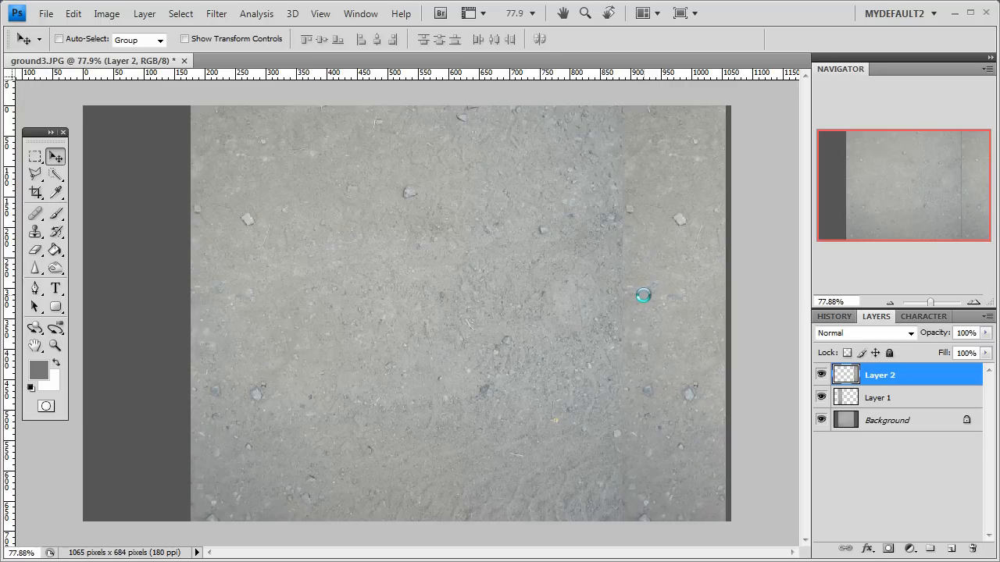
mouse_move(631, 258)
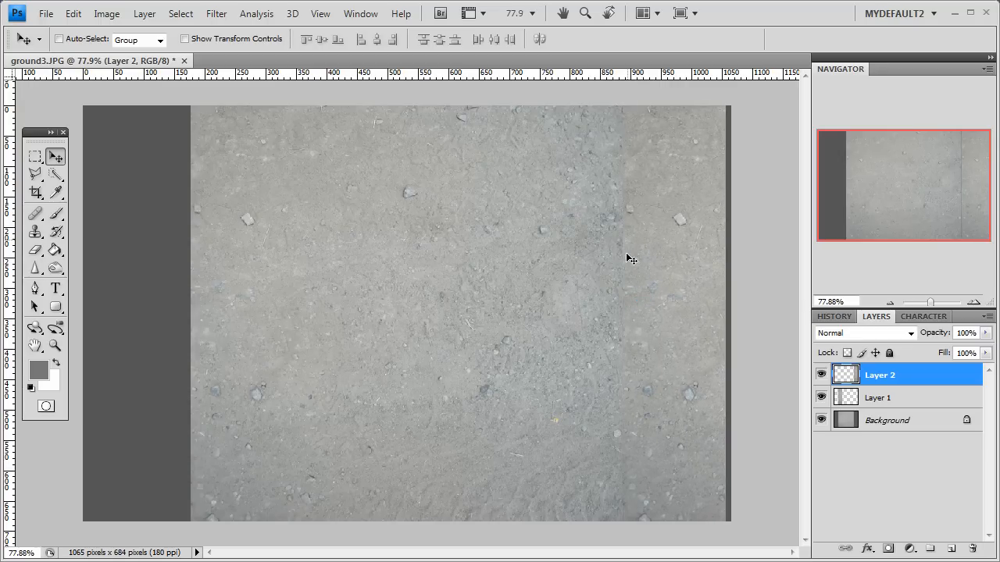
mouse_move(646, 442)
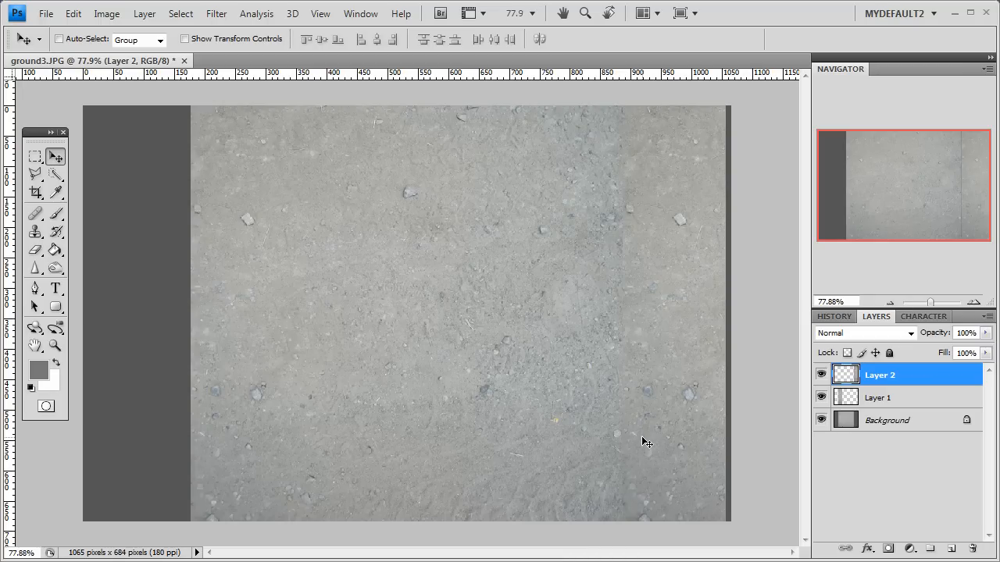
mouse_move(630, 230)
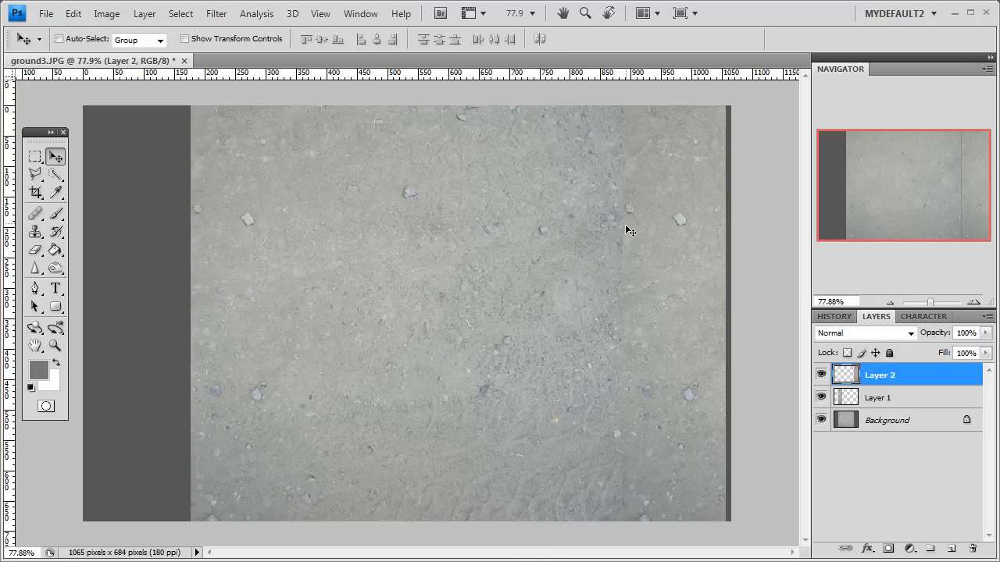
mouse_move(623, 502)
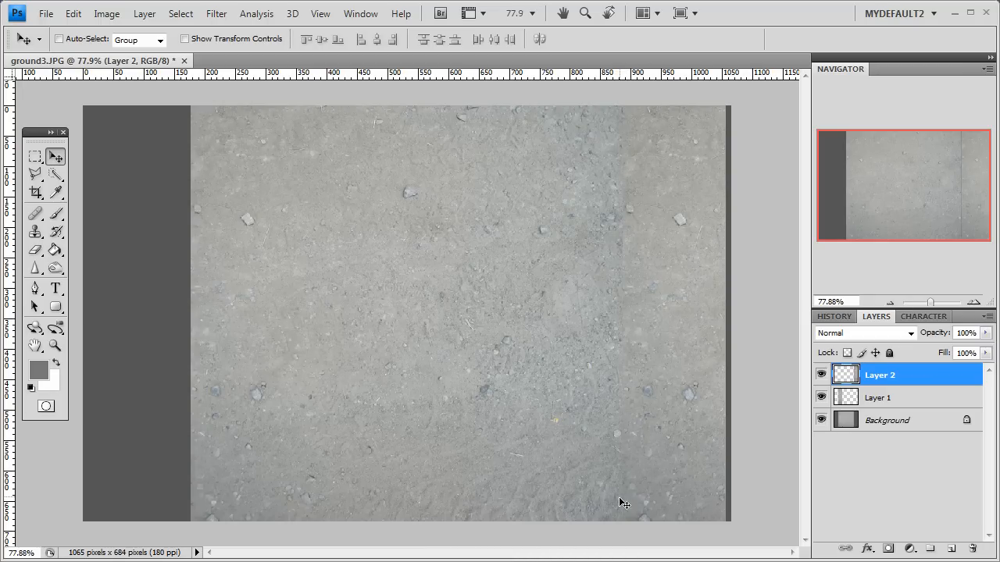
mouse_move(631, 172)
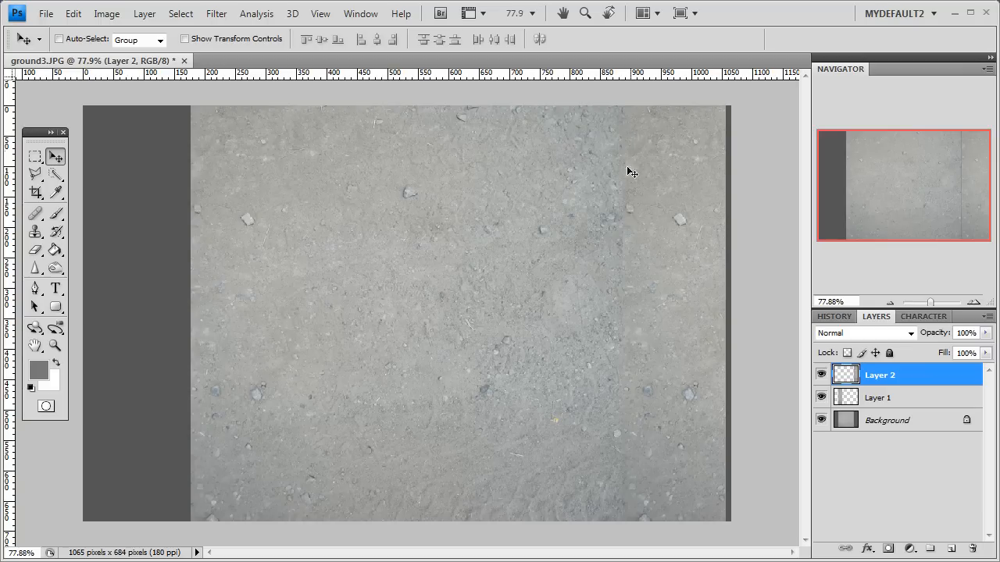
mouse_move(629, 244)
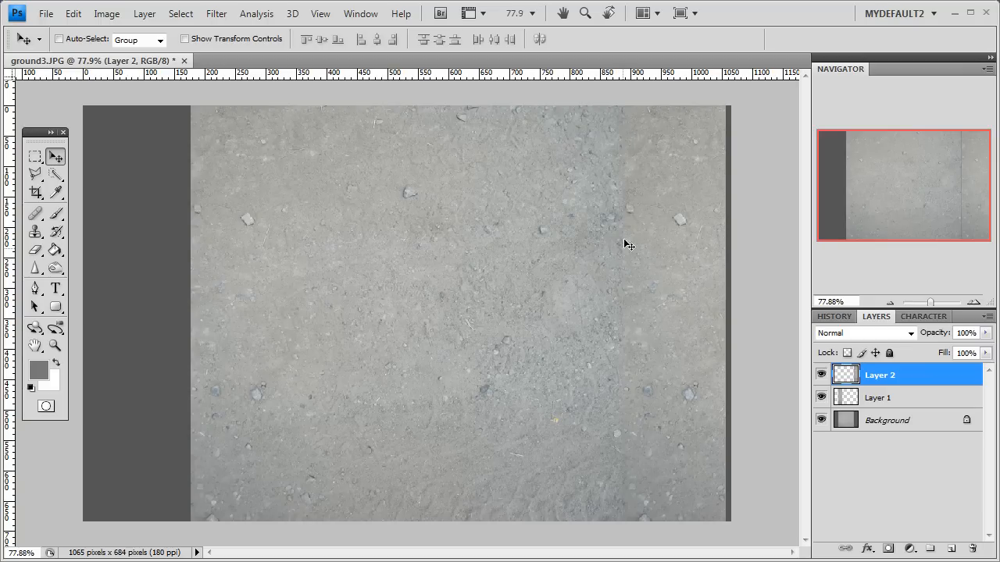
mouse_move(625, 259)
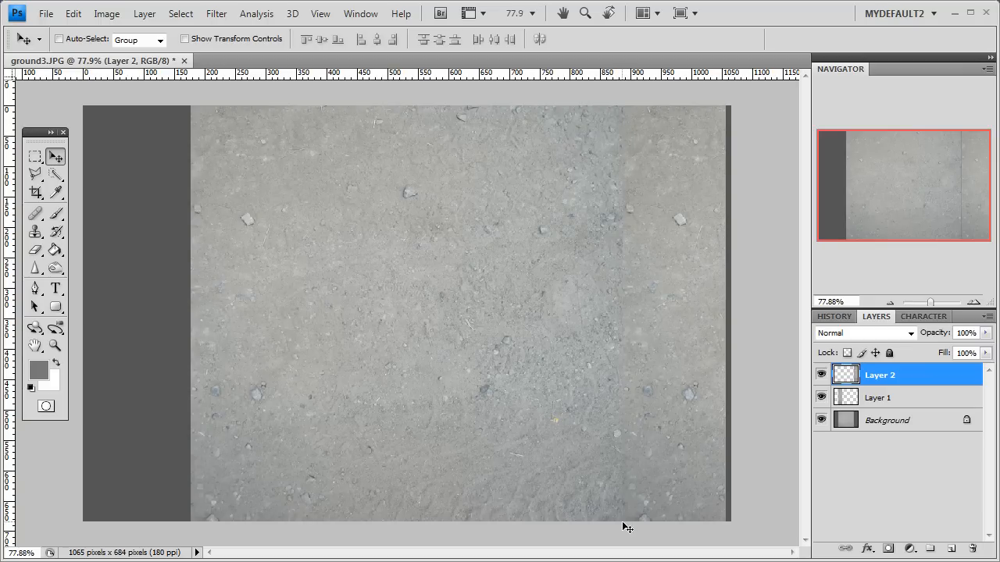
mouse_move(631, 159)
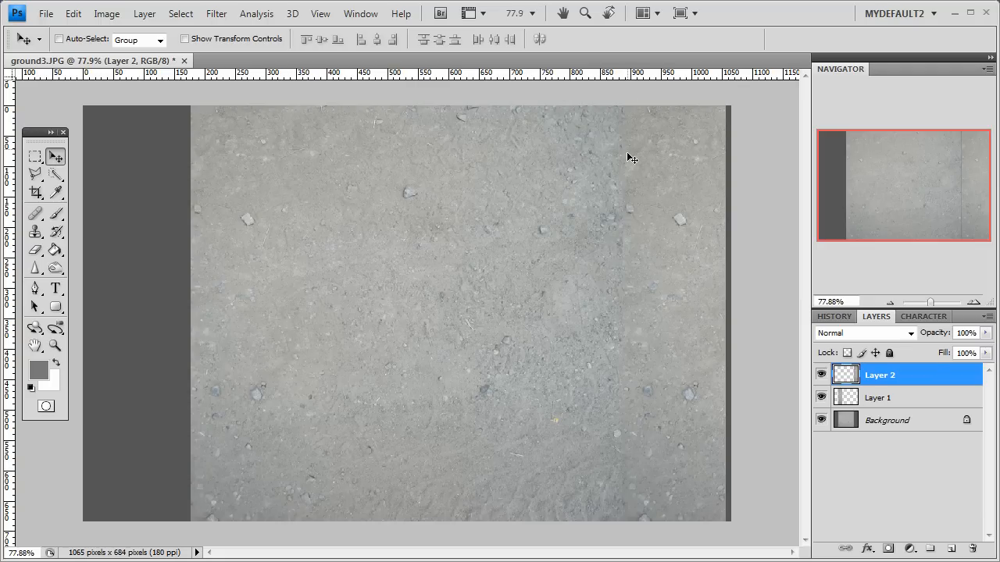
mouse_move(681, 506)
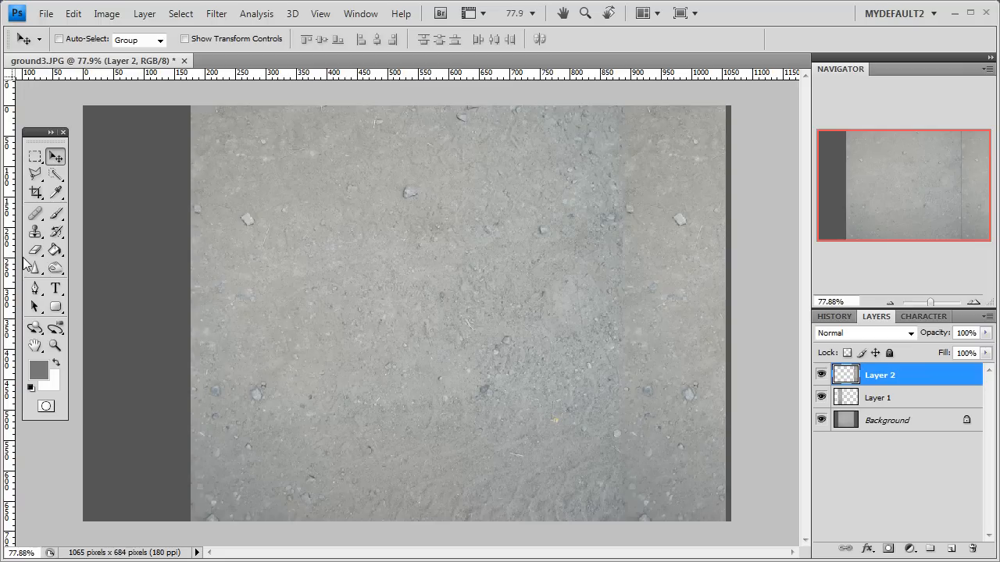
right_click(34, 213)
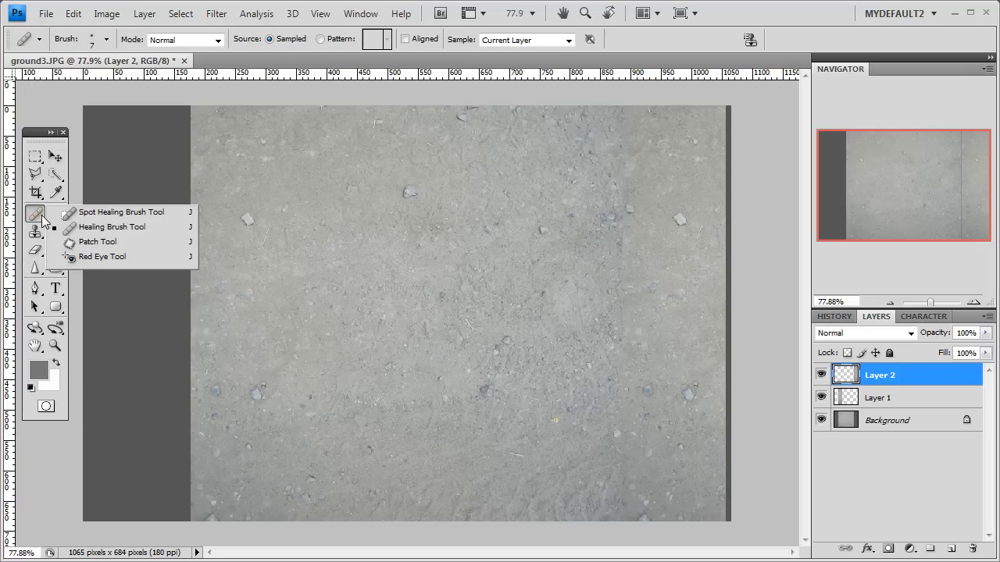
left_click(121, 211)
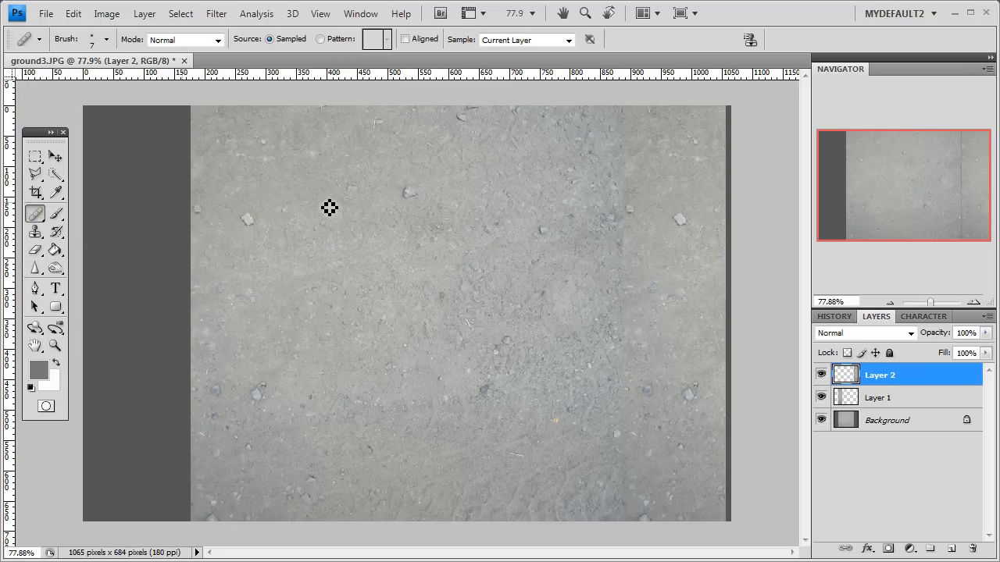
left_click(106, 40)
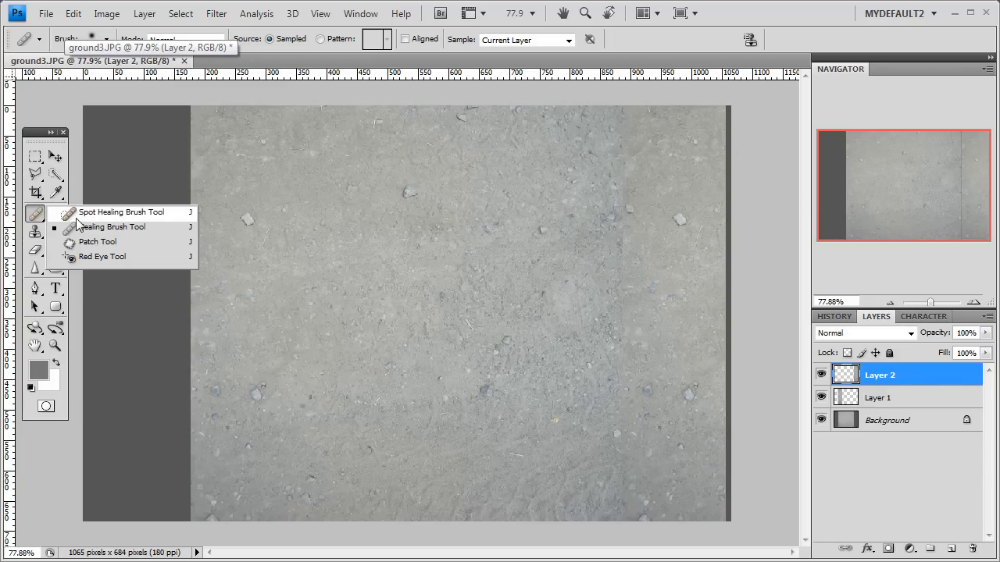
left_click(121, 212)
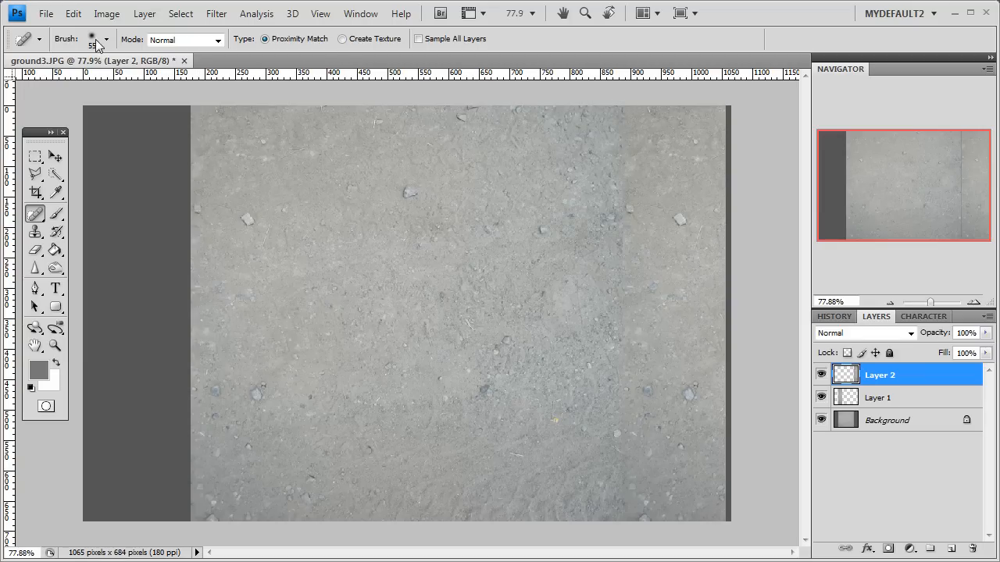
left_click(106, 39)
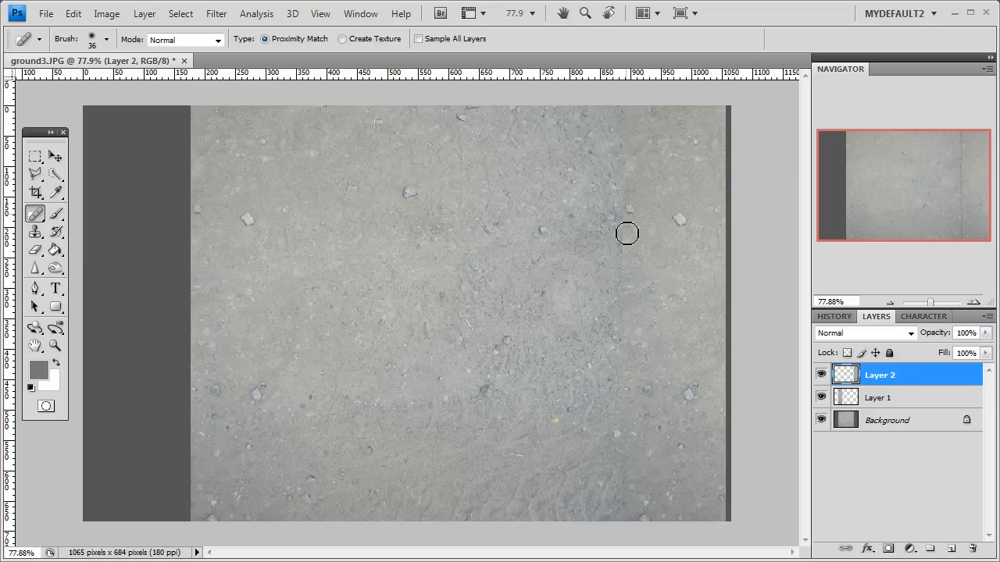
mouse_move(625, 246)
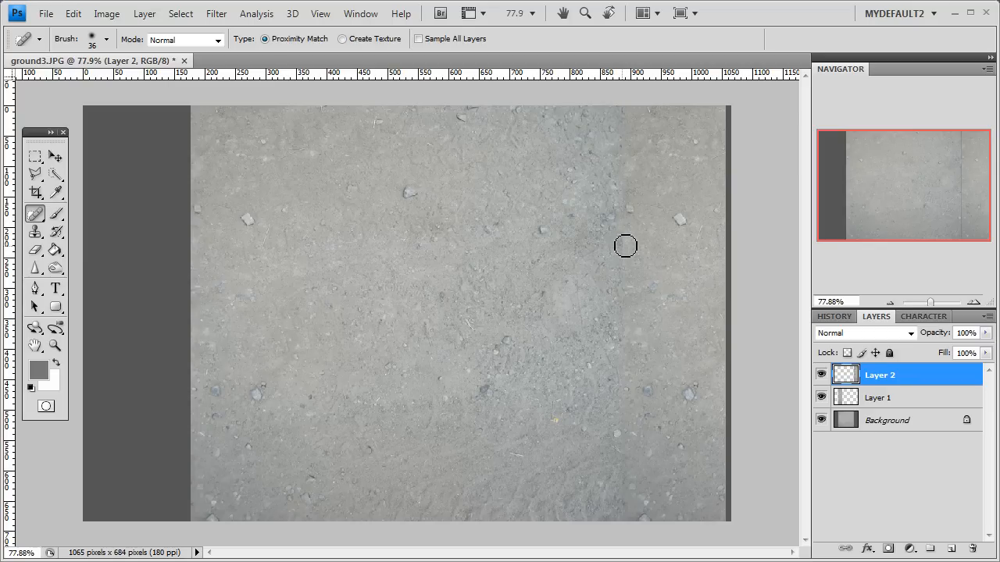
mouse_move(625, 258)
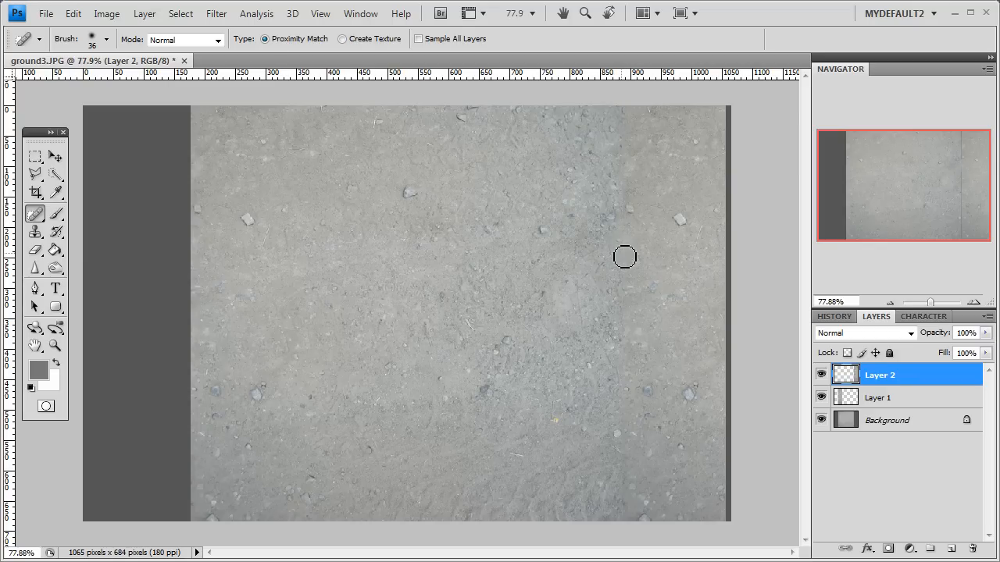
mouse_move(637, 205)
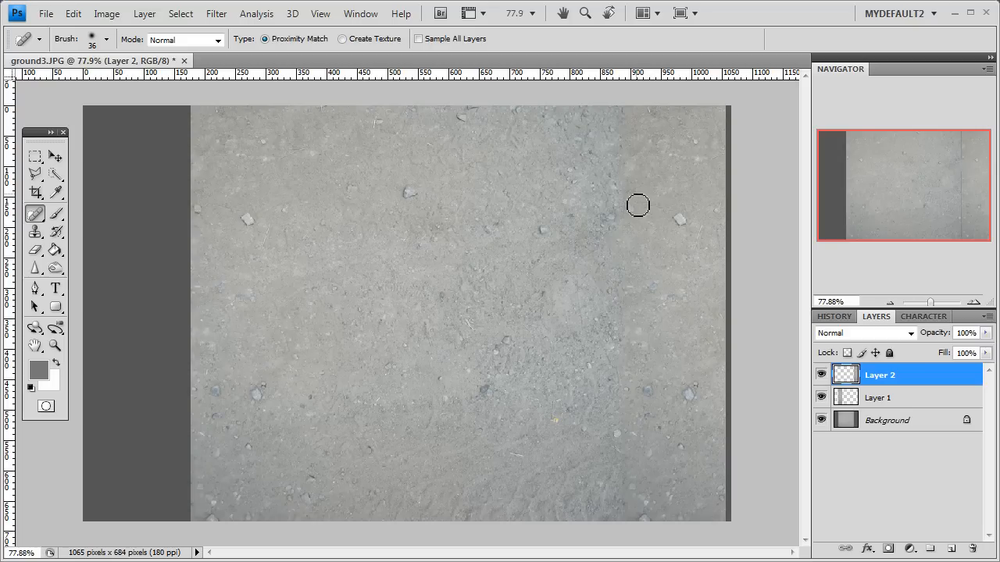
mouse_move(638, 221)
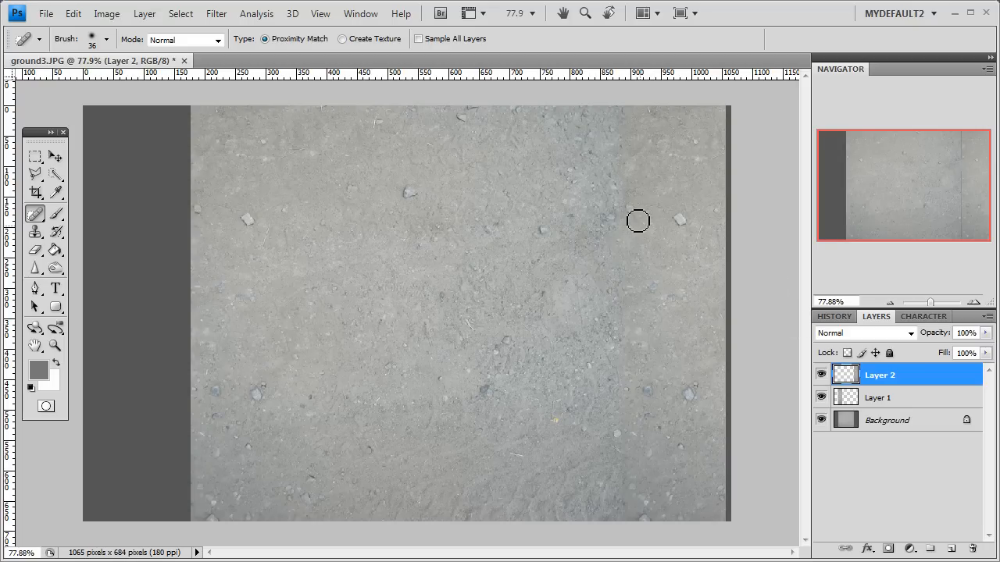
left_click_drag(879, 374, 879, 407)
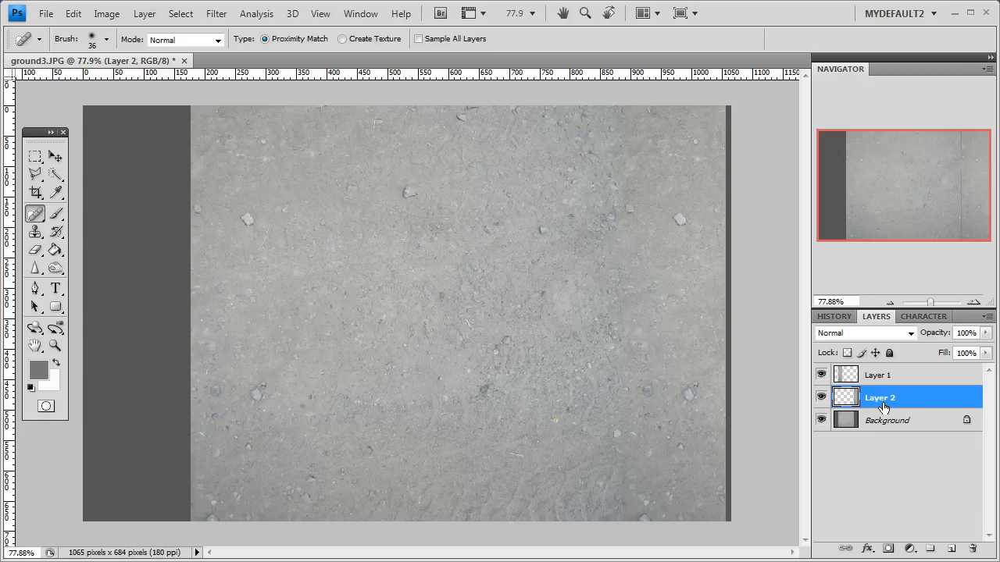
mouse_move(891, 427)
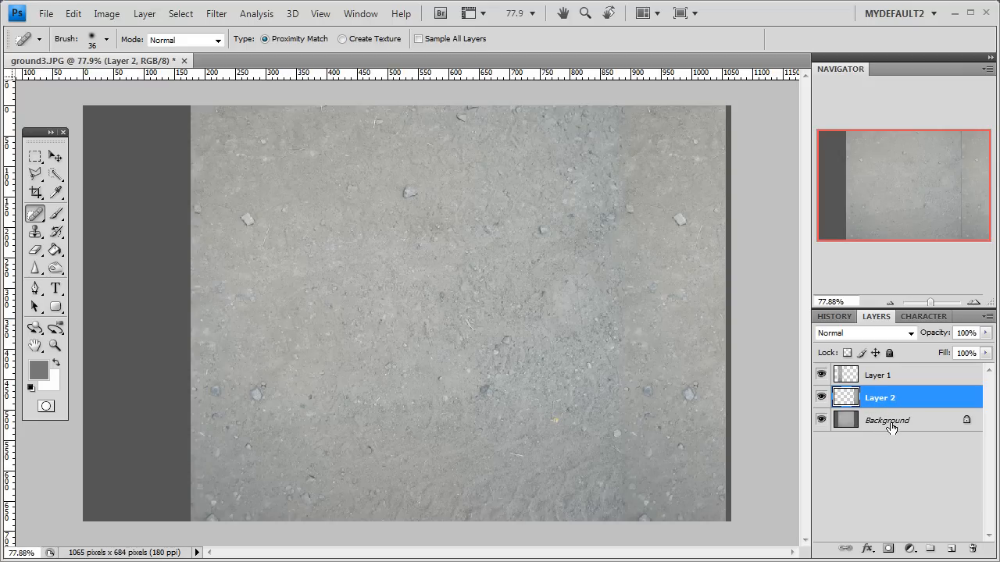
mouse_move(883, 434)
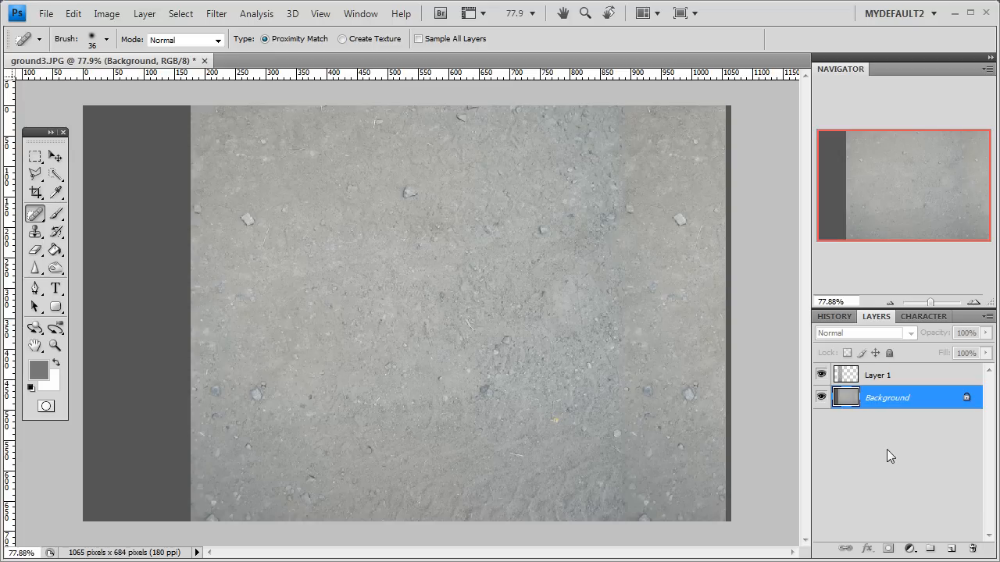
mouse_move(639, 433)
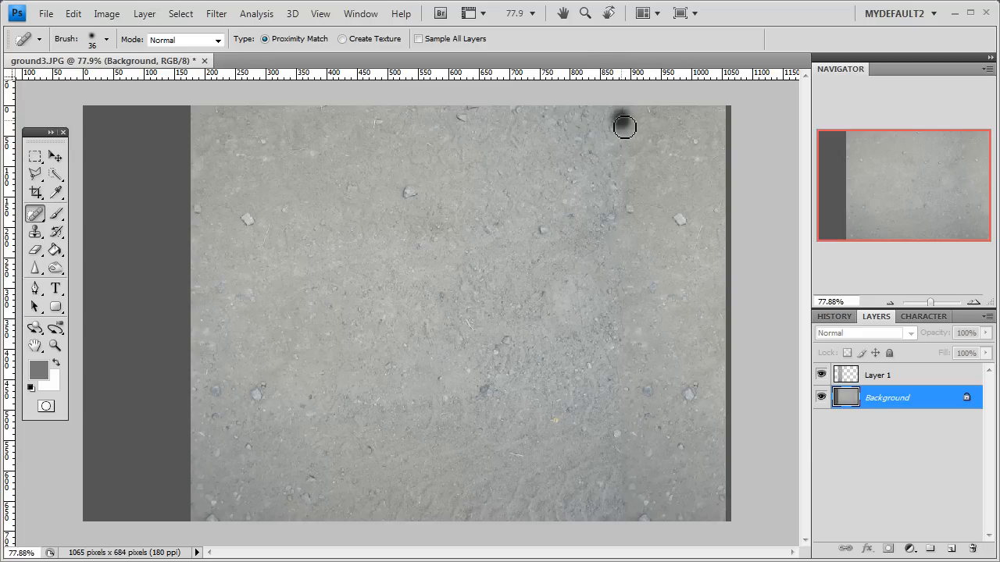
mouse_move(625, 193)
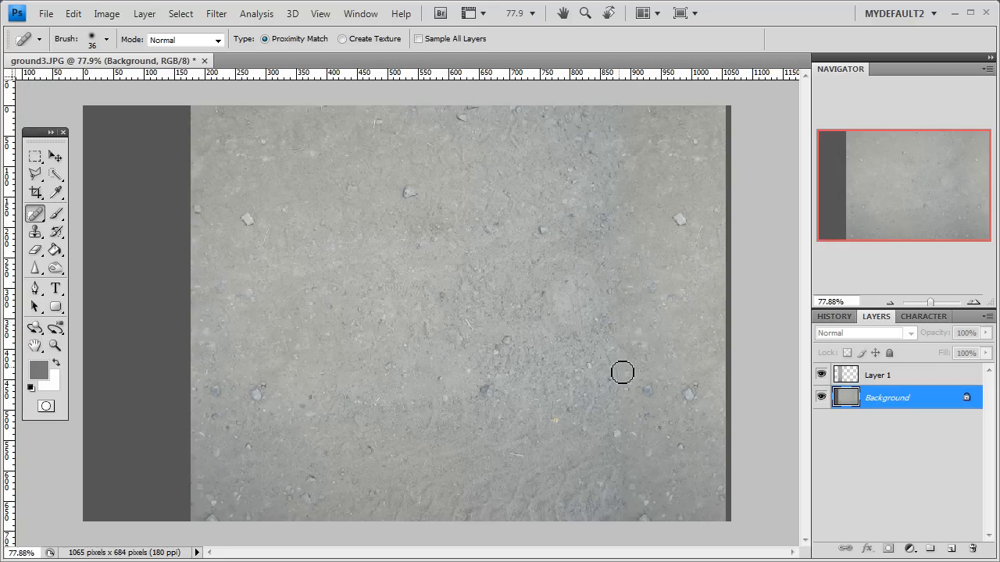
mouse_move(635, 379)
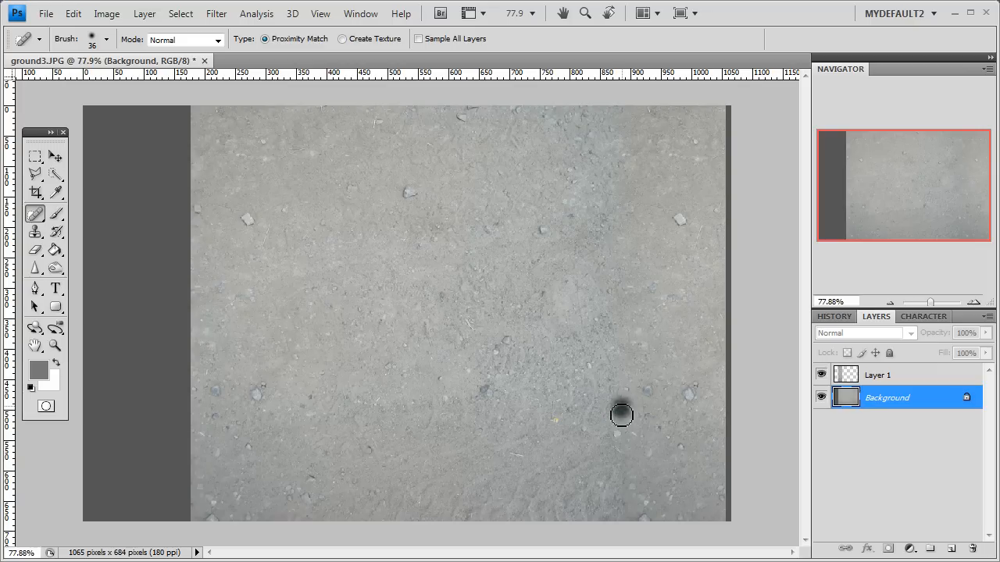
mouse_move(617, 417)
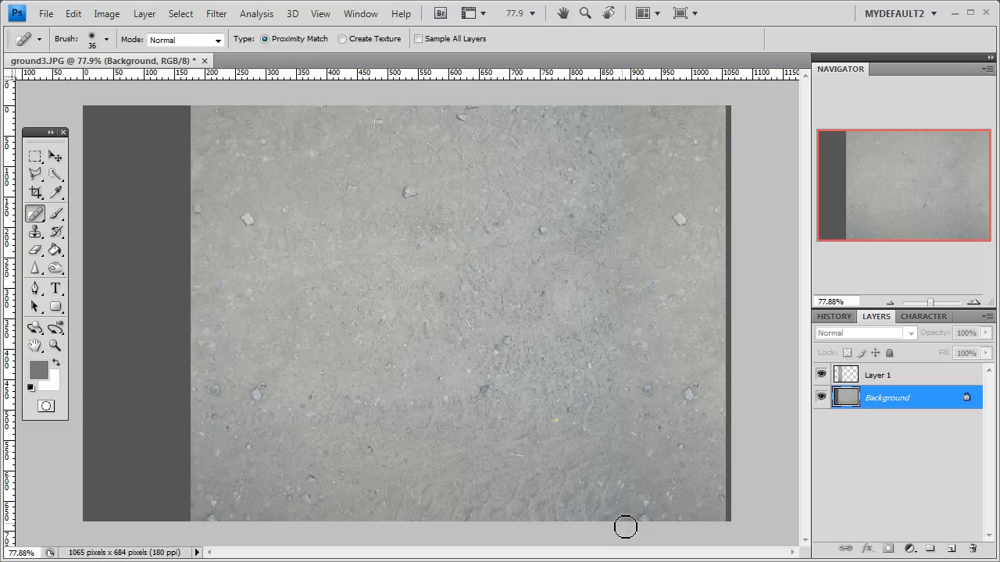
mouse_move(621, 291)
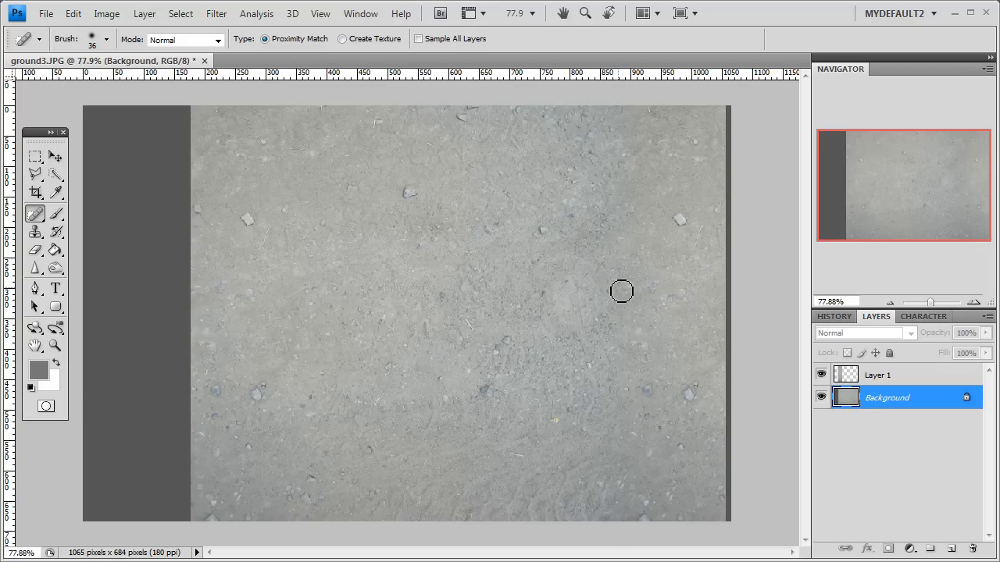
mouse_move(631, 114)
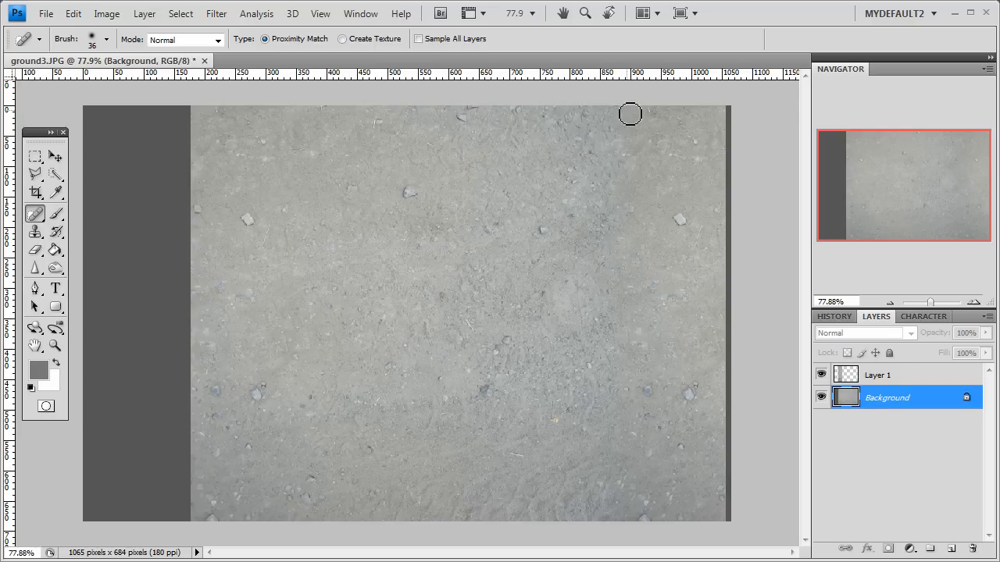
mouse_move(621, 148)
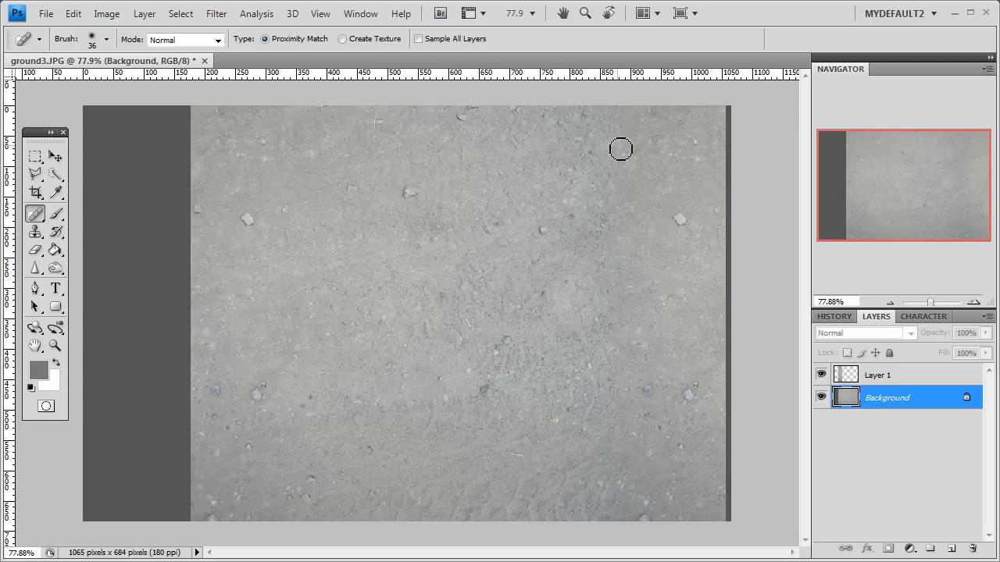
mouse_move(616, 294)
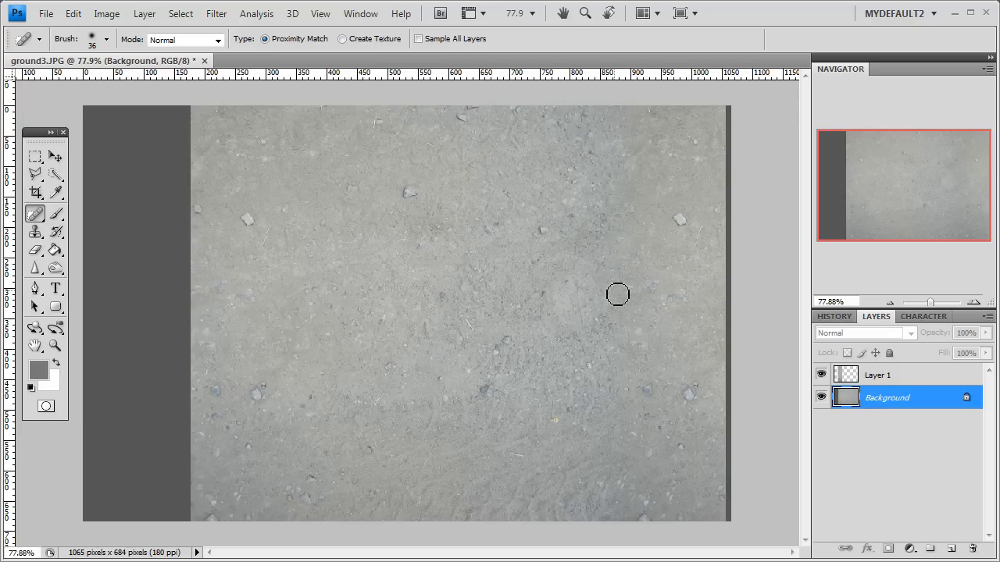
mouse_move(559, 256)
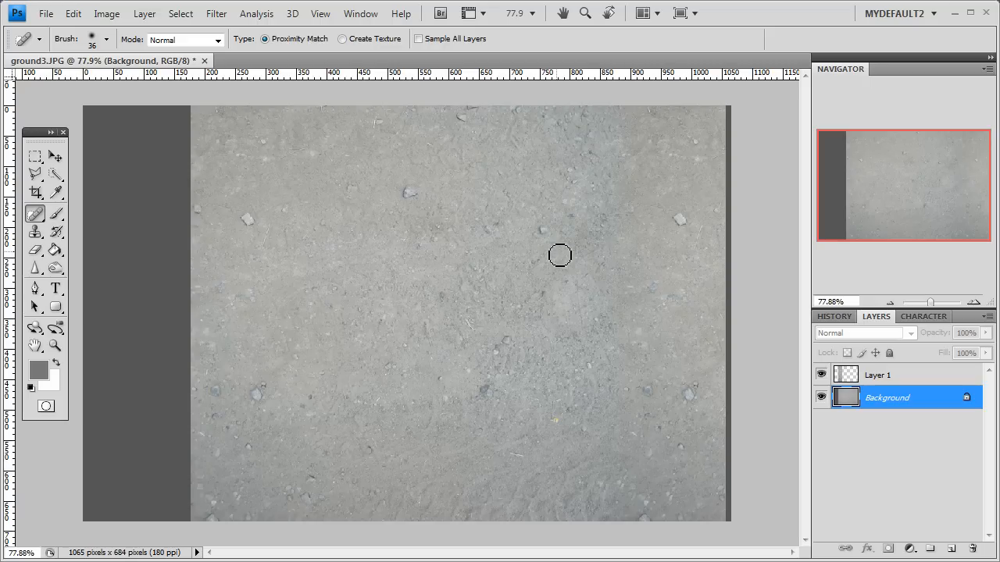
mouse_move(613, 307)
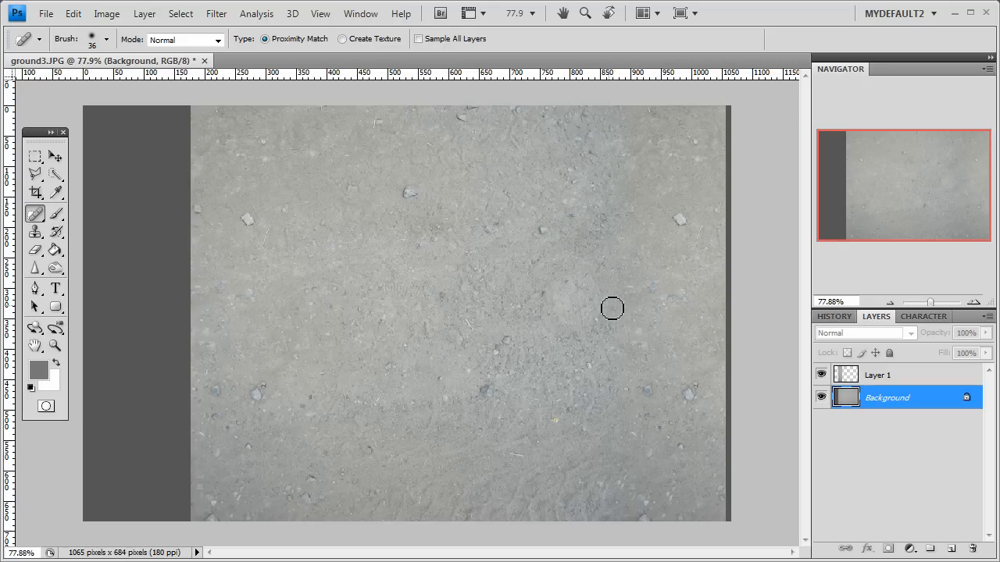
mouse_move(619, 208)
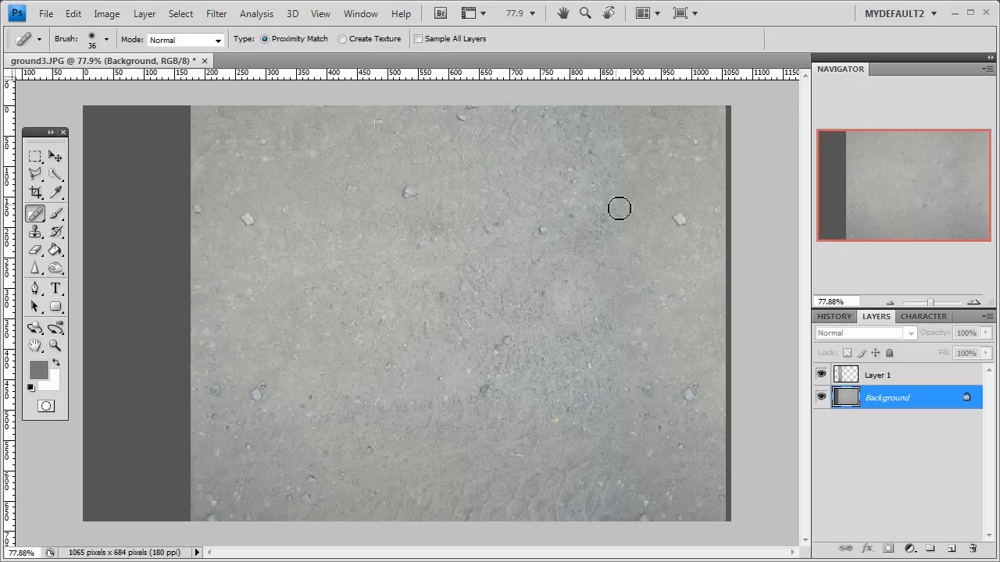
mouse_move(592, 351)
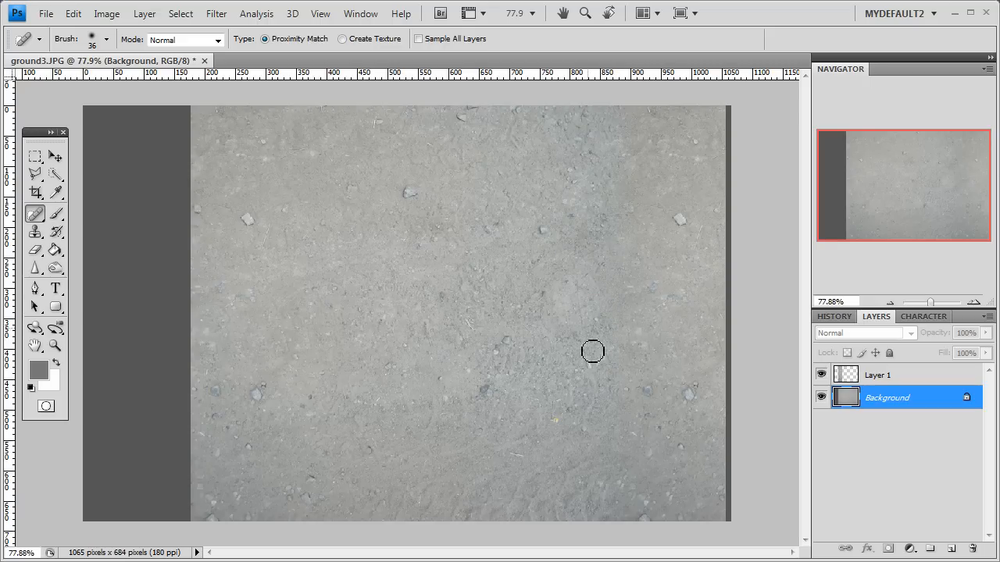
mouse_move(219, 230)
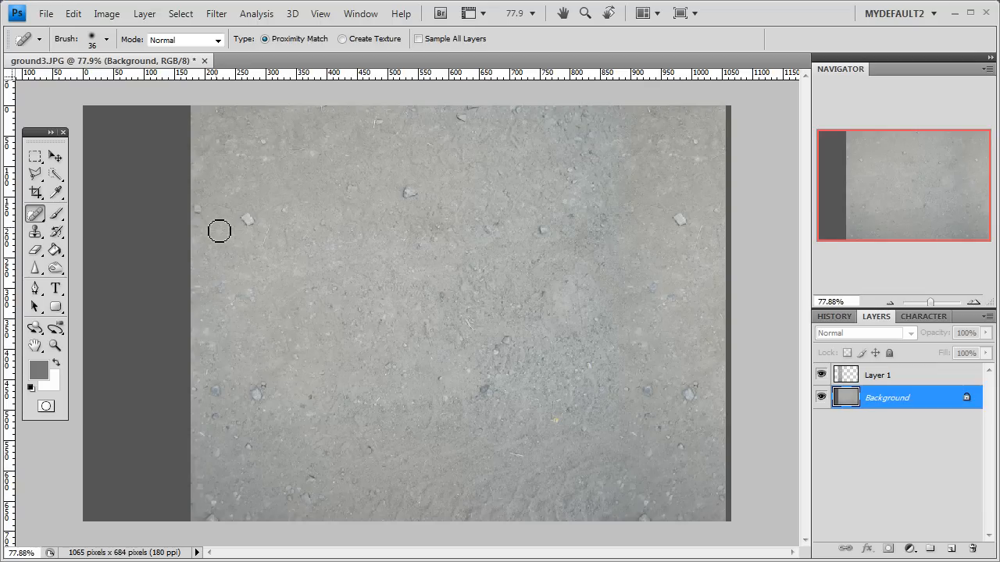
mouse_move(343, 231)
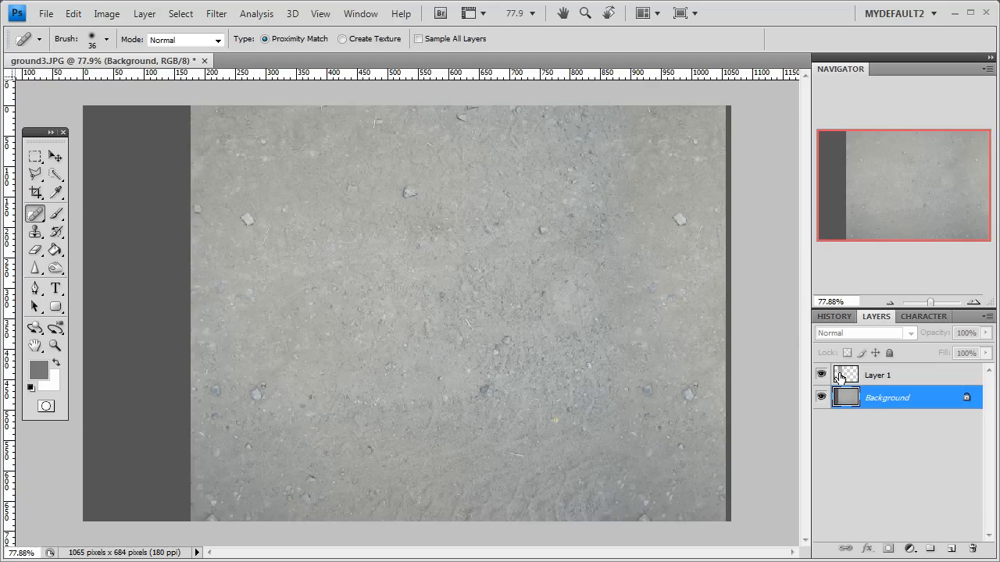
- Make Layer 1 the active layer and pick a new tool from the toolbox
left_click(877, 375)
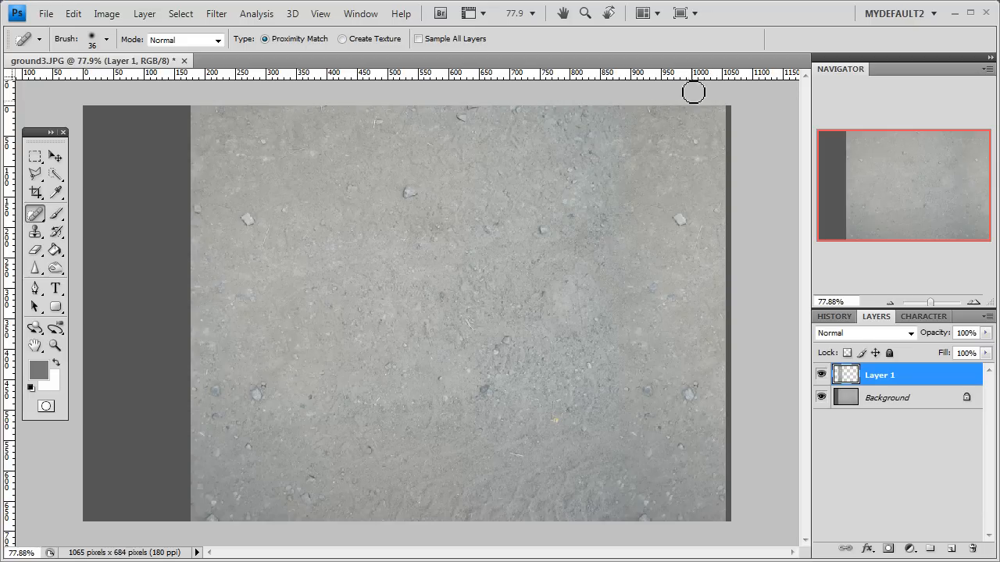
mouse_move(719, 146)
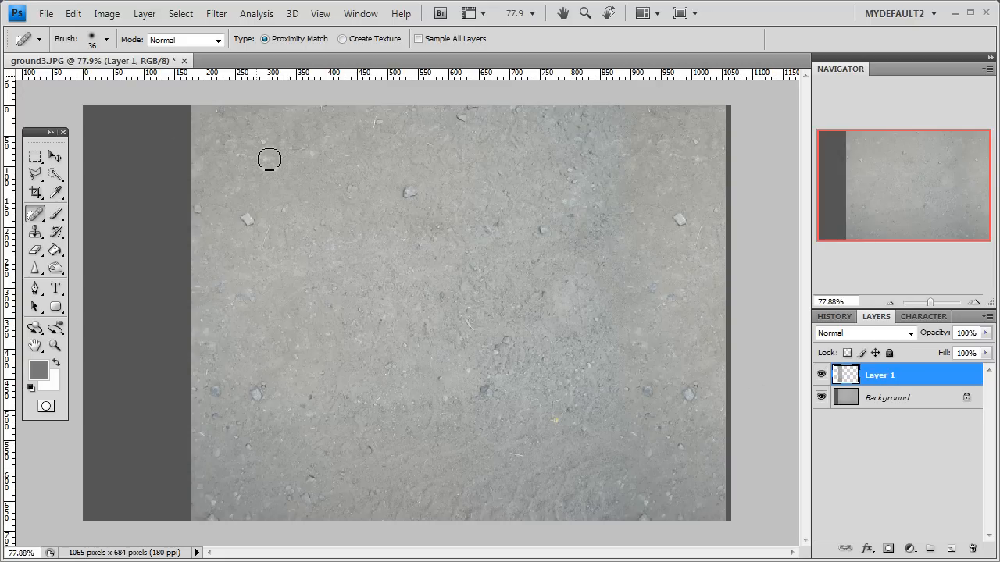
mouse_move(241, 200)
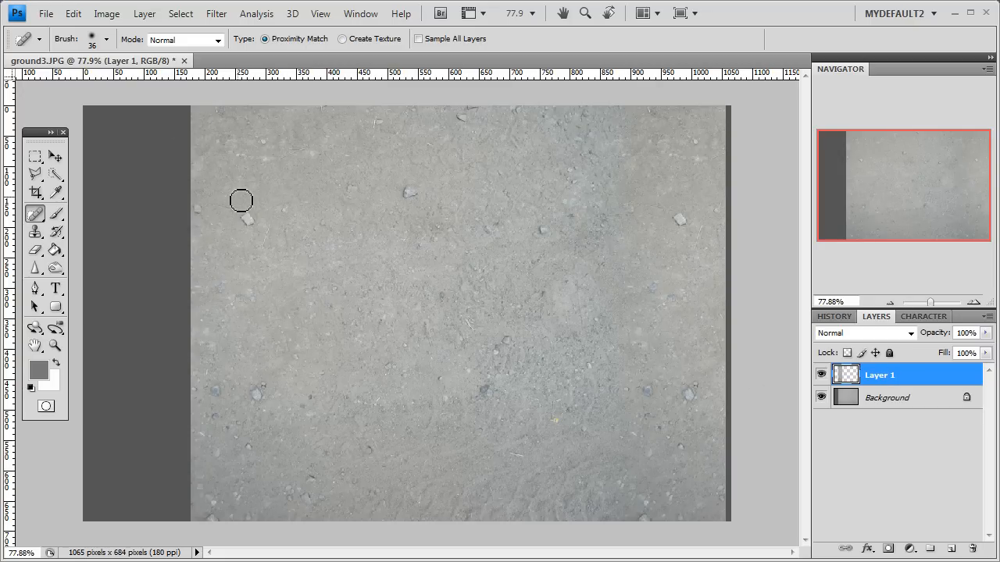
mouse_move(252, 313)
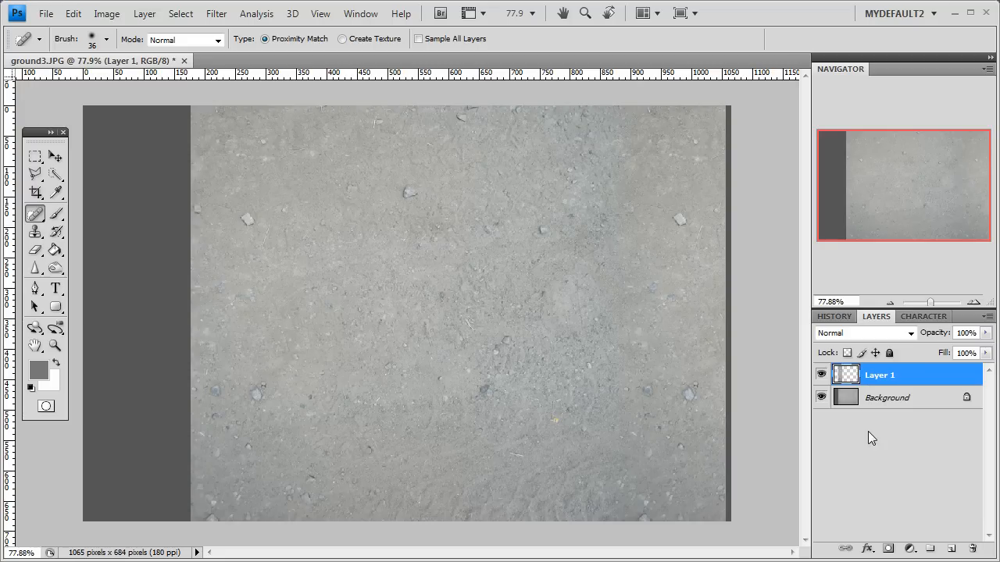
mouse_move(706, 139)
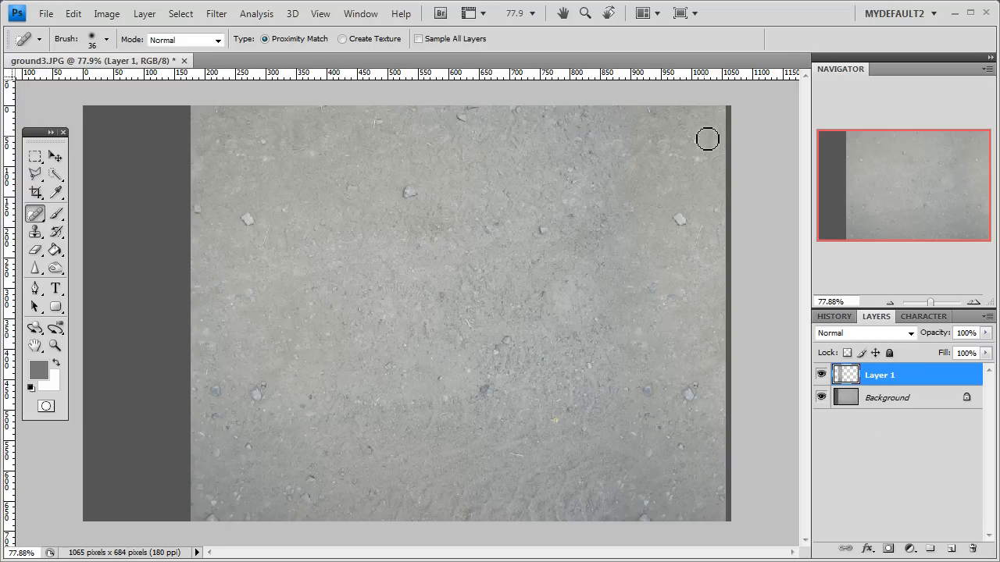
mouse_move(333, 335)
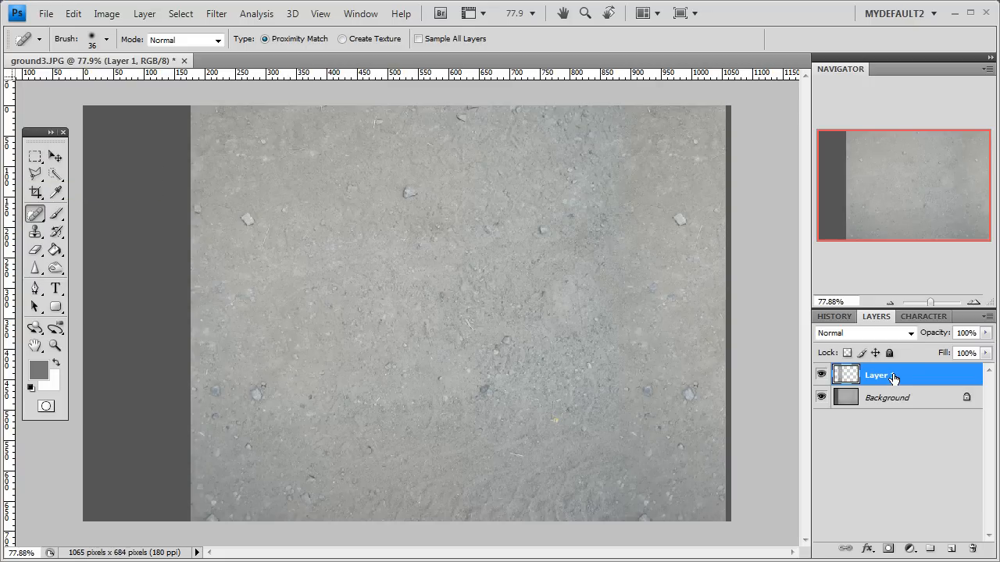
left_click(56, 156)
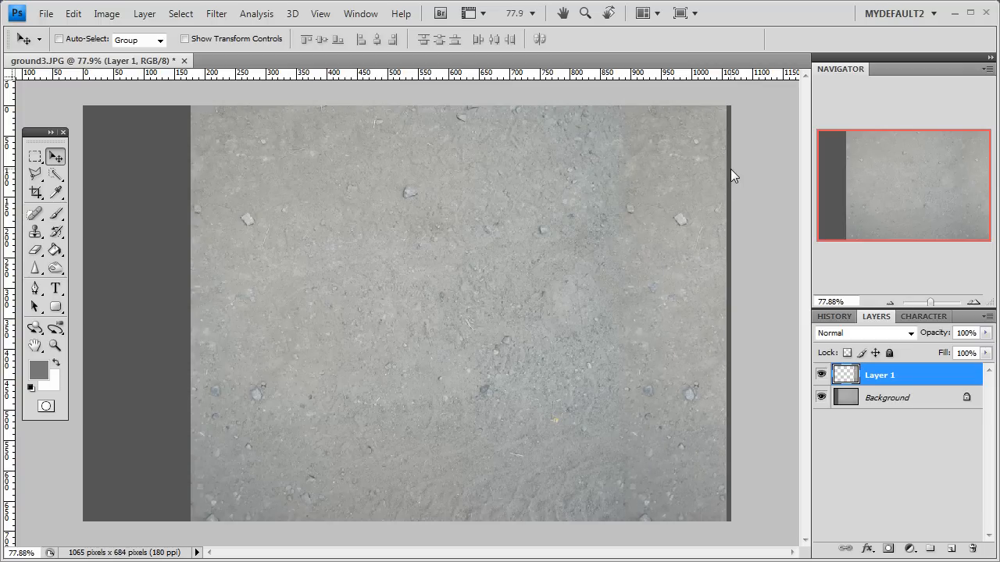
mouse_move(653, 363)
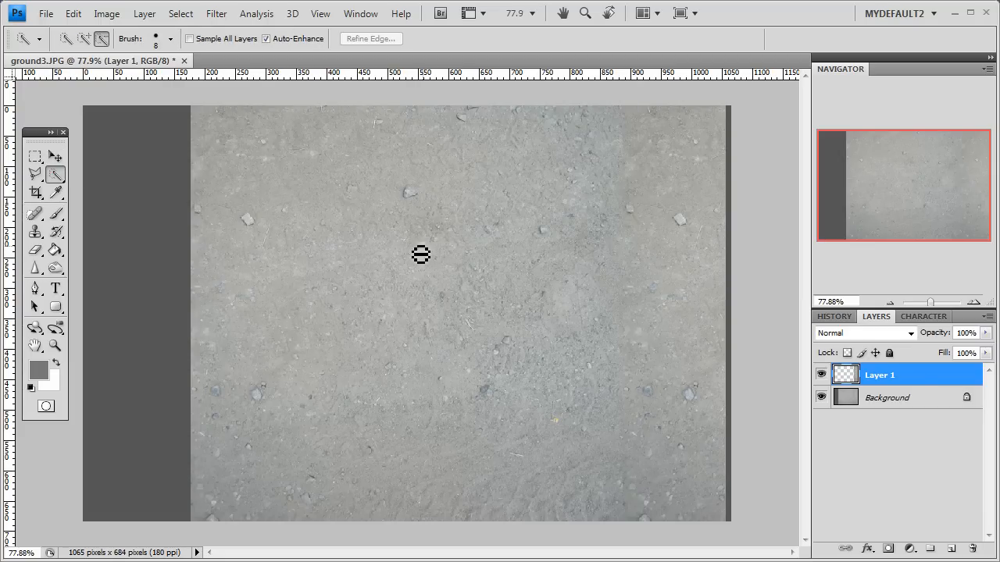
mouse_move(488, 277)
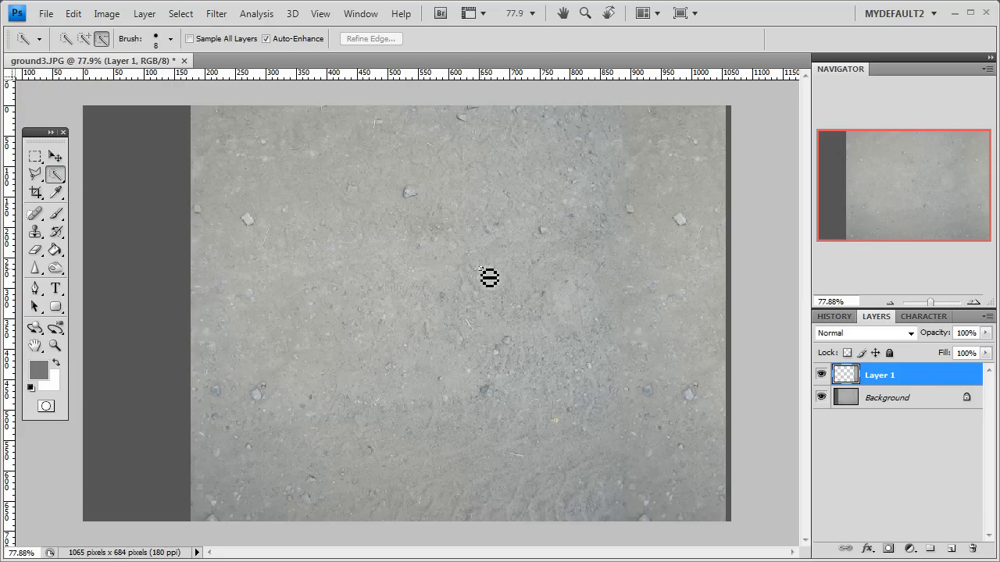
mouse_move(430, 229)
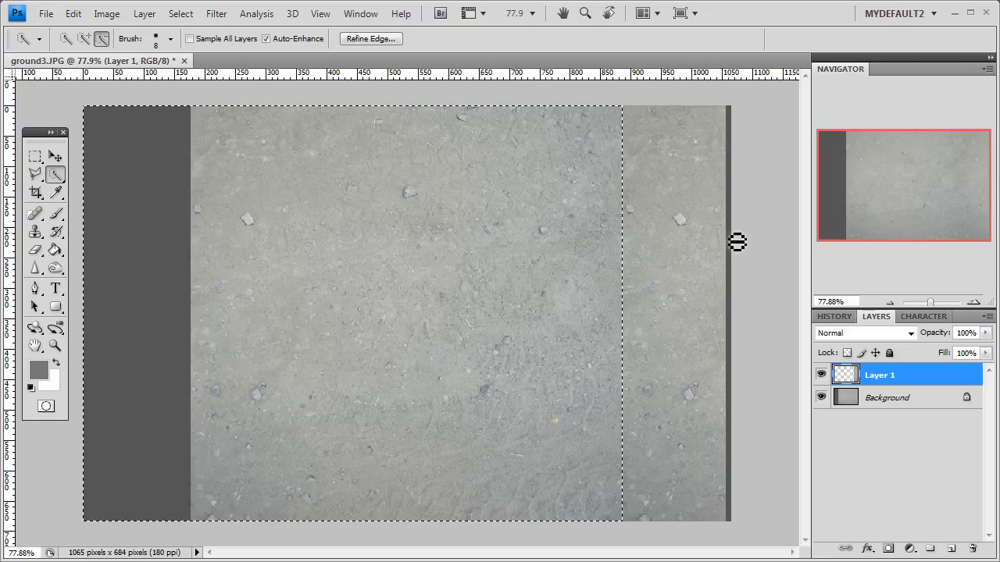
mouse_move(737, 135)
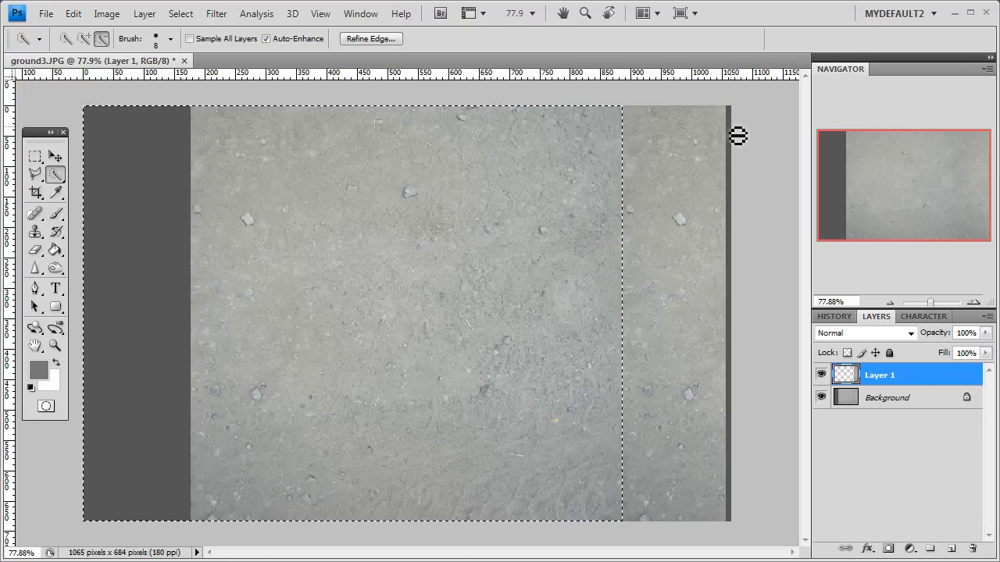
mouse_move(738, 263)
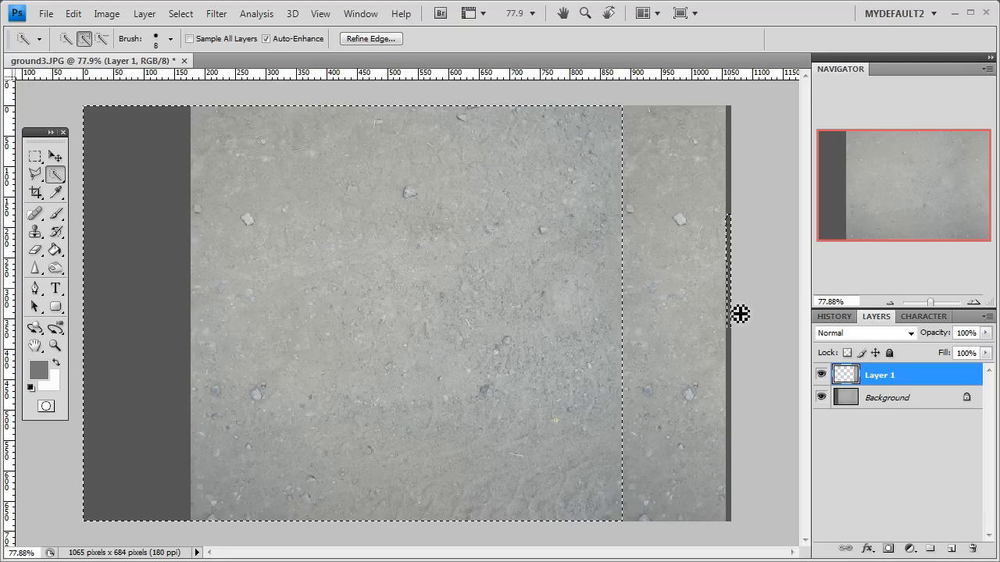
mouse_move(738, 127)
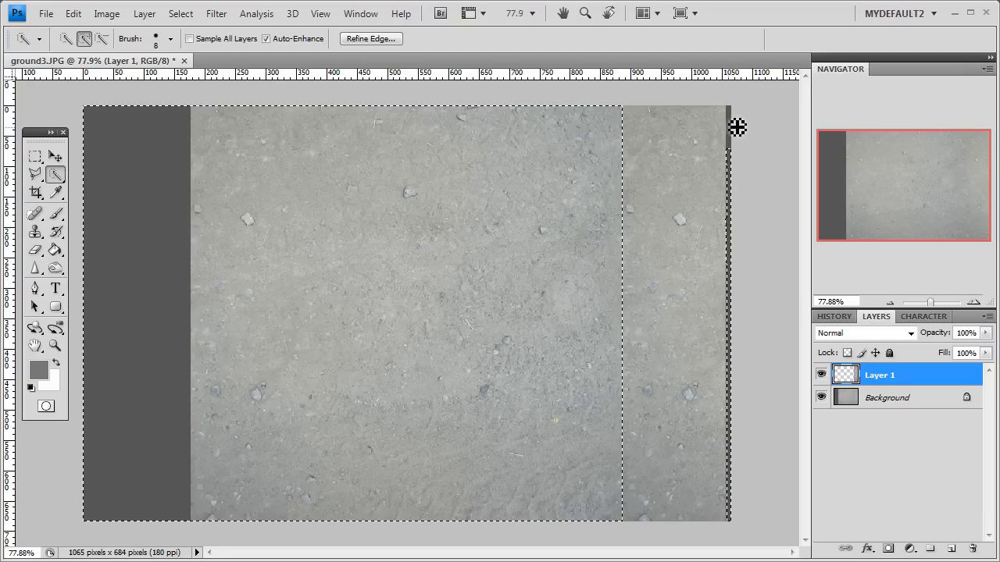
mouse_move(738, 208)
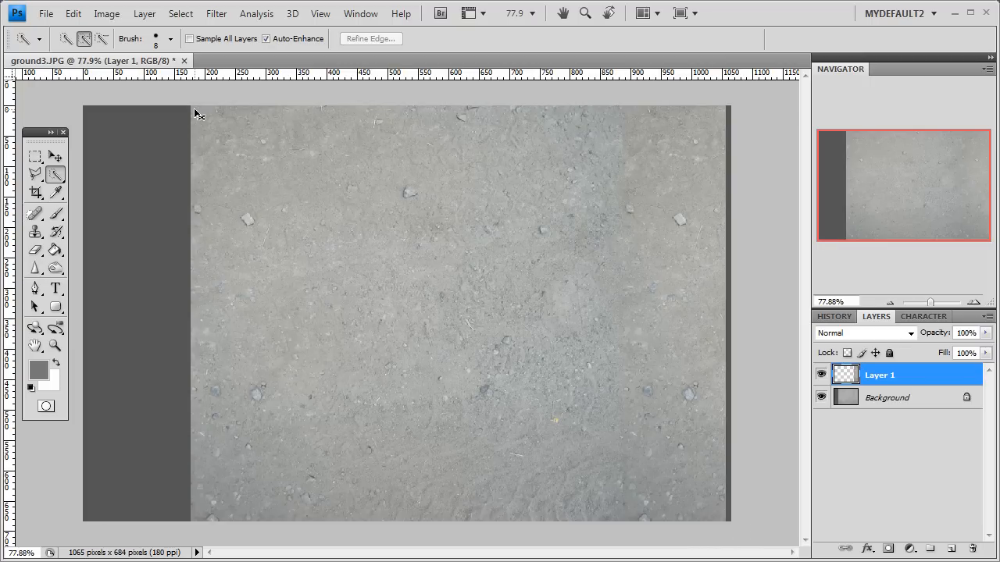
mouse_move(113, 32)
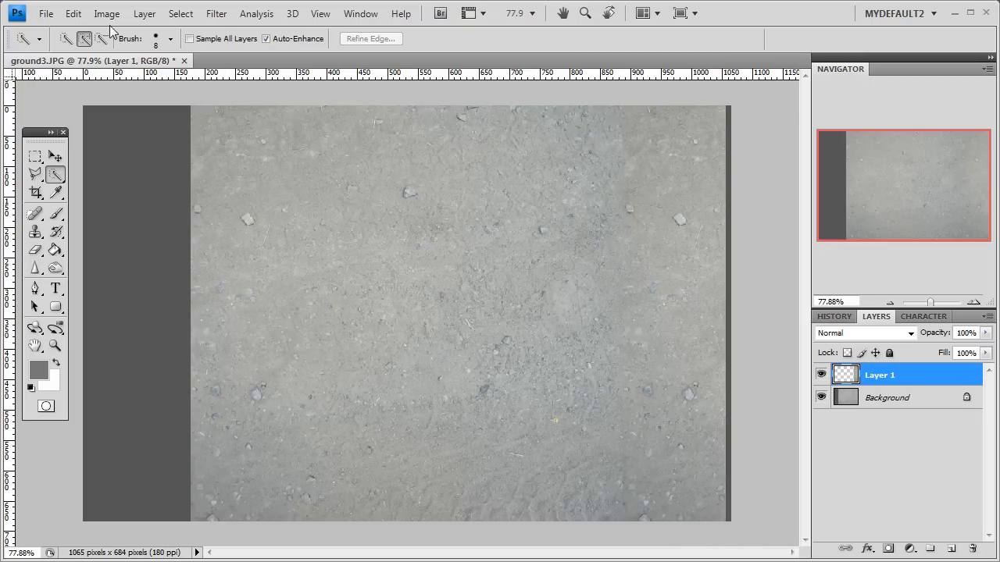
- Select the right-hand strip with the Magic Wand, dismiss the invert error, and hide Layer 1
right_click(35, 174)
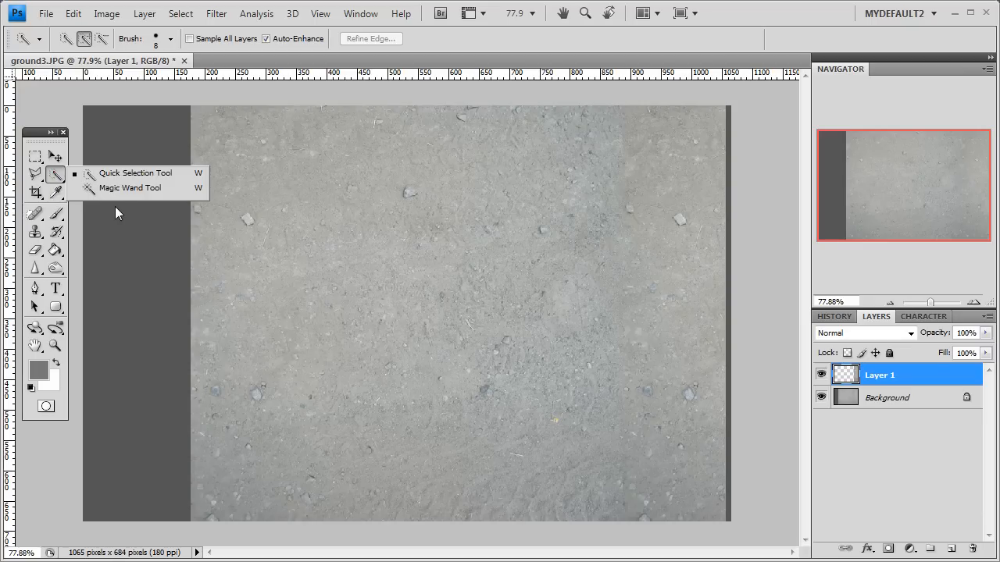
left_click(130, 187)
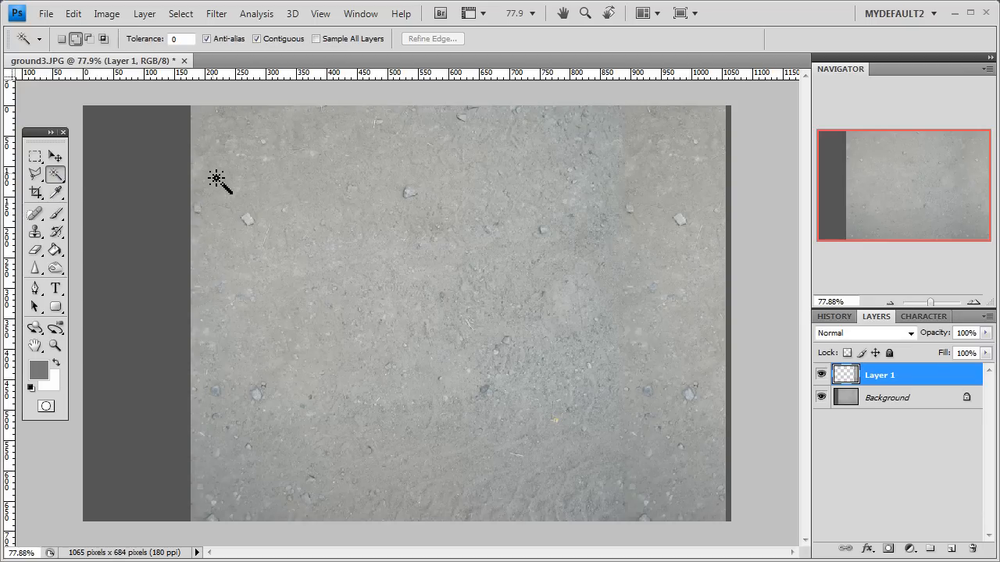
left_click(707, 185)
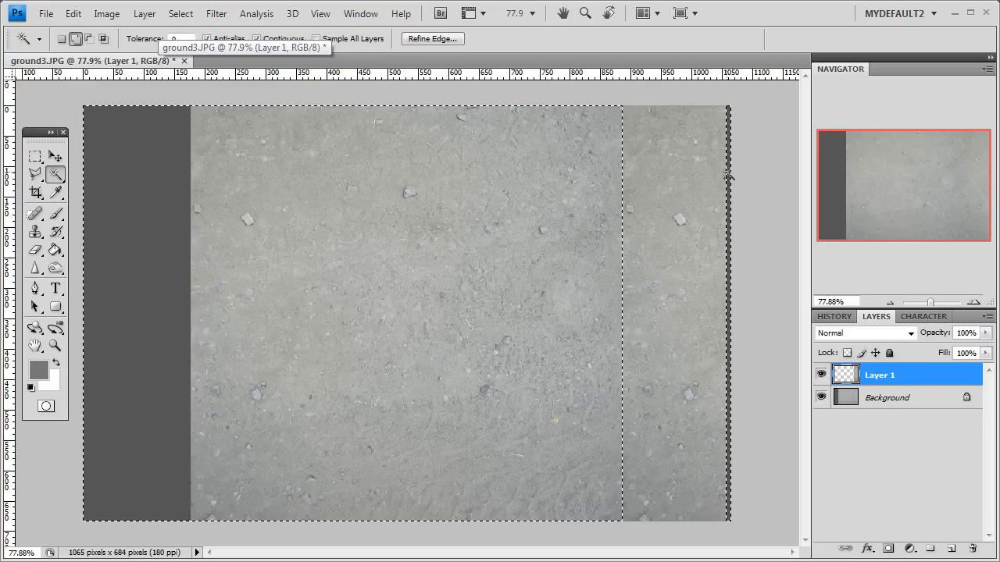
mouse_move(710, 196)
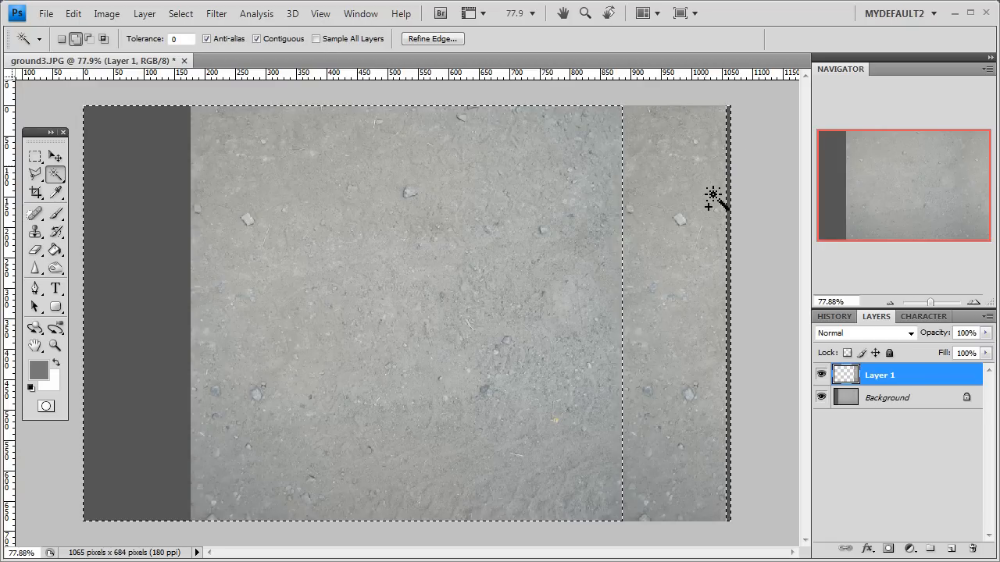
mouse_move(684, 121)
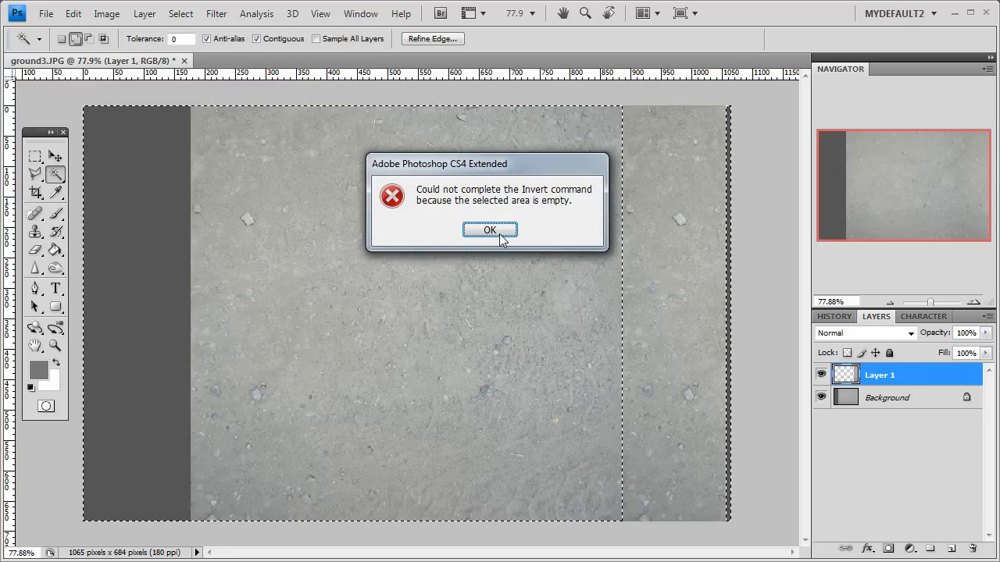
left_click(490, 229)
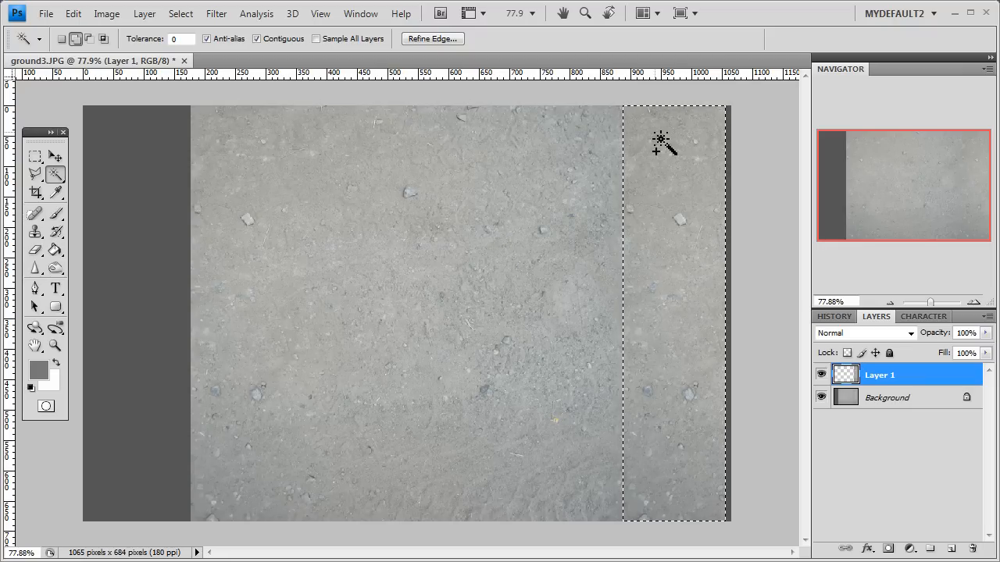
mouse_move(694, 444)
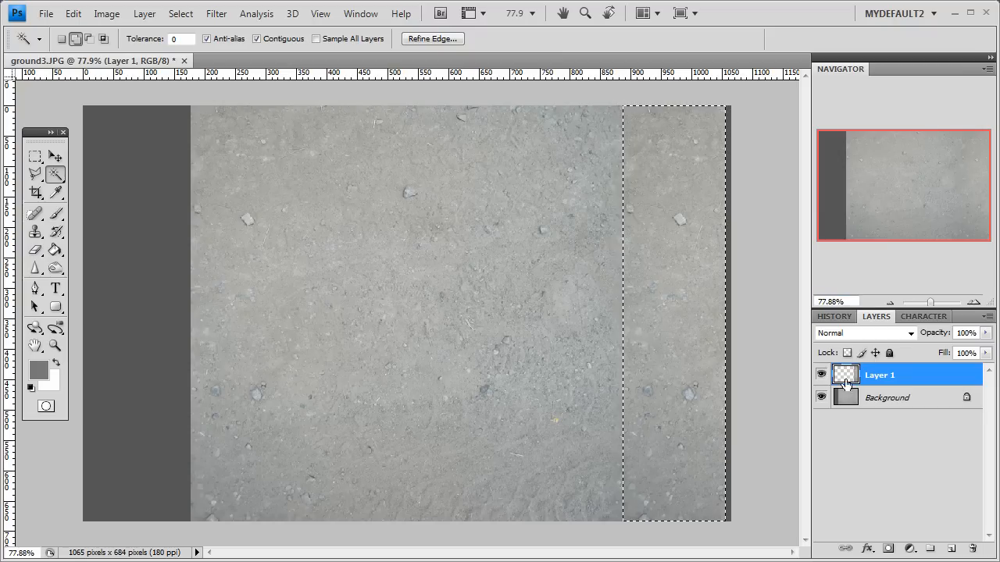
left_click(821, 375)
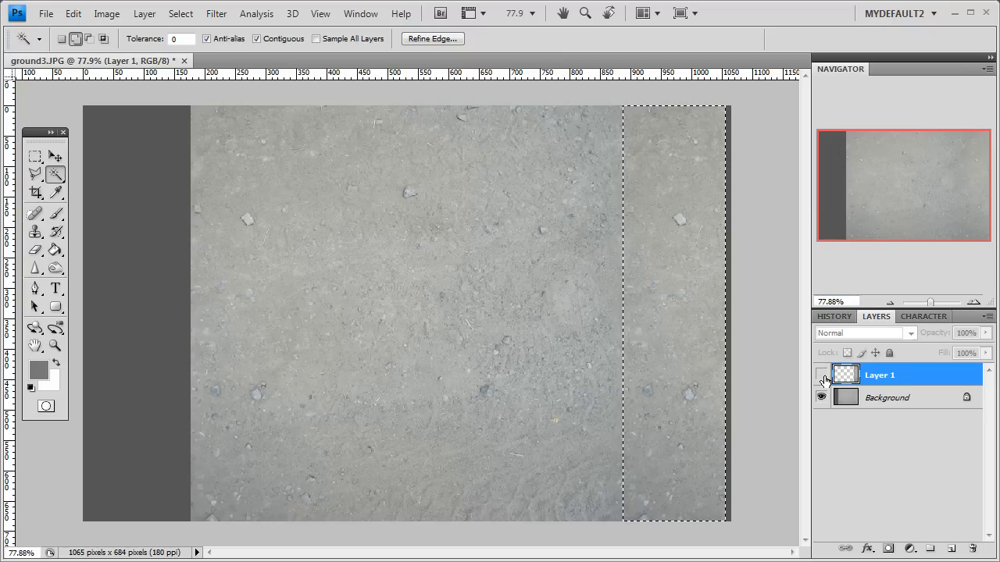
left_click(820, 375)
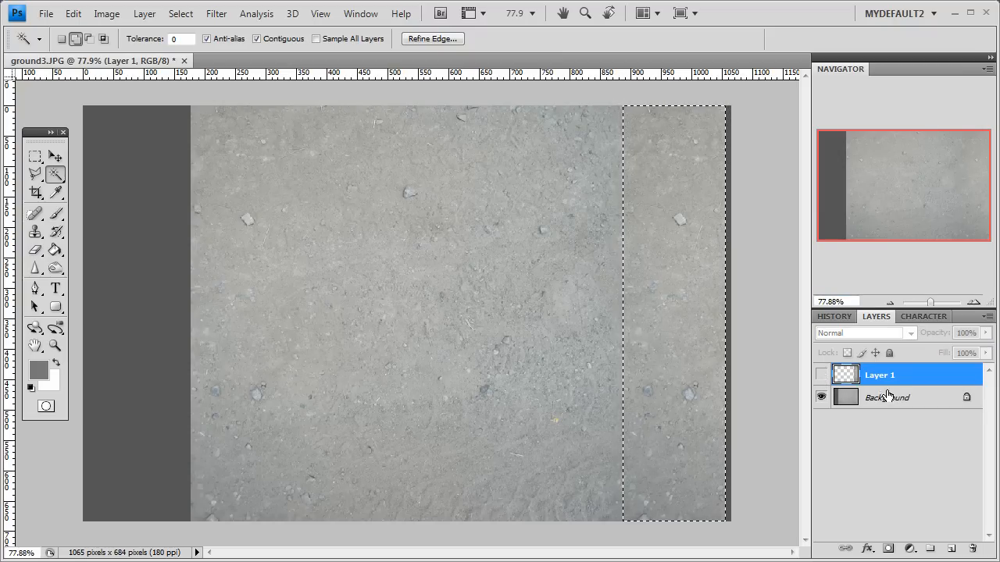
- Copy the selected right-hand strip from the Background onto a new Layer 2, then use the Move Tool
left_click(887, 397)
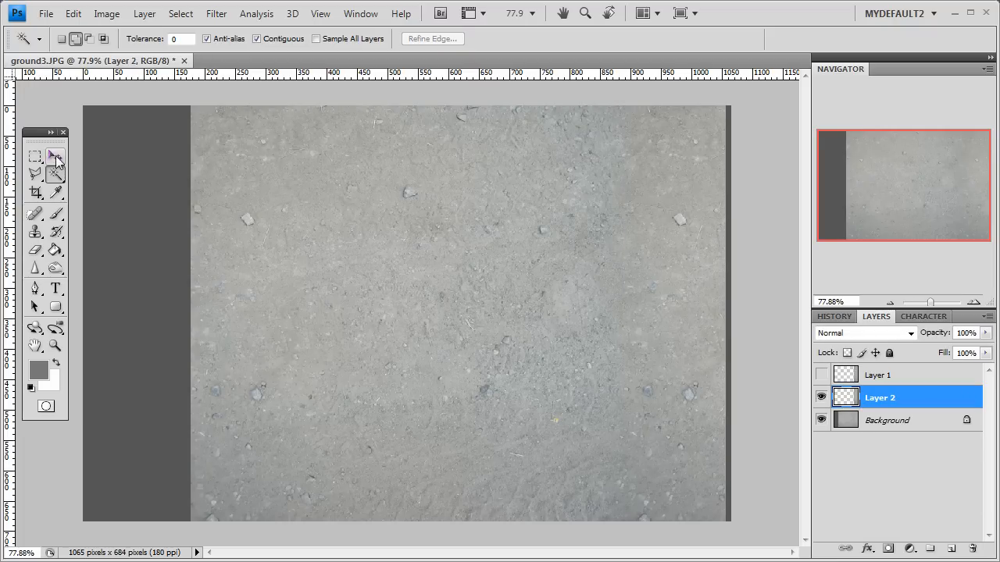
left_click(55, 157)
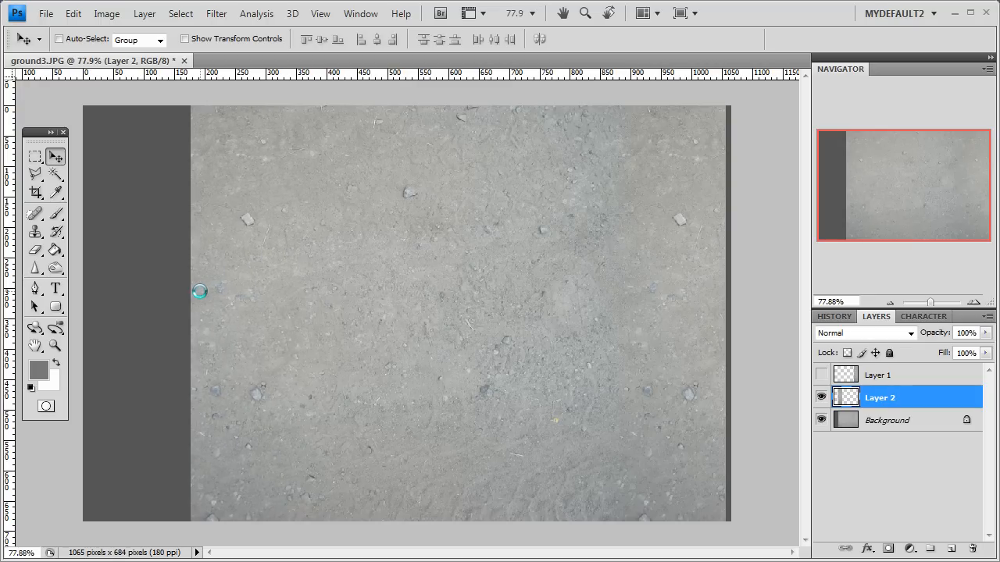
mouse_move(316, 423)
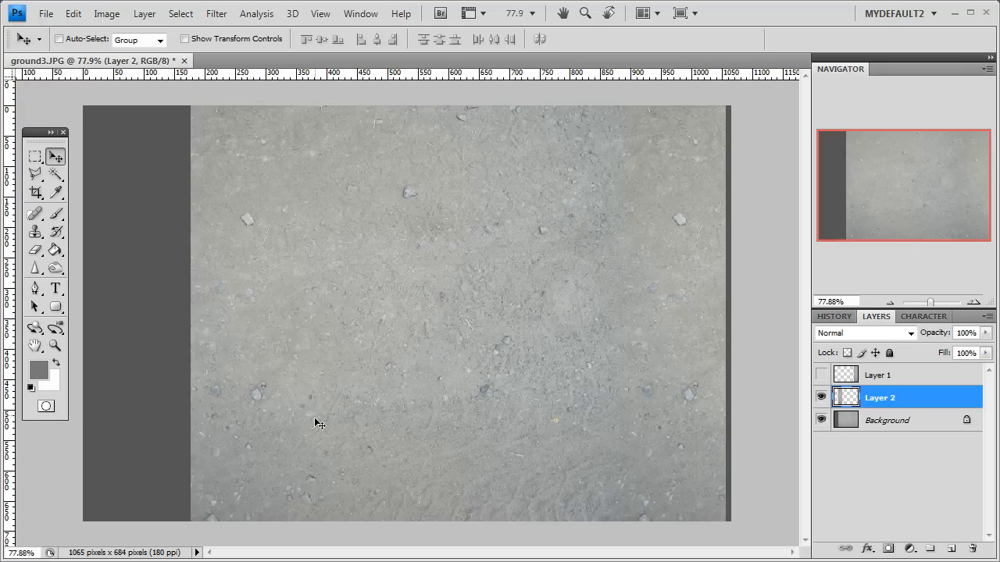
mouse_move(307, 143)
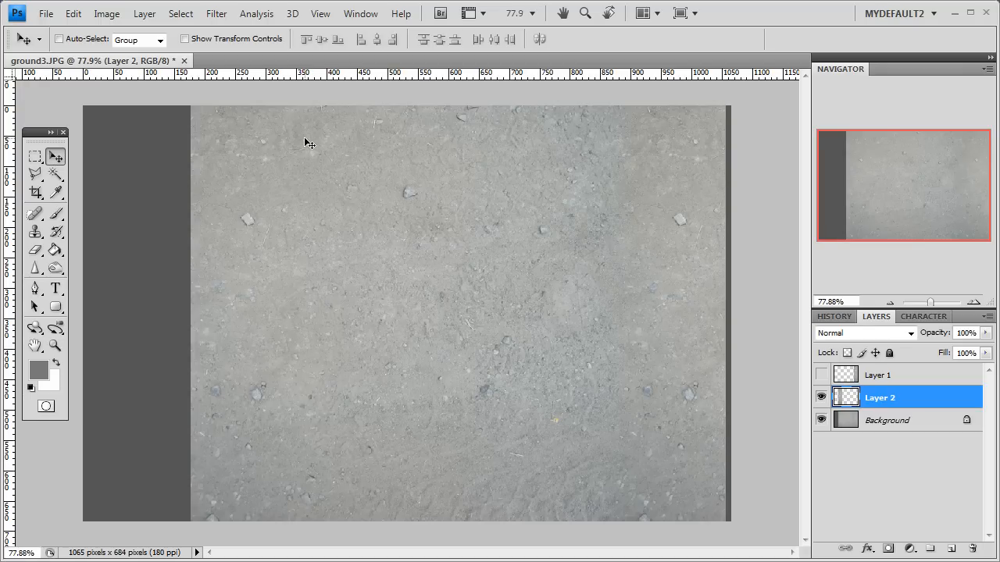
mouse_move(281, 433)
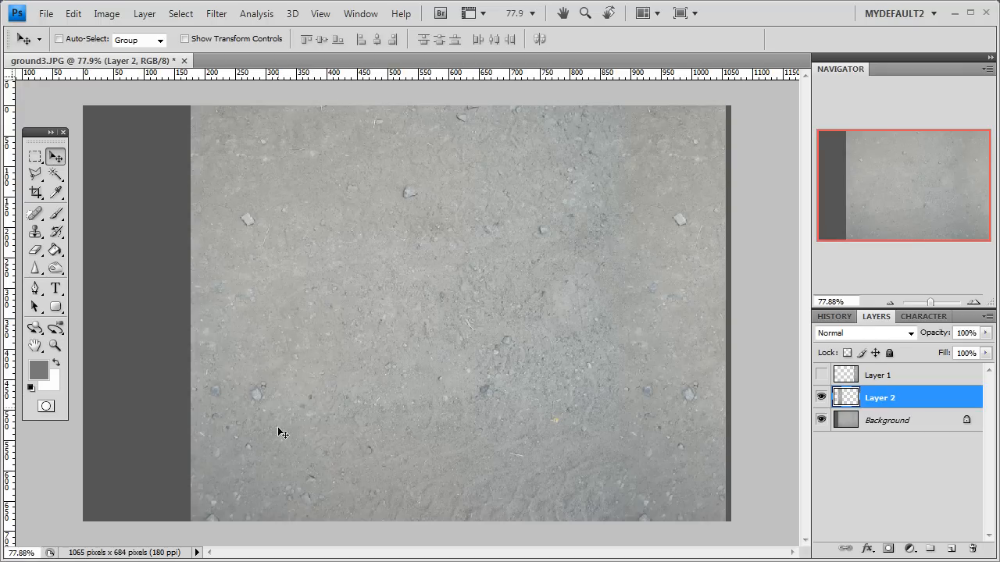
mouse_move(831, 408)
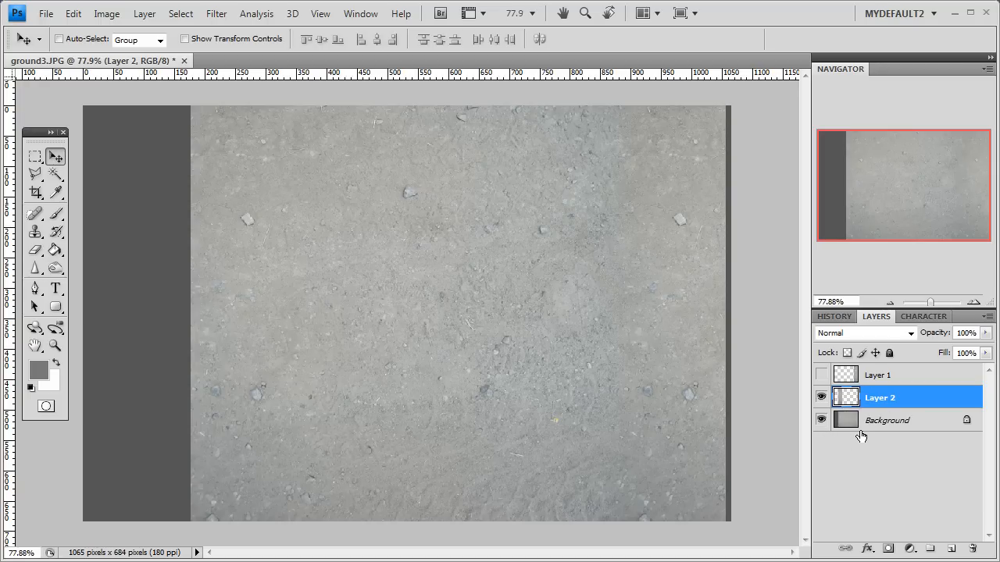
mouse_move(839, 428)
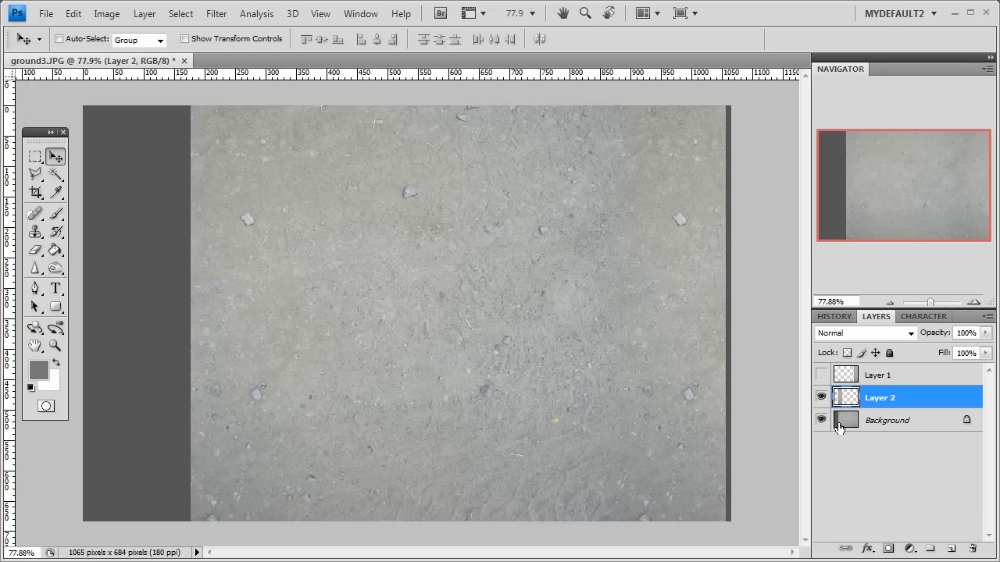
- Show Layer 1 again and pick a matching-colour area with the Magic Wand
left_click(821, 375)
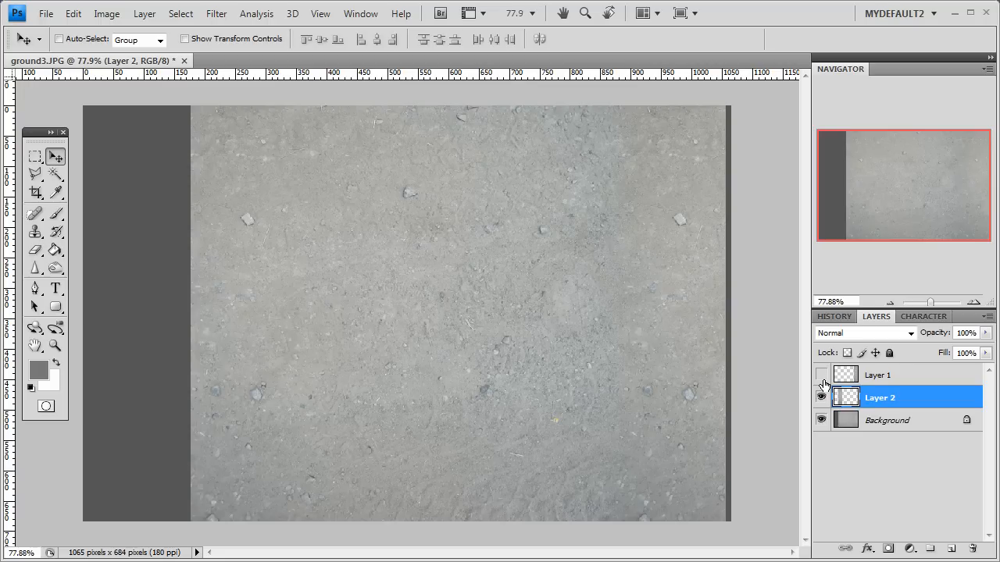
left_click(821, 374)
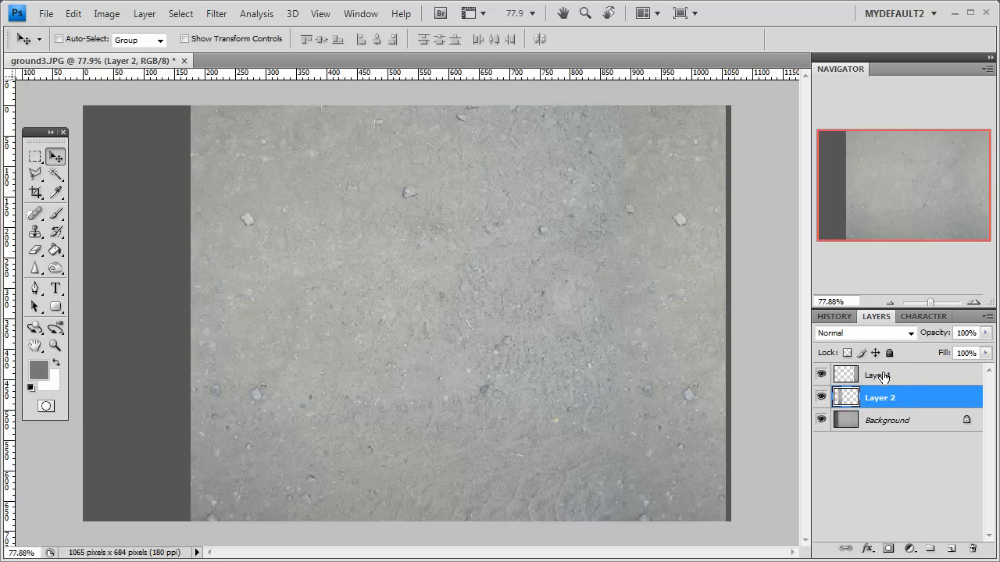
left_click(878, 375)
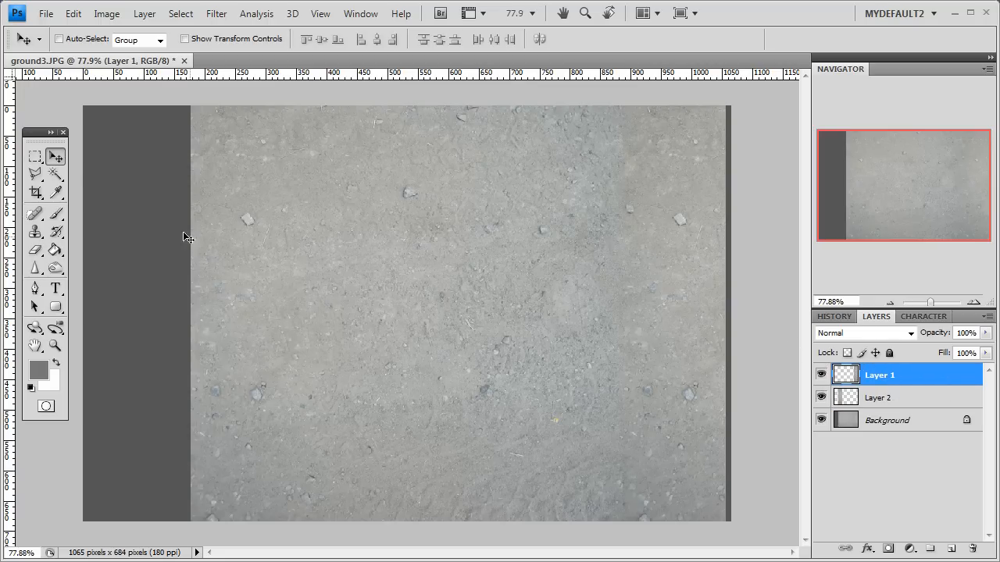
left_click(56, 175)
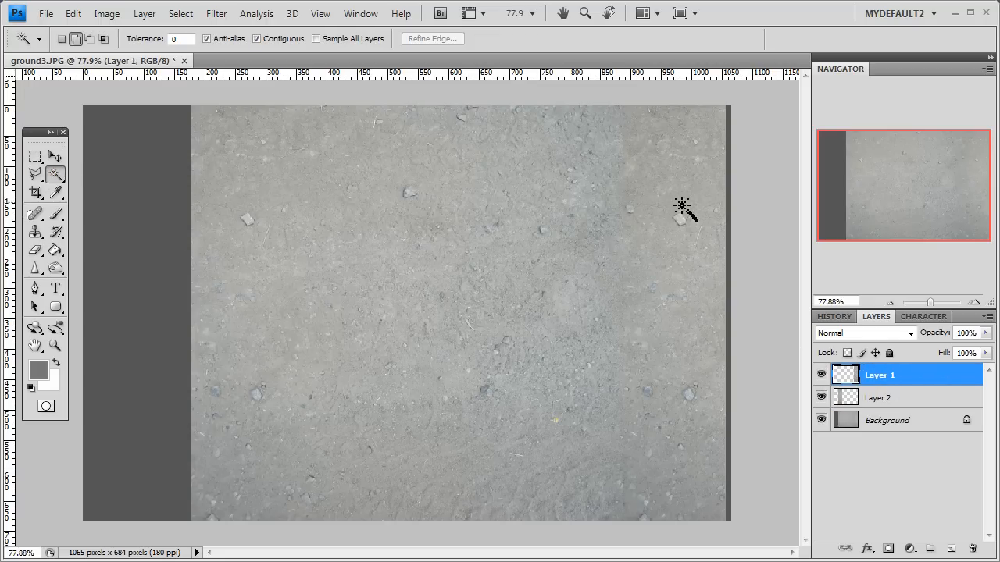
left_click(682, 207)
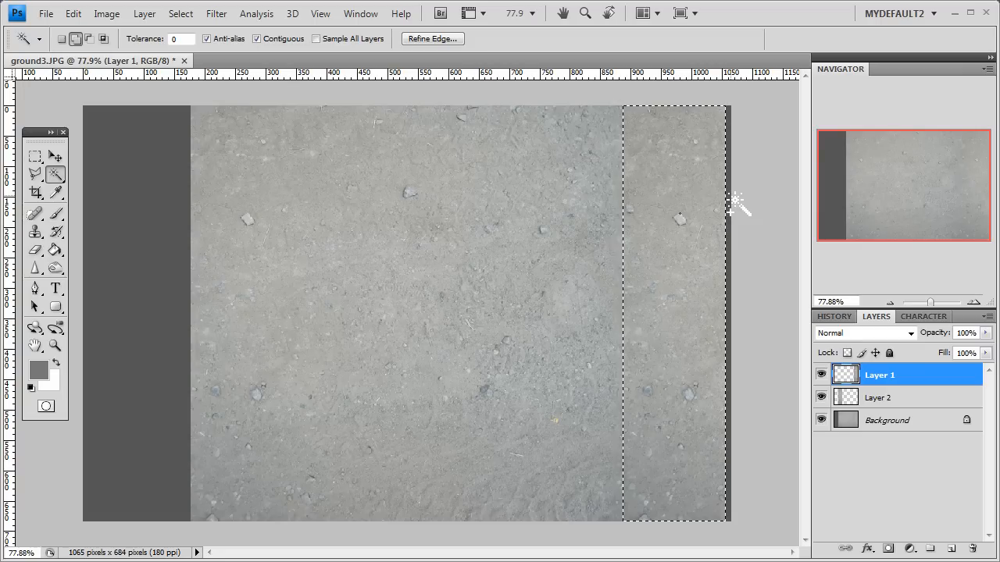
- Hide Layer 1 over the Background and make Layer 1 the active layer
left_click(886, 419)
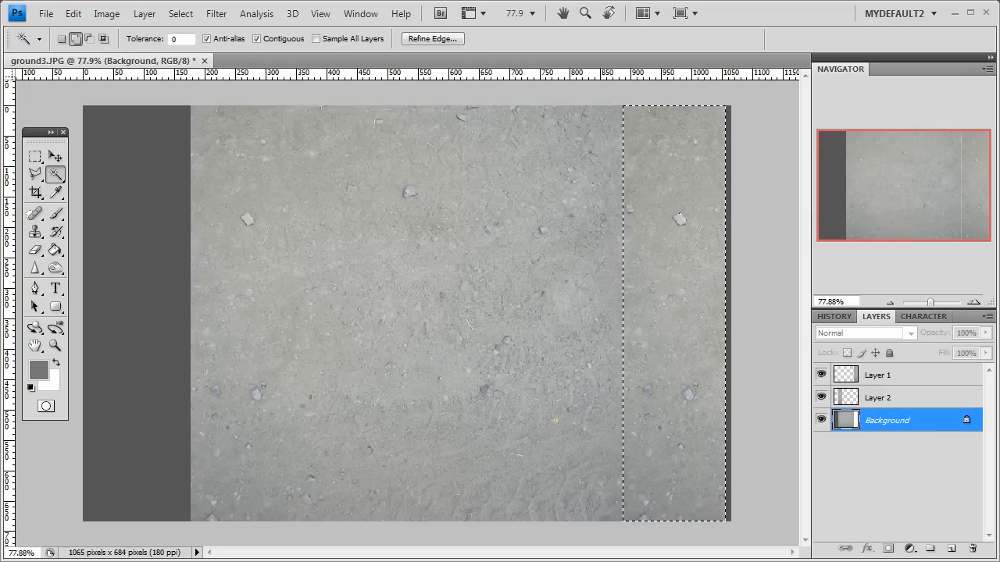
left_click(821, 375)
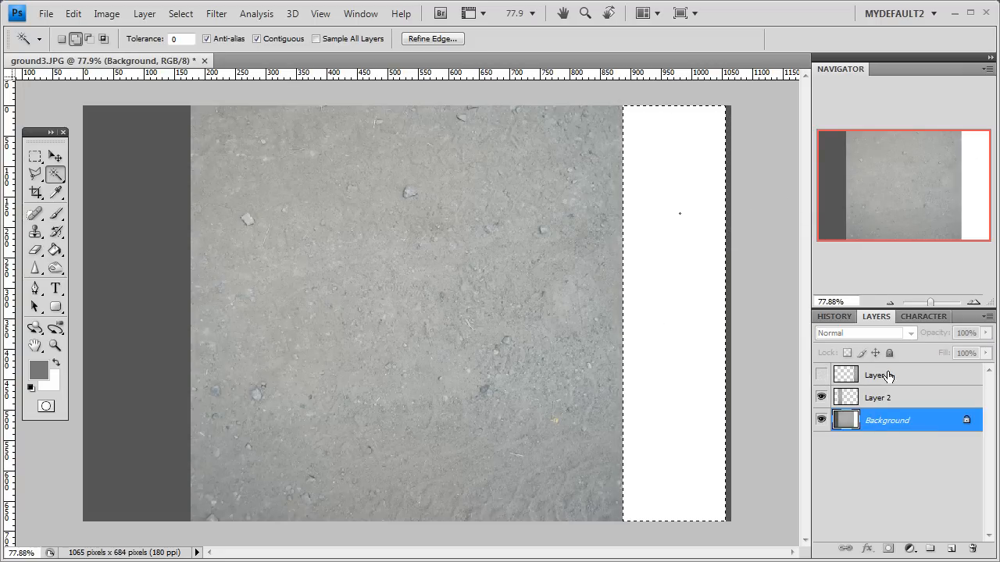
left_click(878, 375)
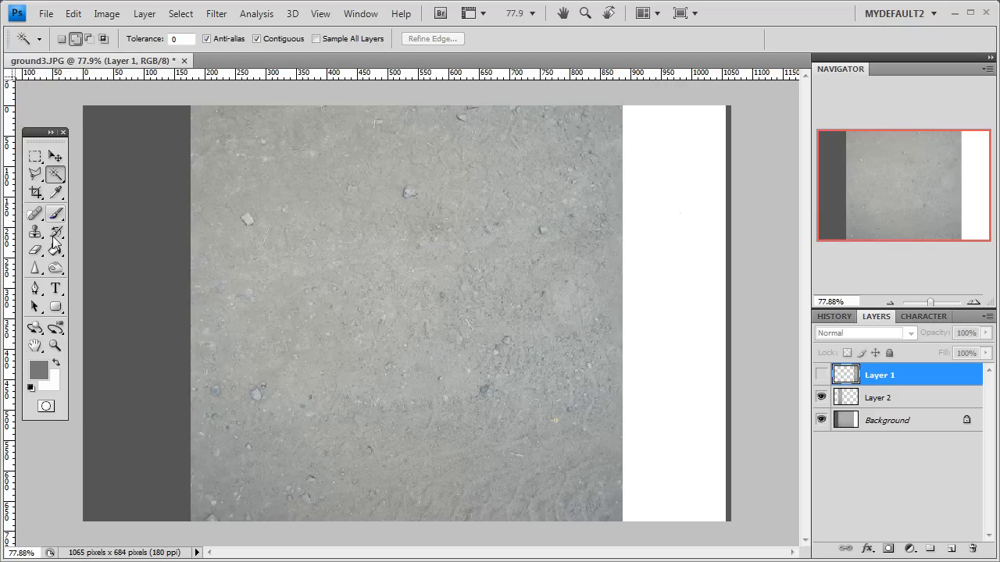
- Crop ground3.JPG to the 710 × 684 textured middle and flatten into one Background layer
left_click(35, 193)
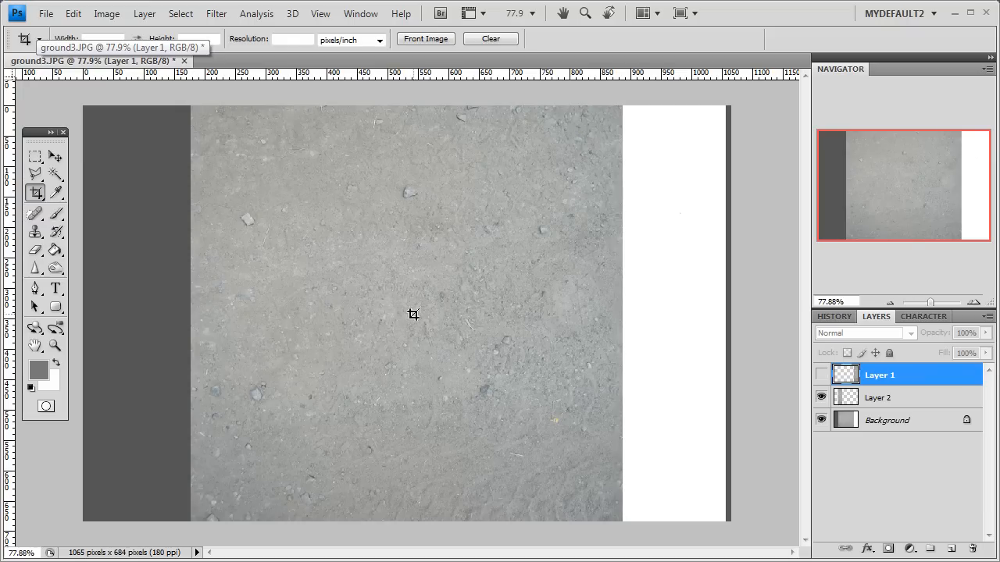
left_click_drag(413, 314, 295, 253)
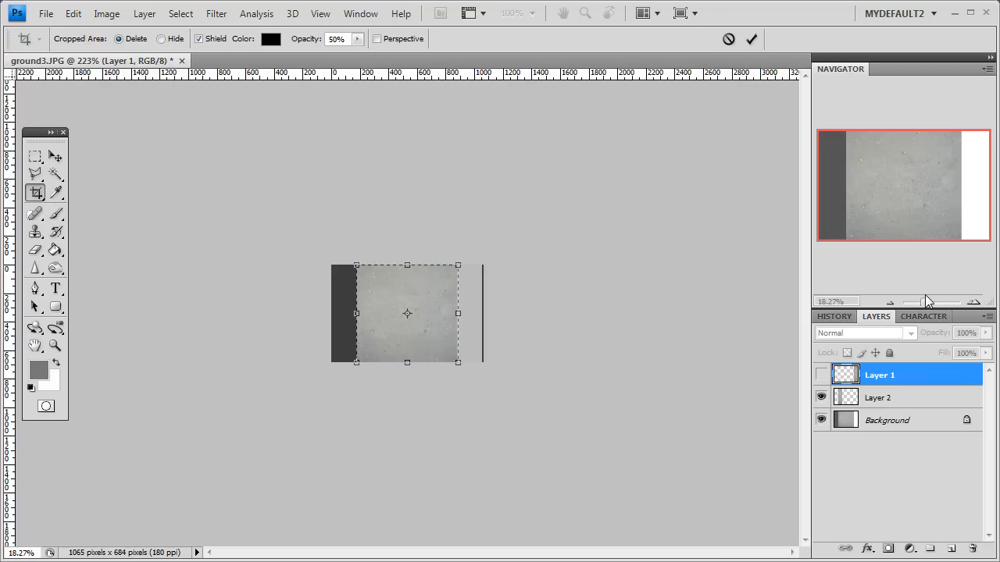
left_click(751, 39)
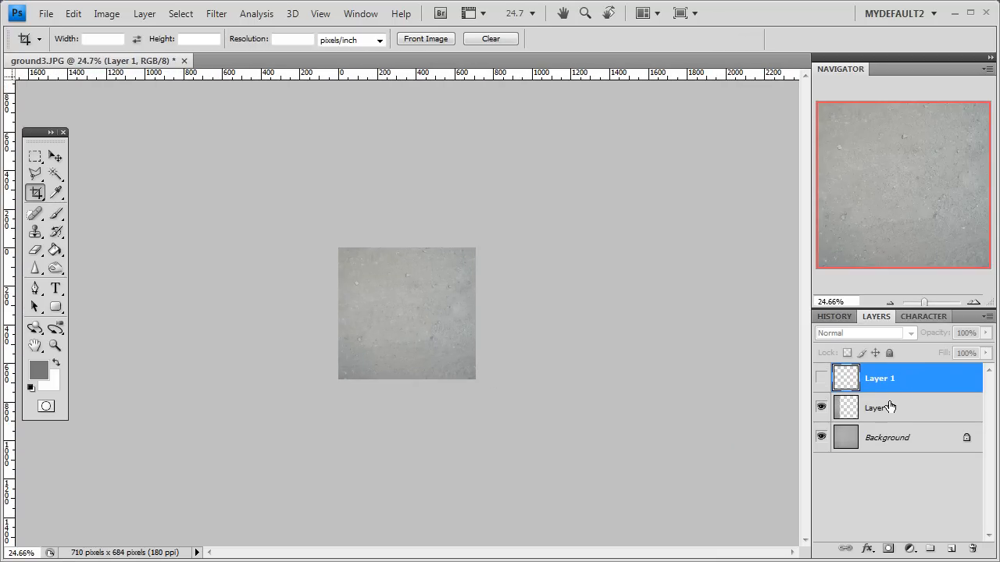
left_click(880, 406)
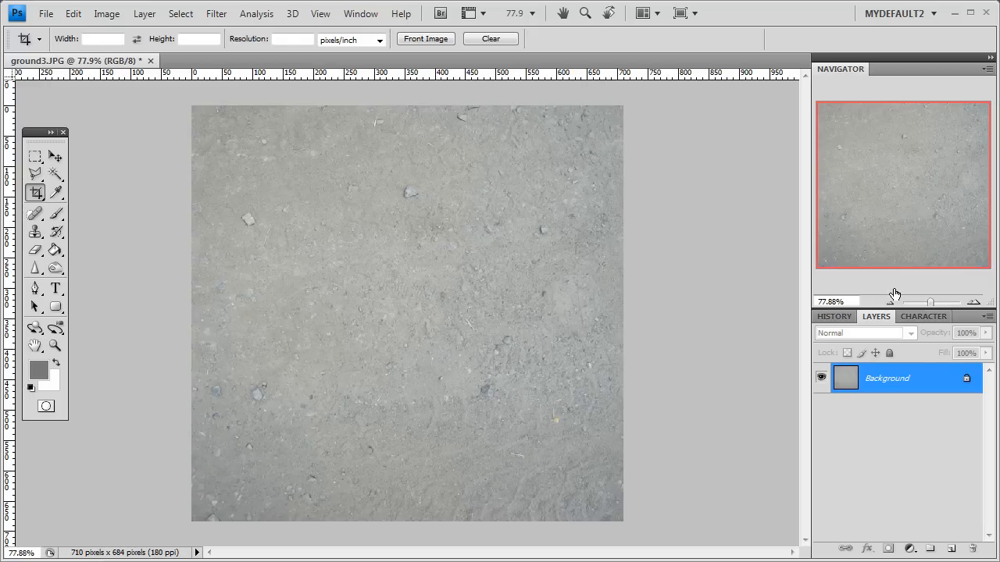
mouse_move(596, 273)
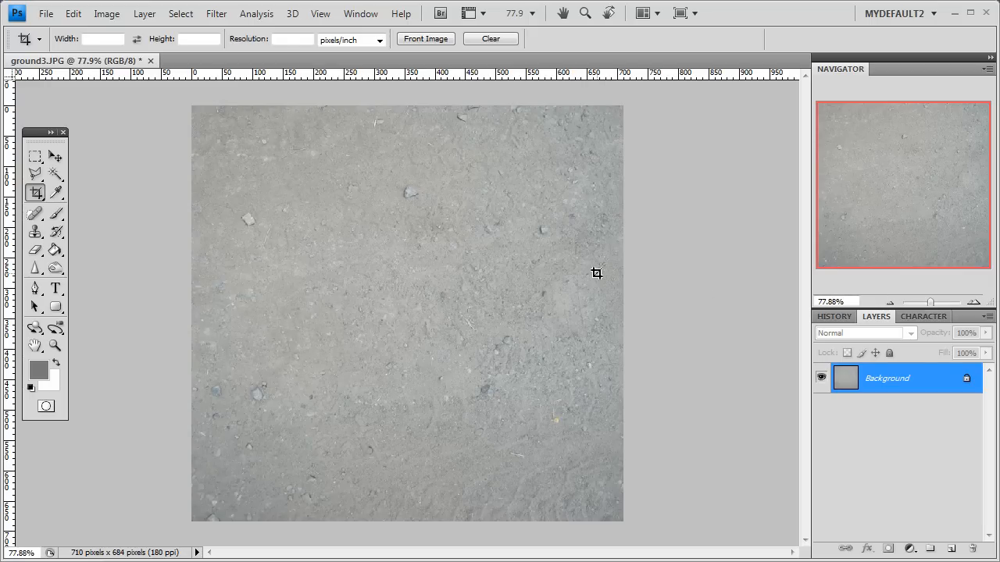
mouse_move(193, 292)
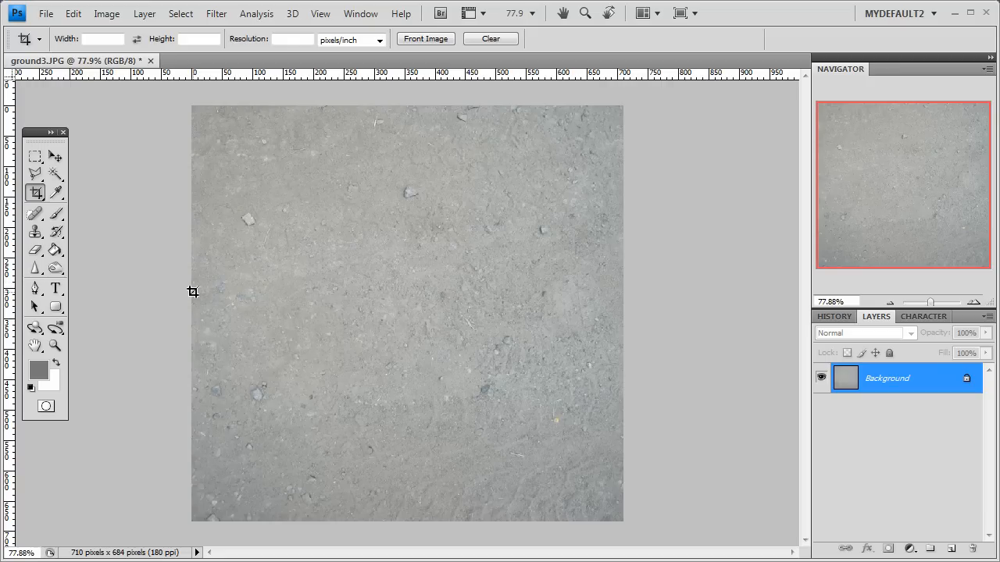
mouse_move(642, 178)
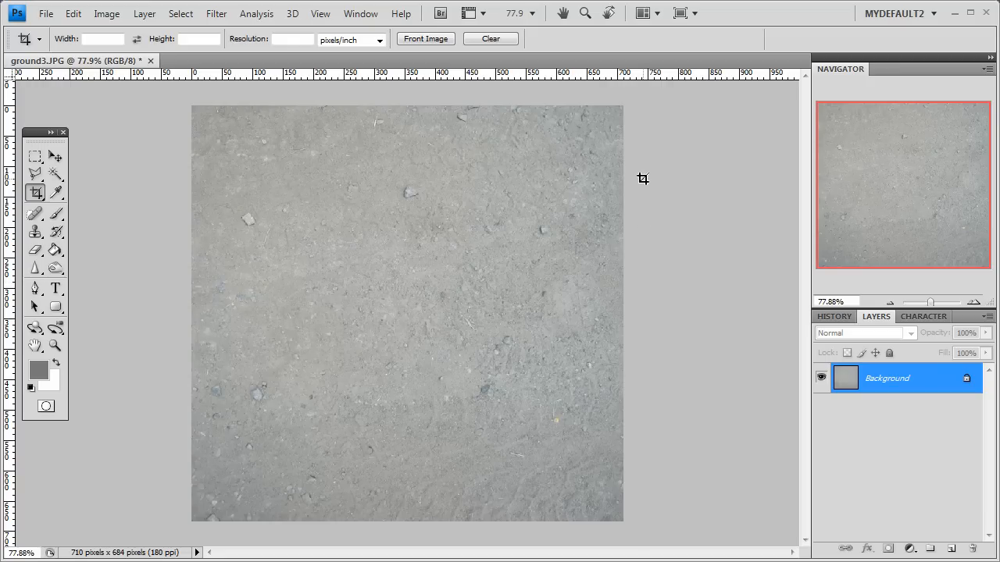
mouse_move(208, 344)
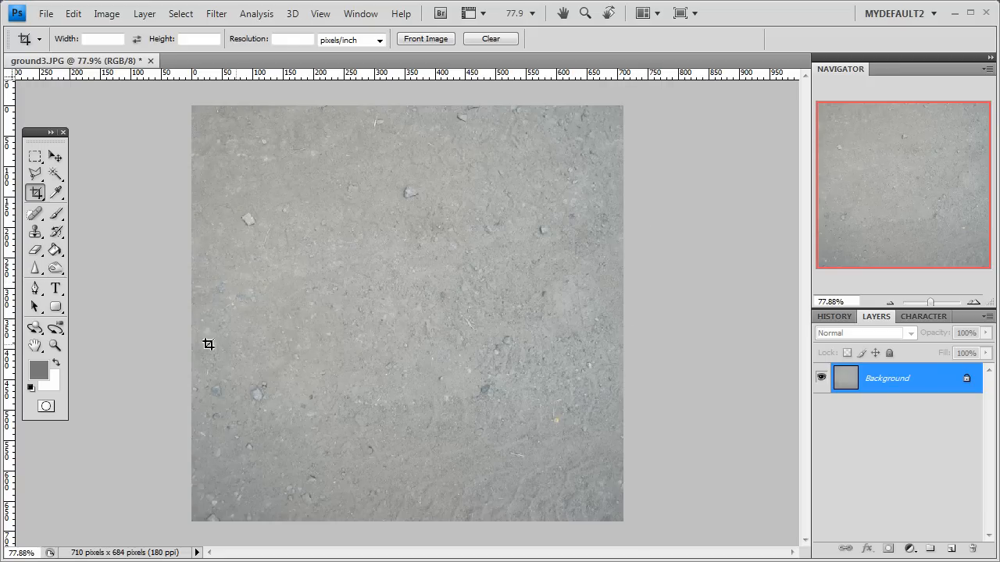
mouse_move(143, 307)
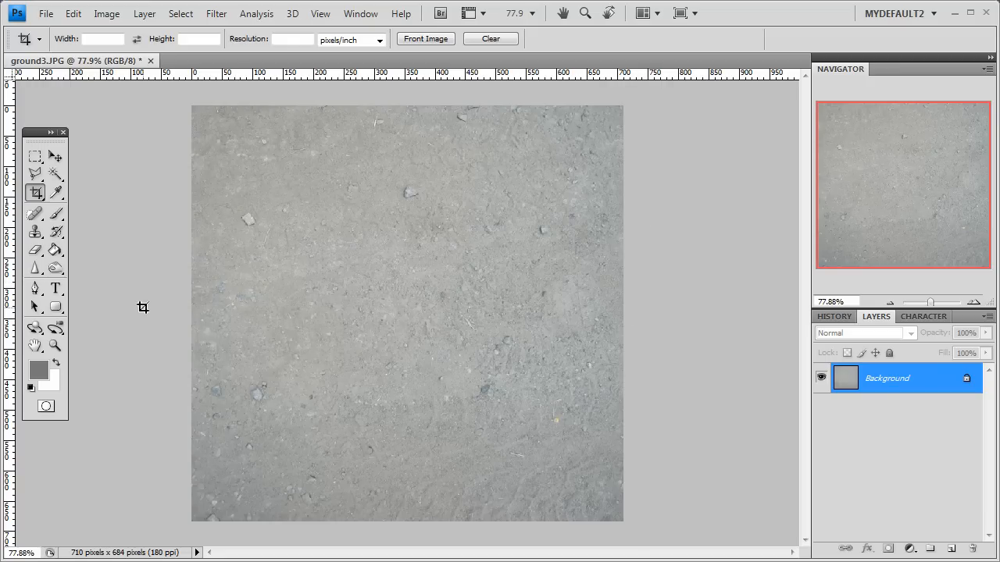
mouse_move(230, 250)
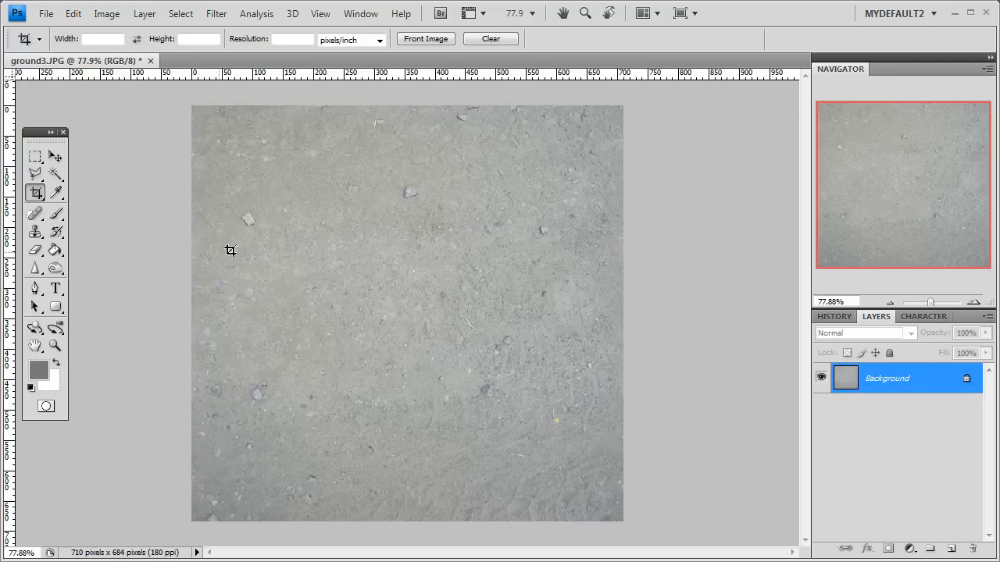
mouse_move(511, 387)
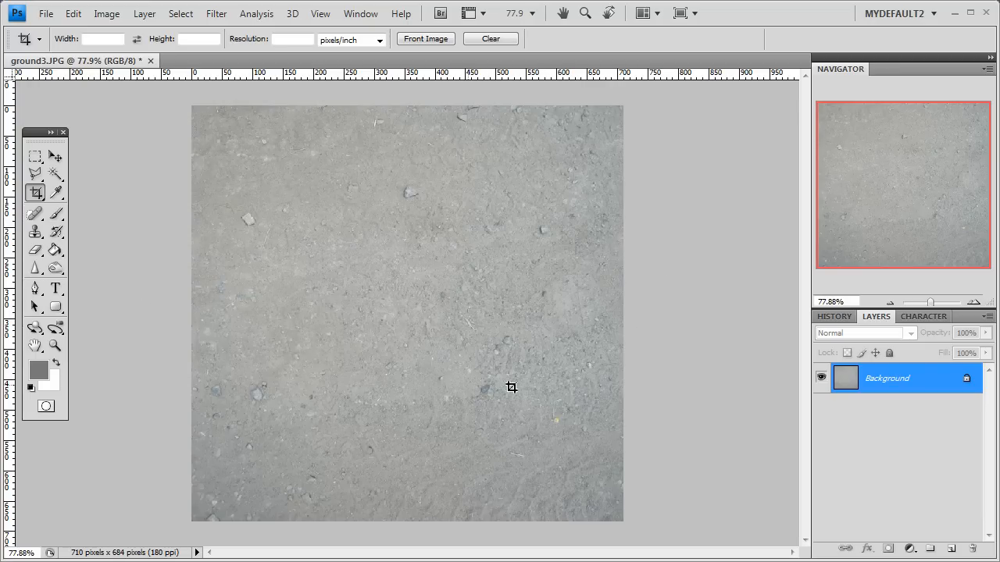
mouse_move(666, 295)
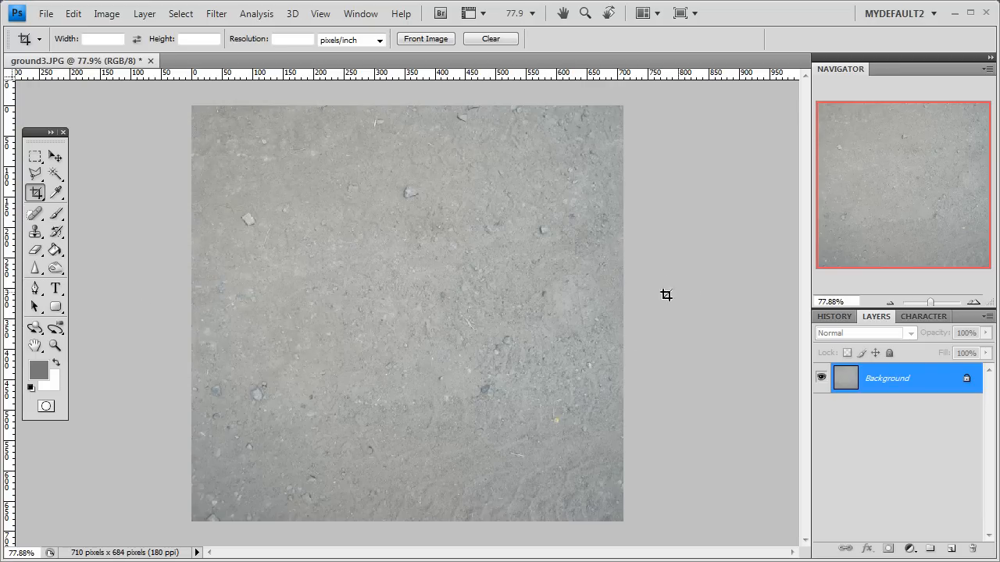
mouse_move(624, 303)
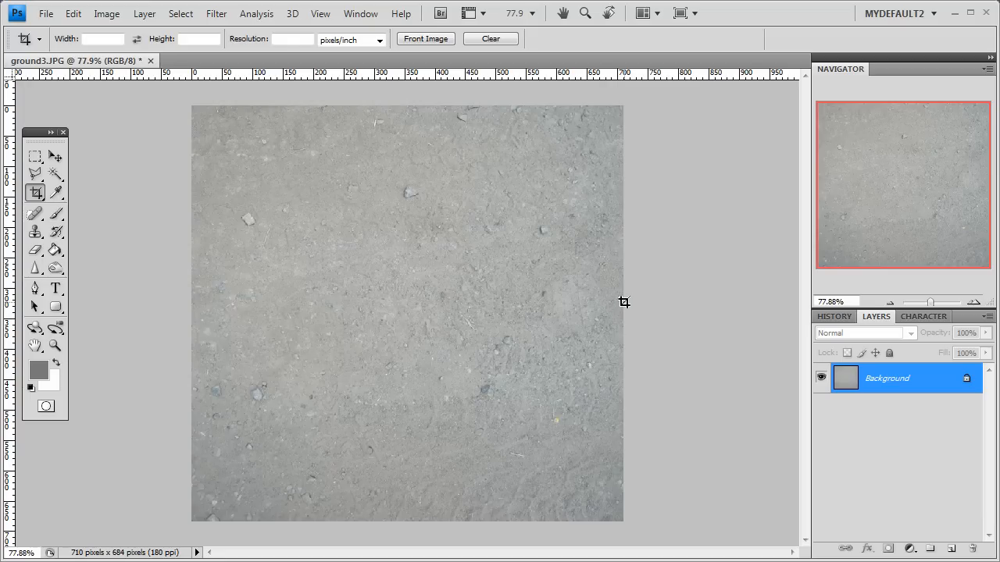
mouse_move(275, 118)
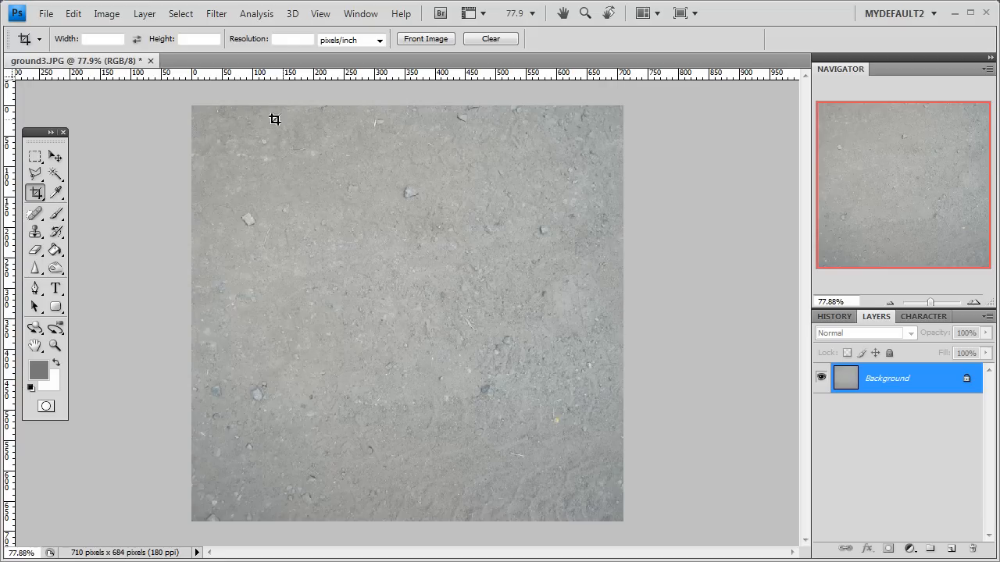
mouse_move(284, 522)
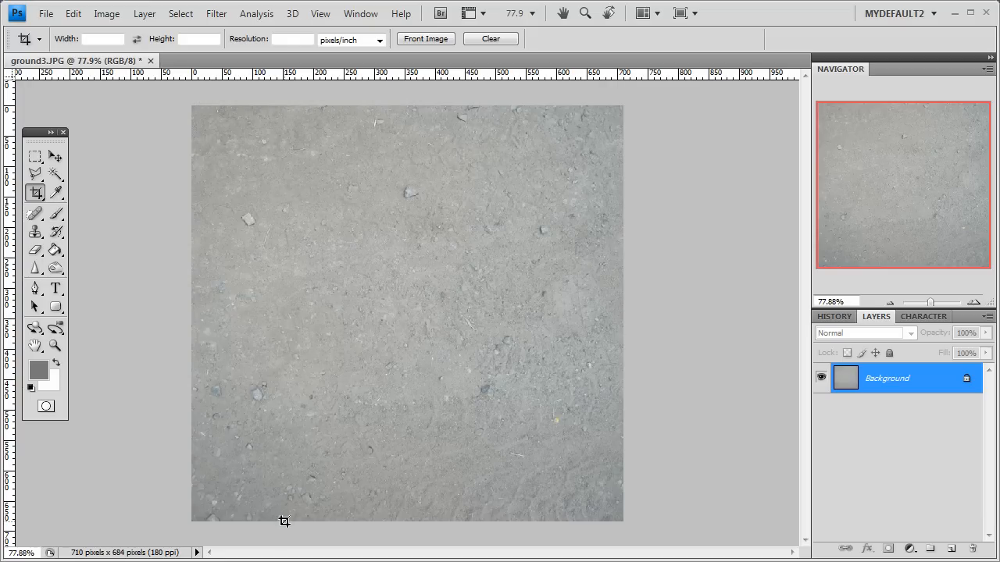
mouse_move(482, 180)
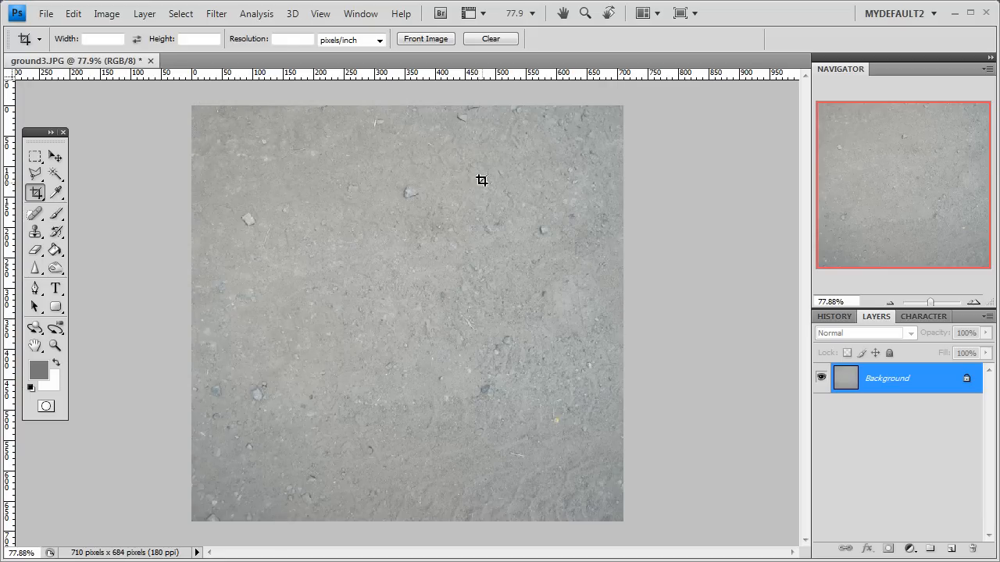
mouse_move(359, 197)
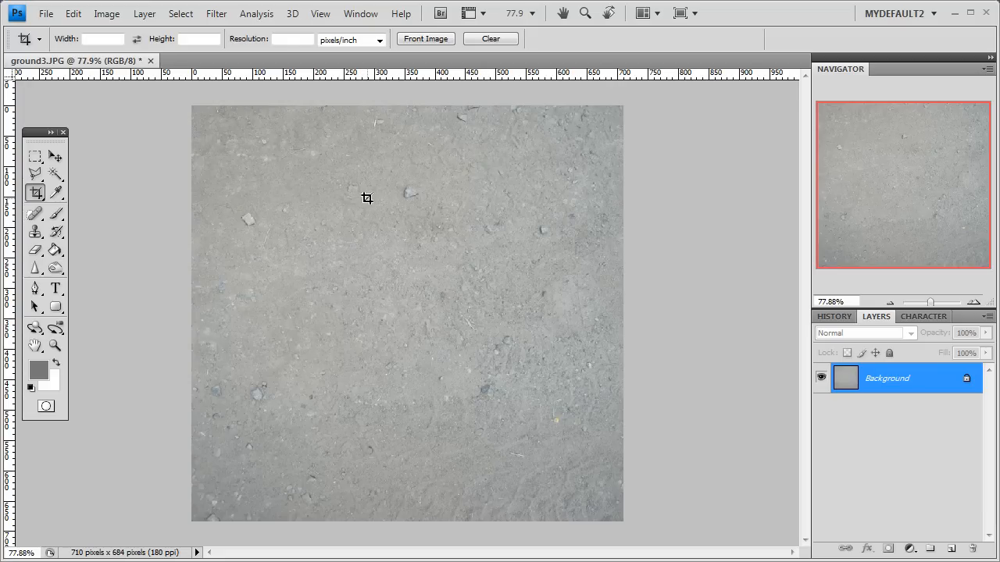
mouse_move(370, 201)
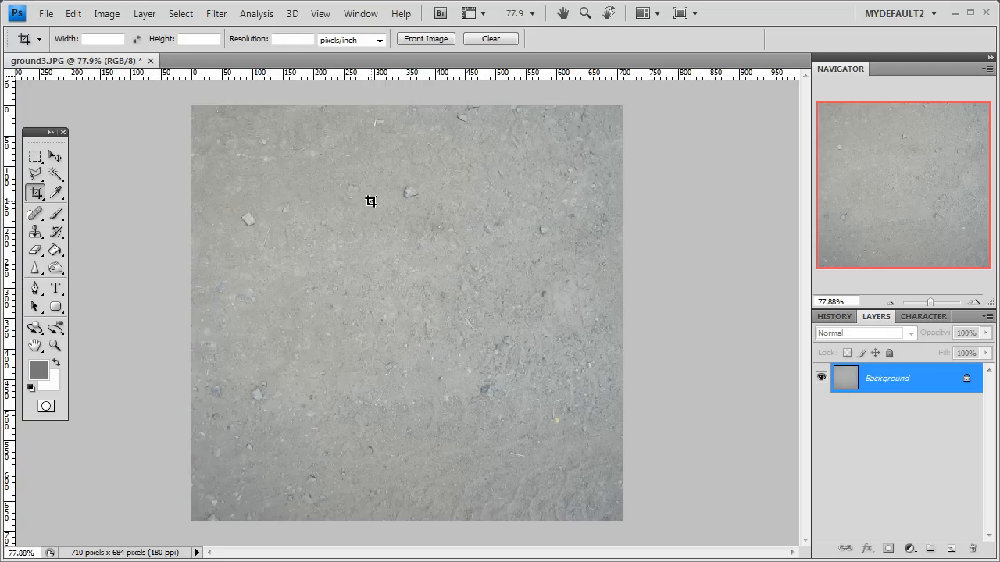
mouse_move(383, 204)
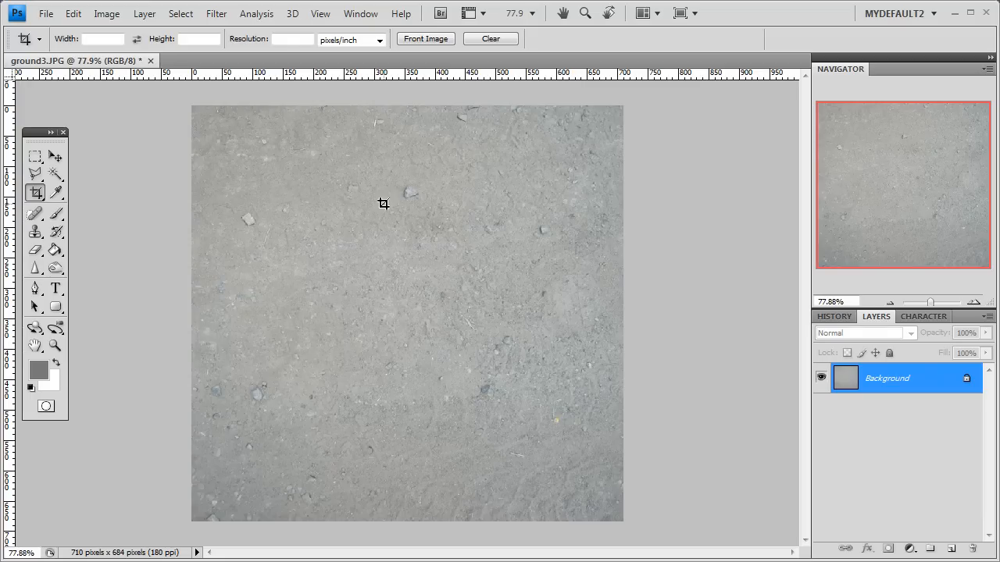
mouse_move(156, 105)
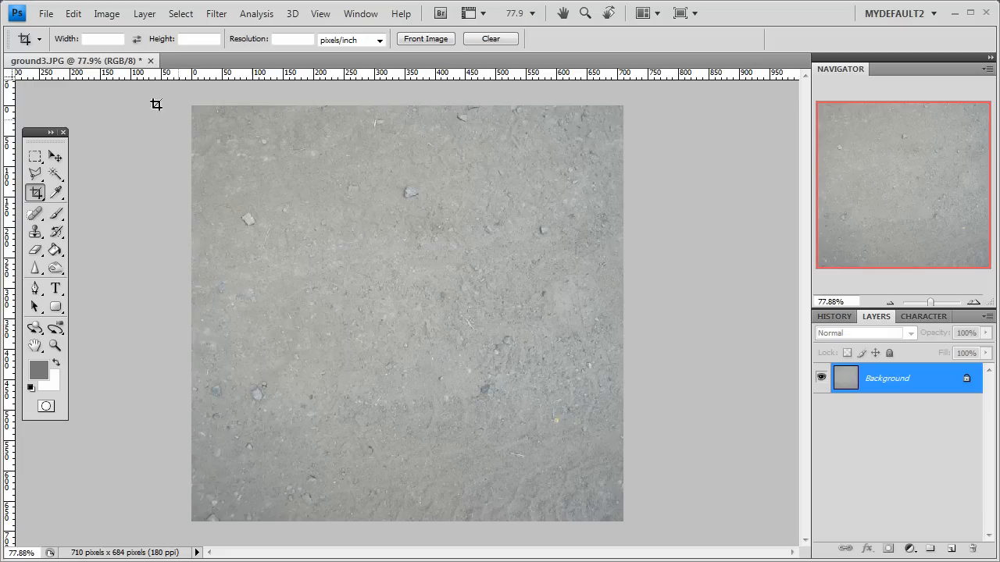